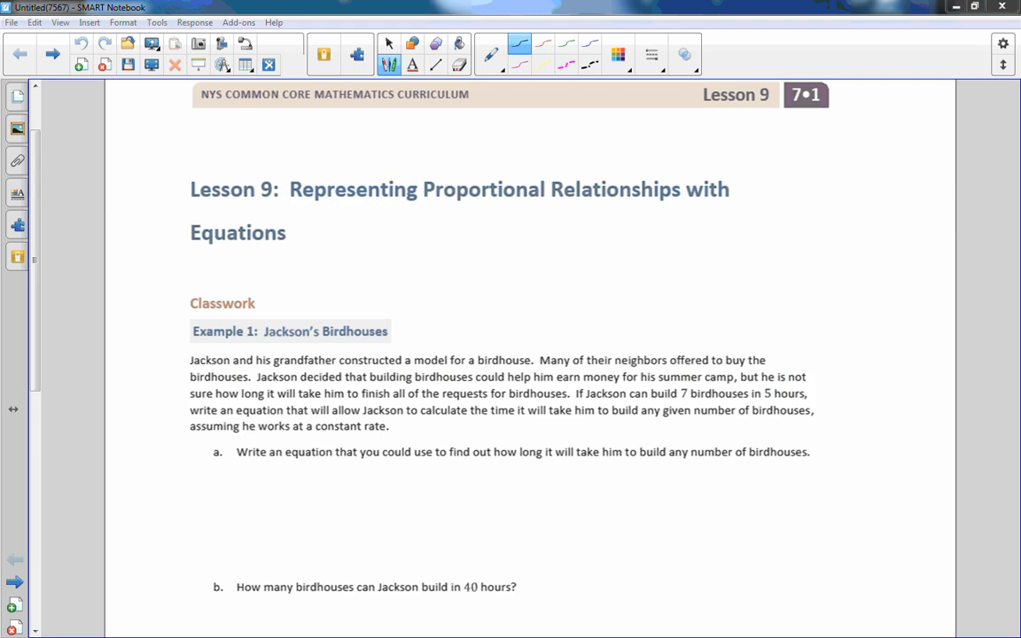
mouse_move(860, 452)
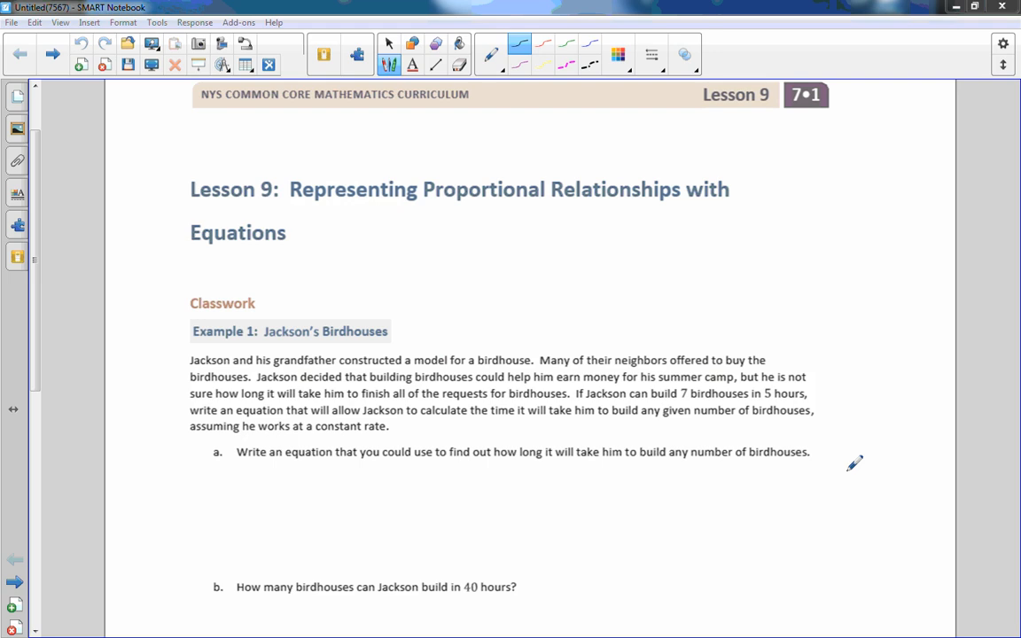
mouse_move(524, 302)
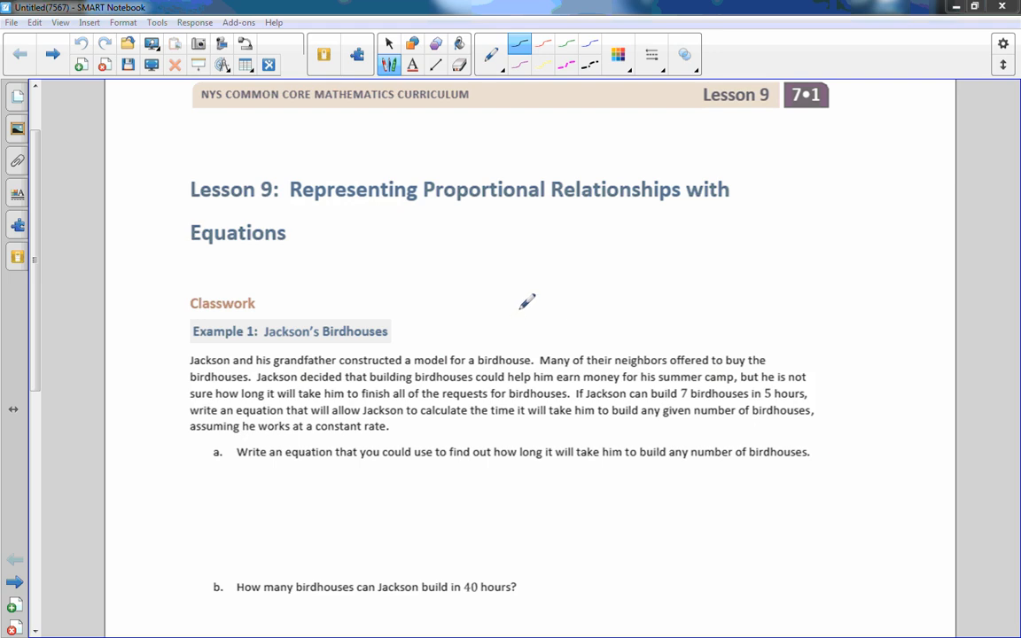
mouse_move(487, 271)
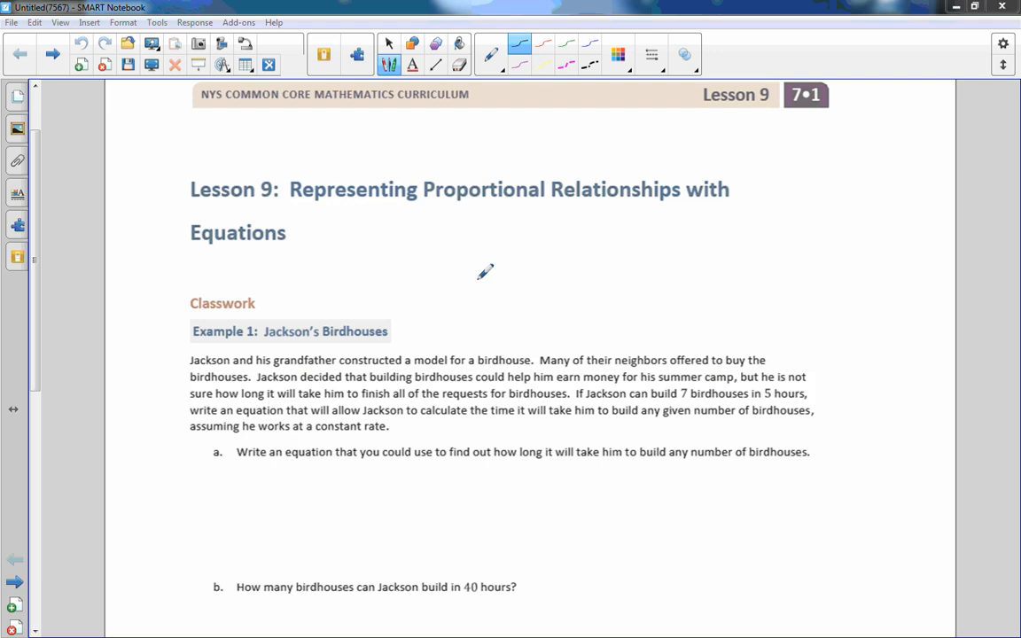
mouse_move(91, 228)
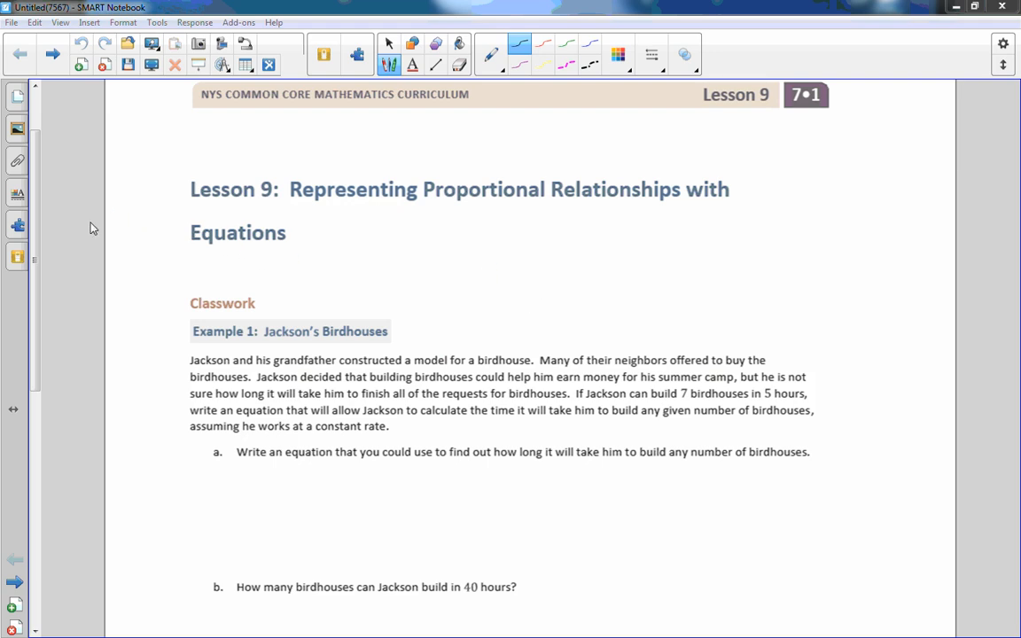
Scroll to Example 1 and underline 'time and number of birdhouses'
scroll(down, 3)
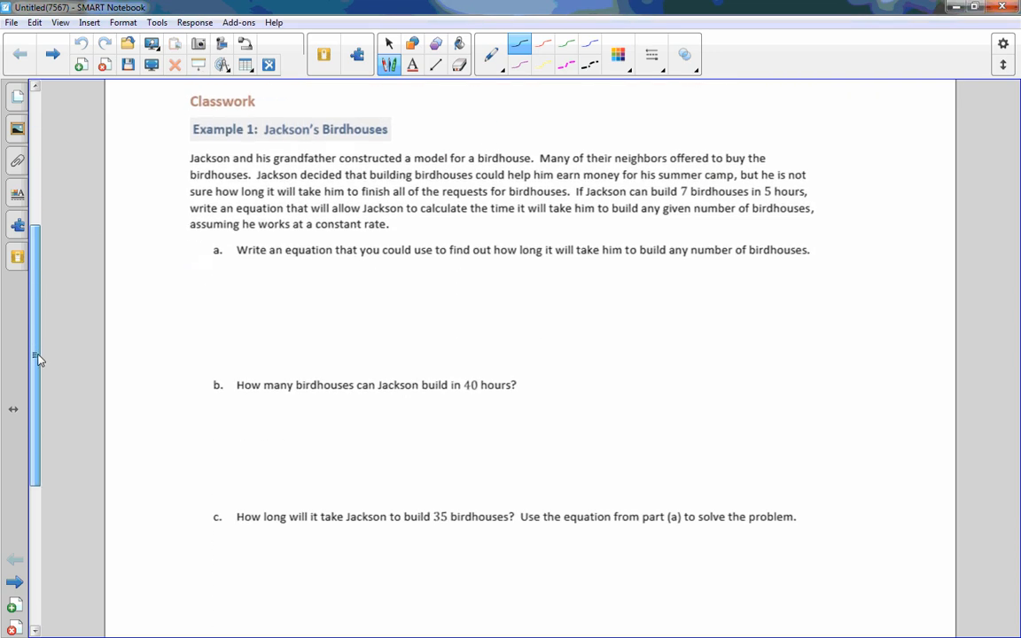
scroll(down, 3)
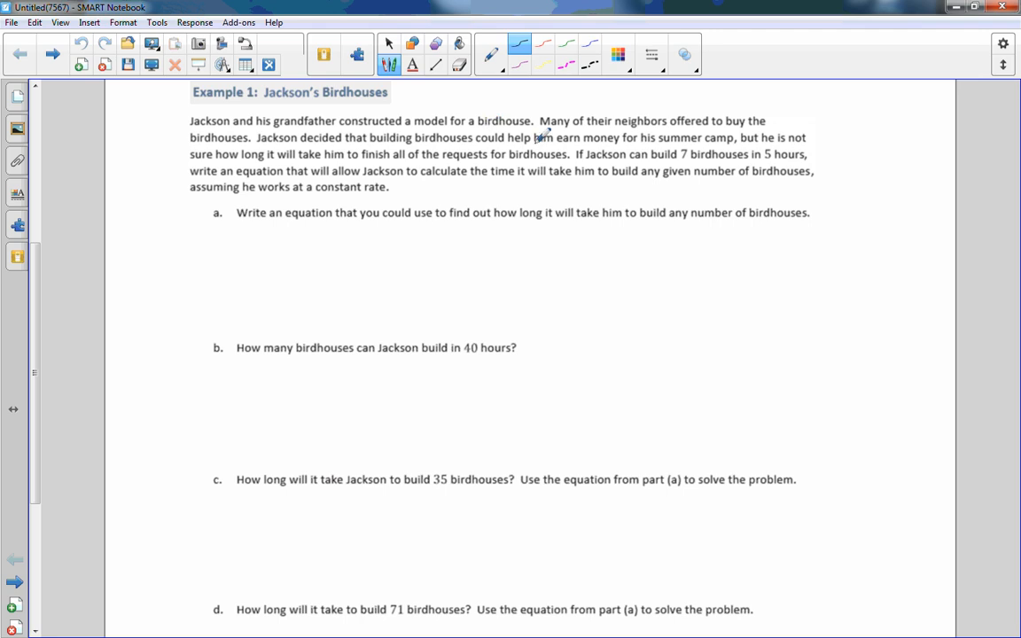
mouse_move(647, 159)
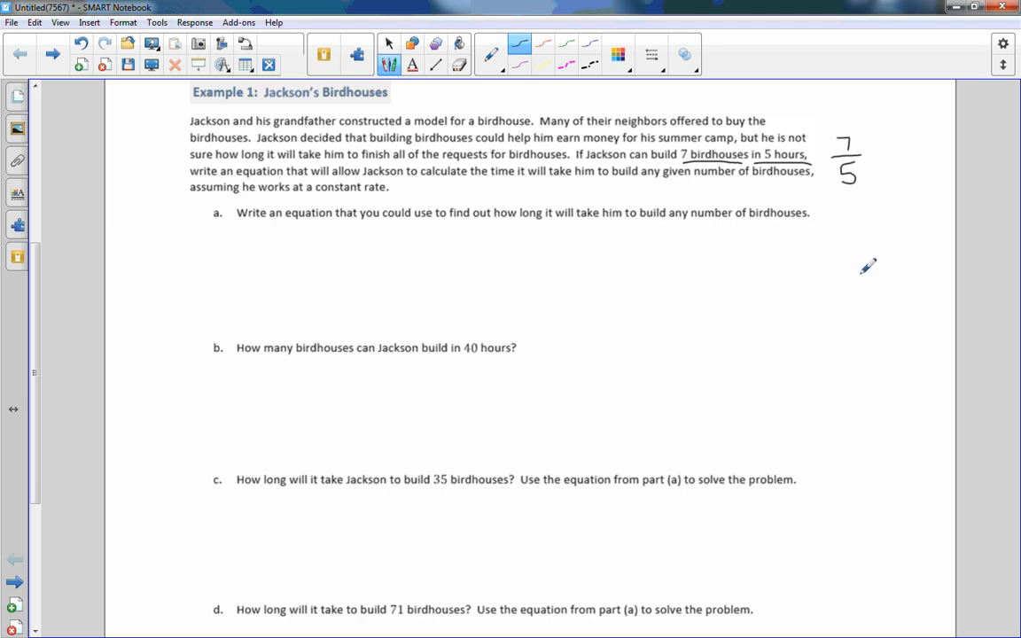
mouse_move(465, 177)
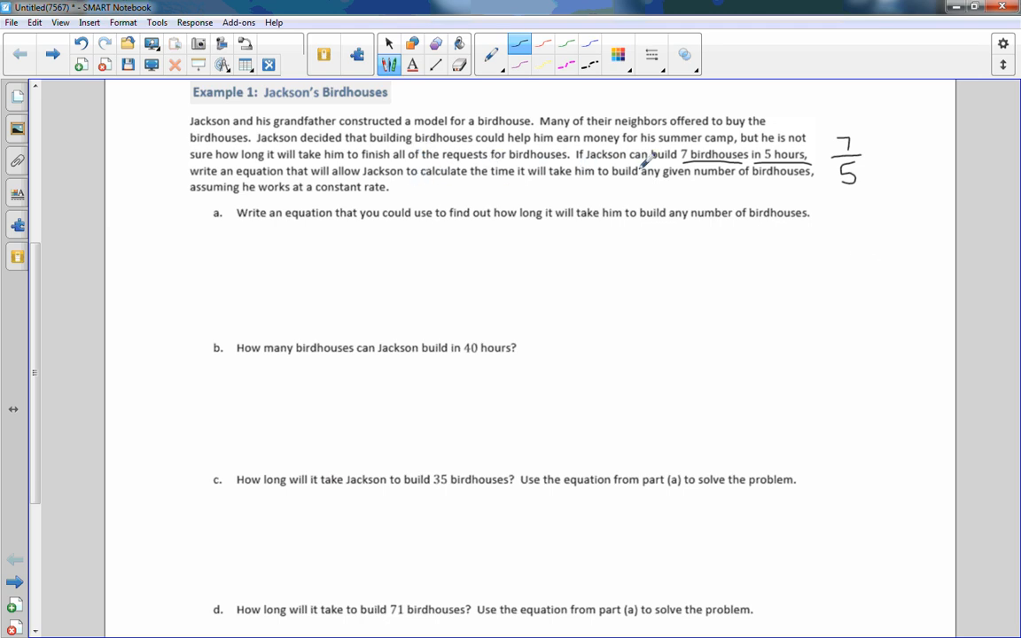
mouse_move(530, 27)
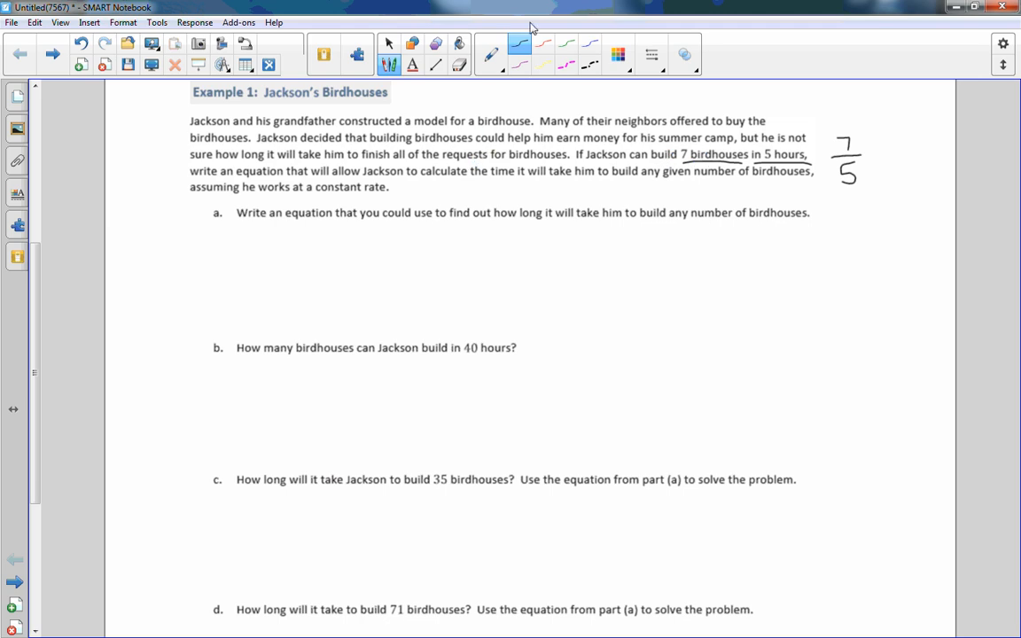
drag(487, 182, 519, 177)
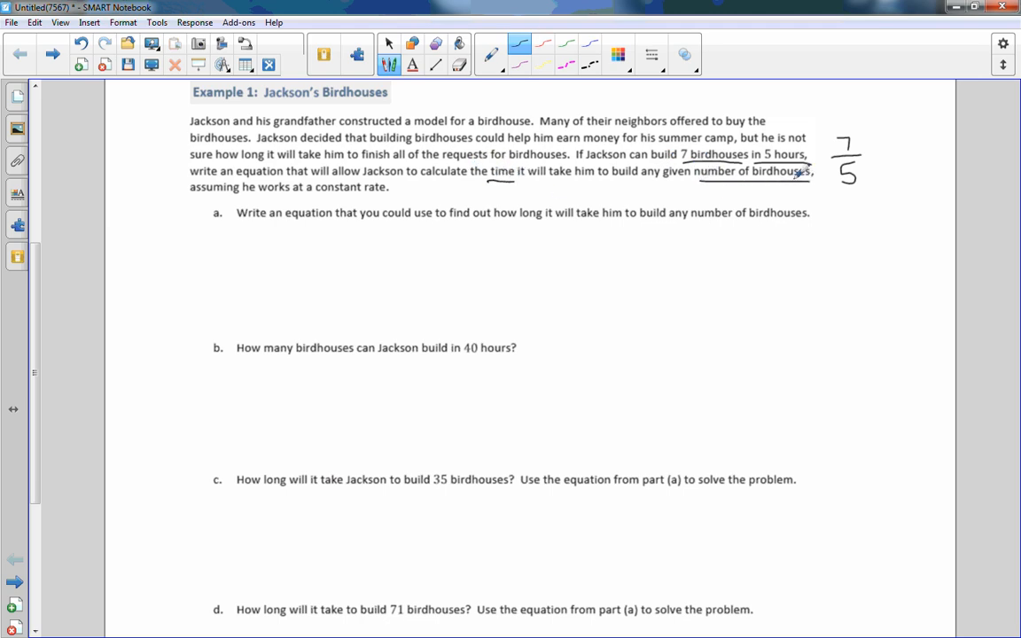
mouse_move(279, 173)
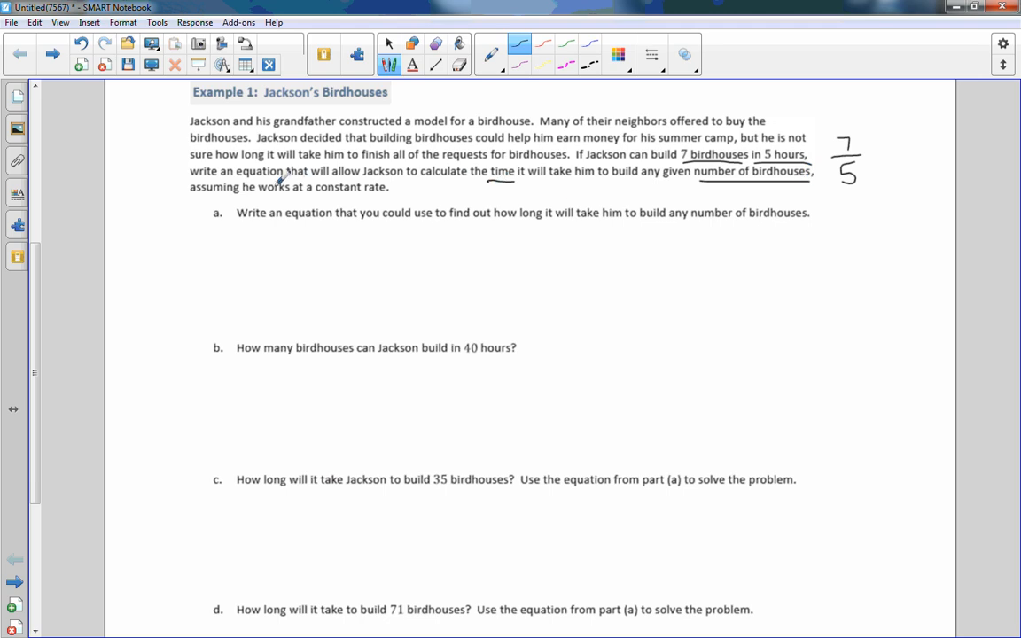
mouse_move(390, 183)
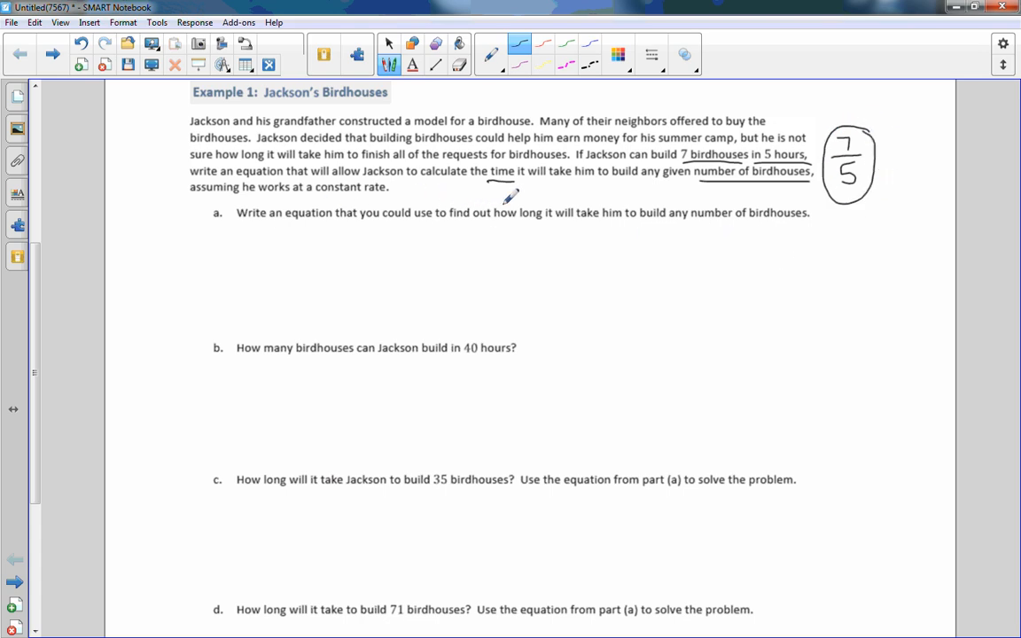
mouse_move(644, 193)
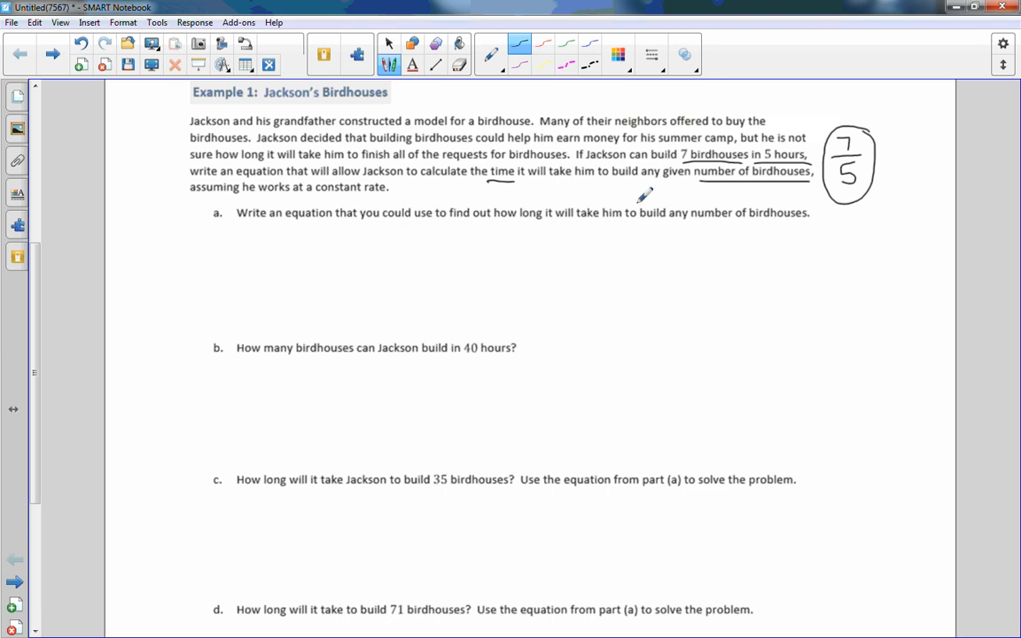
mouse_move(675, 223)
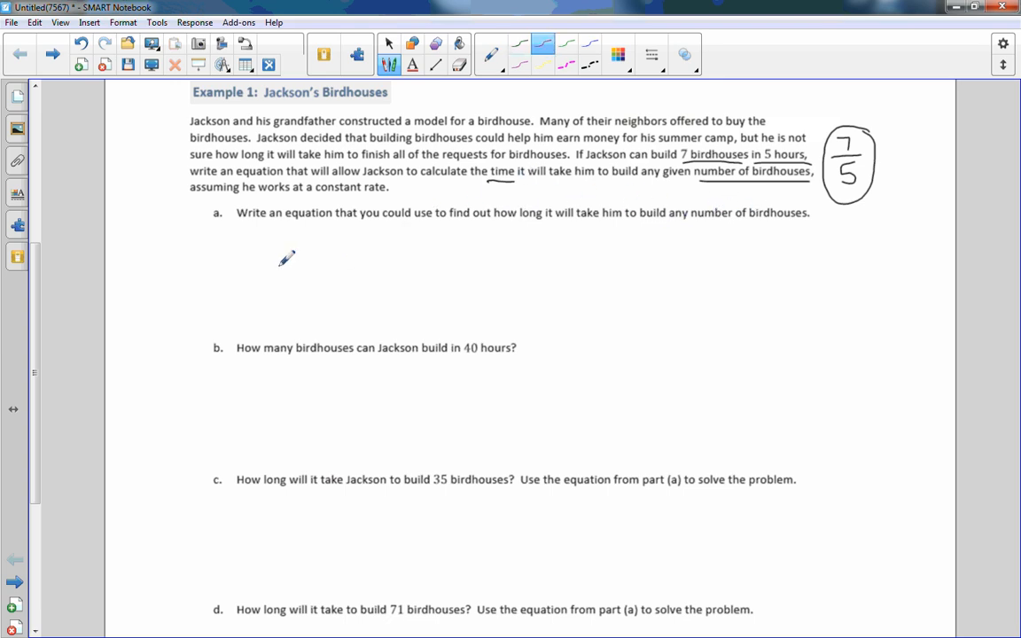
Handwrite y = kx in red below part (a) and underline 'constant rate'
drag(241, 235, 255, 248)
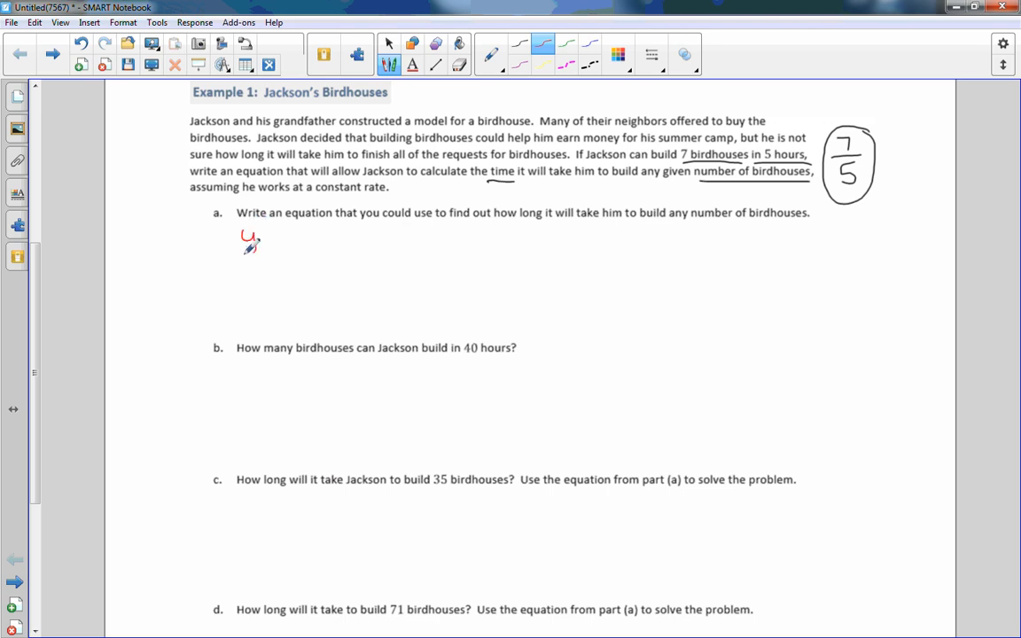
drag(240, 243, 270, 244)
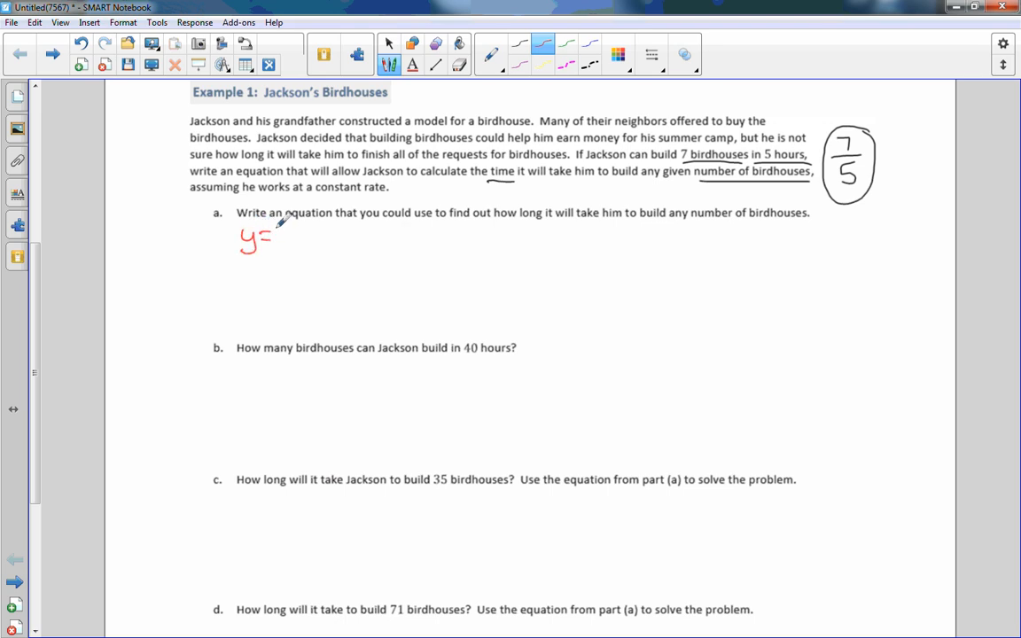
drag(279, 240, 302, 239)
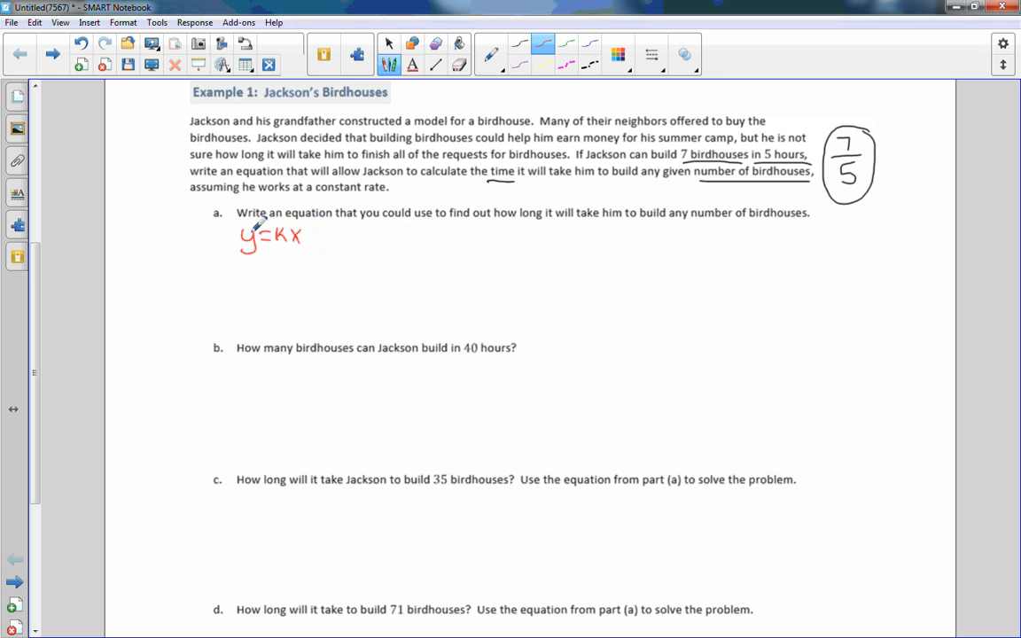
mouse_move(259, 218)
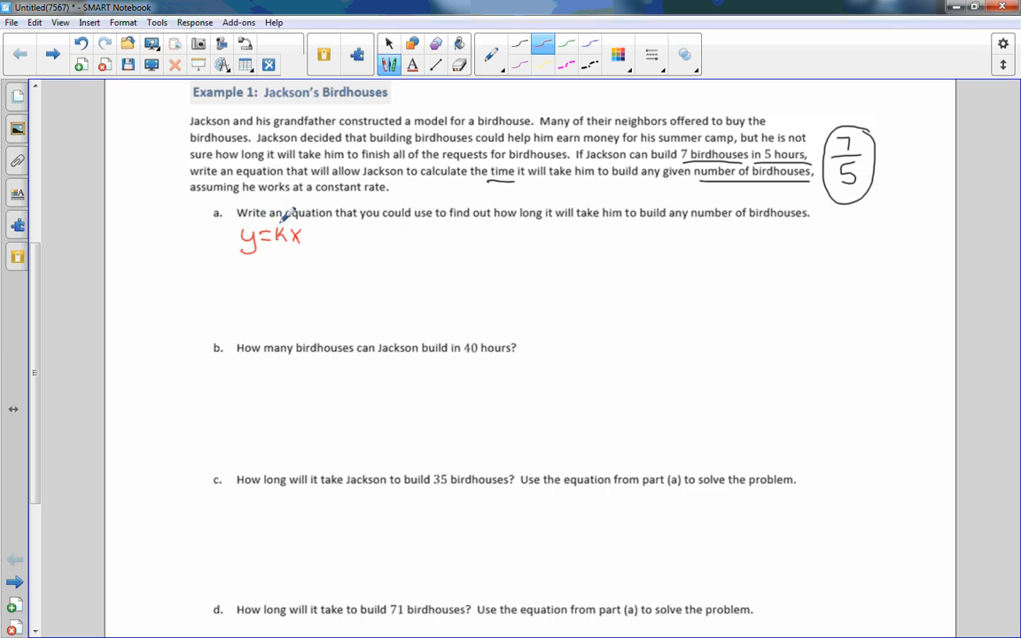
drag(317, 194, 389, 194)
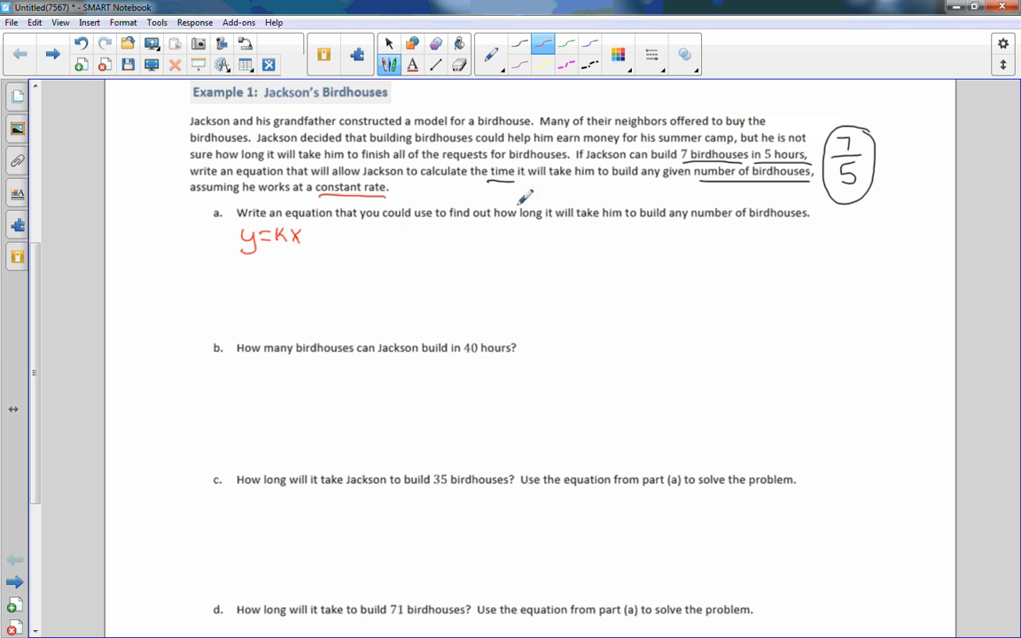
mouse_move(716, 234)
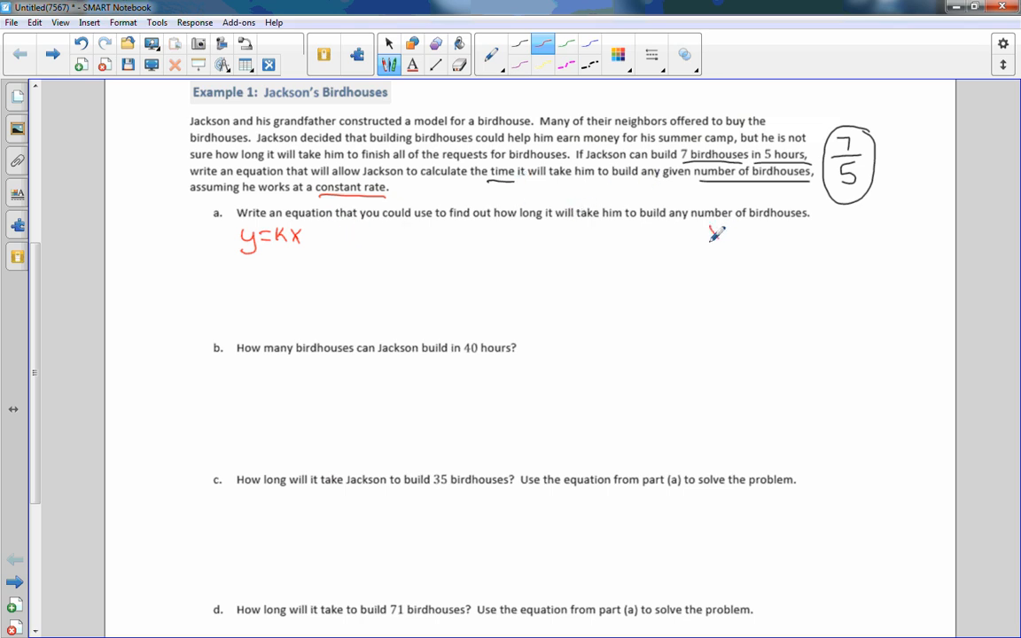
Draw a red x | y T-chart labelled Ind and Dep beside part (a)
drag(713, 231, 745, 293)
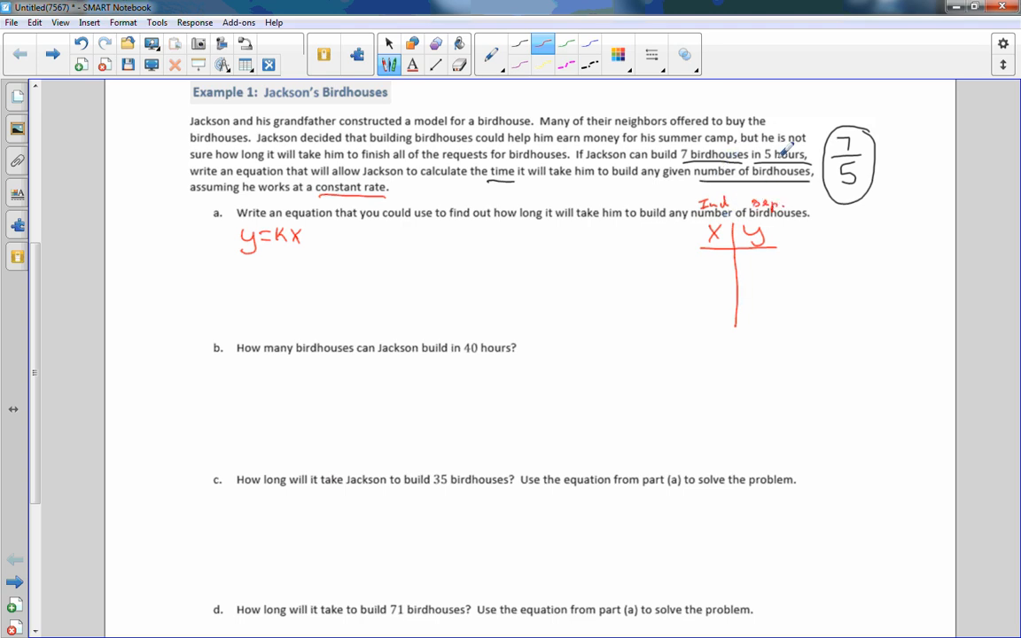
mouse_move(753, 140)
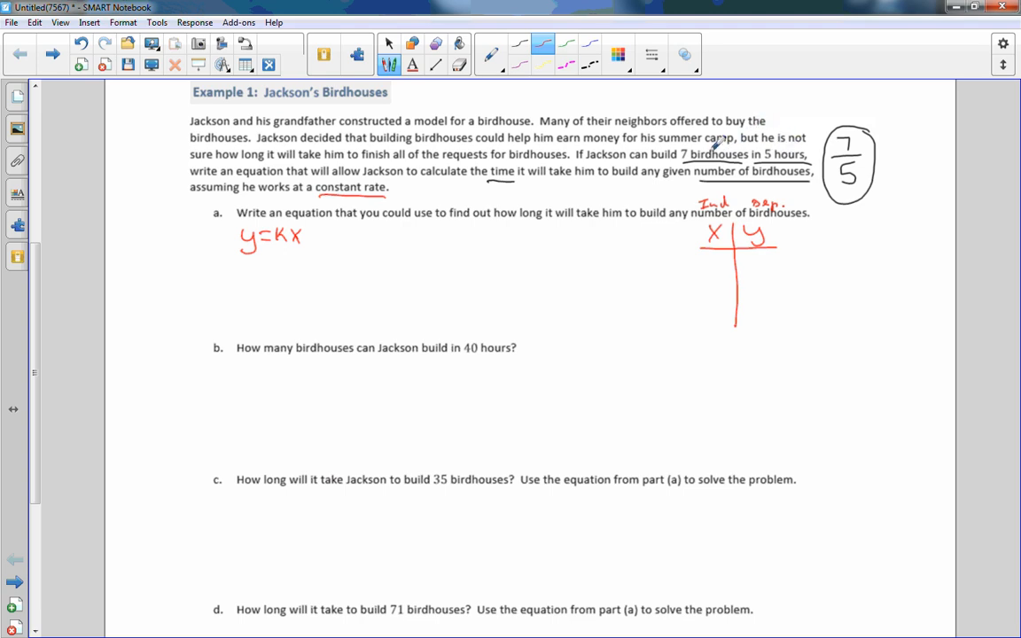
mouse_move(749, 213)
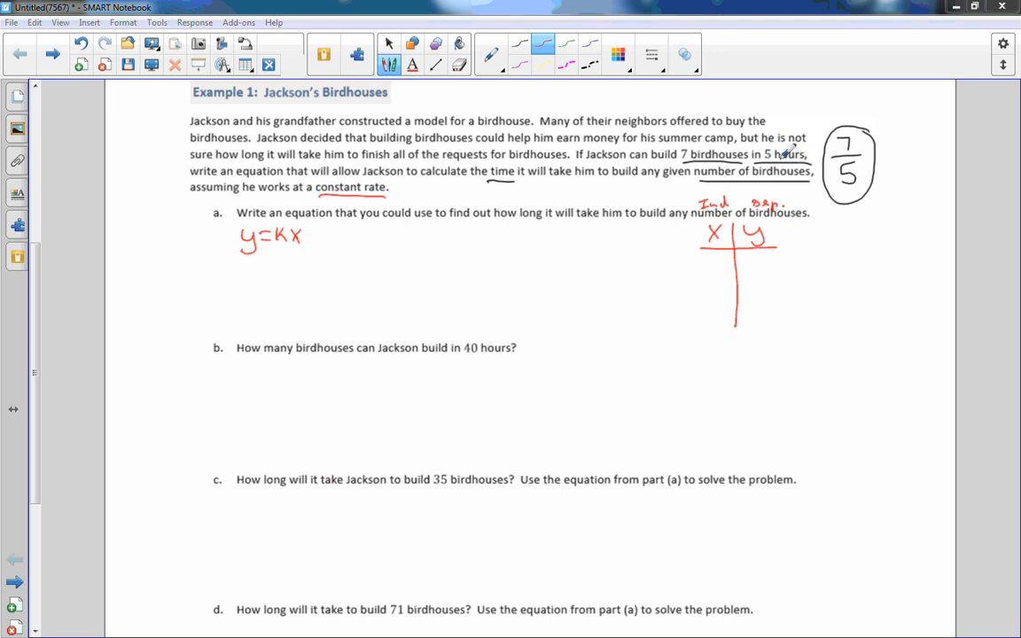
mouse_move(817, 156)
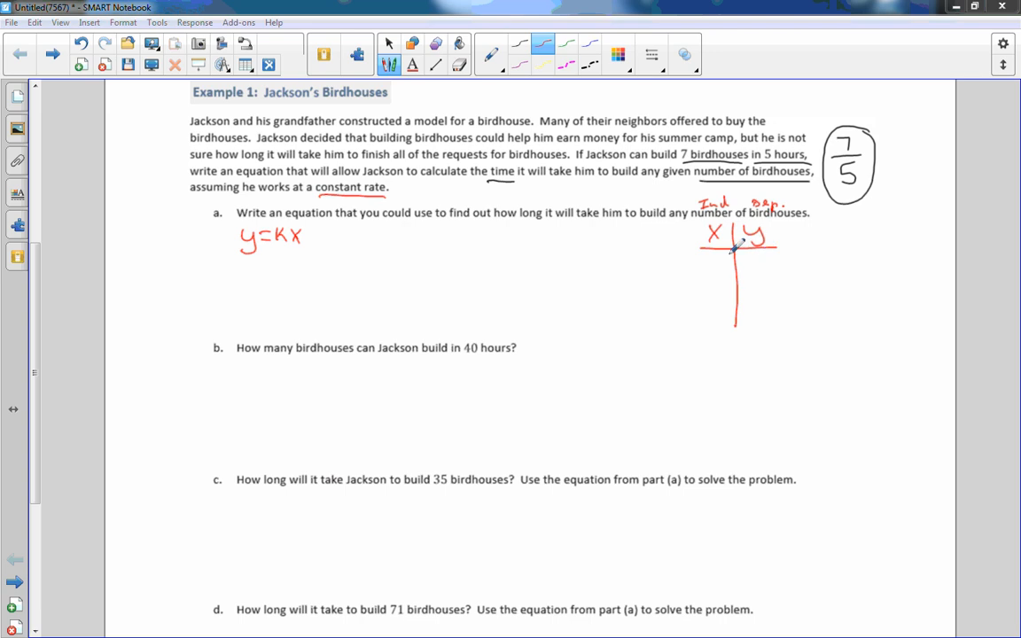
mouse_move(757, 258)
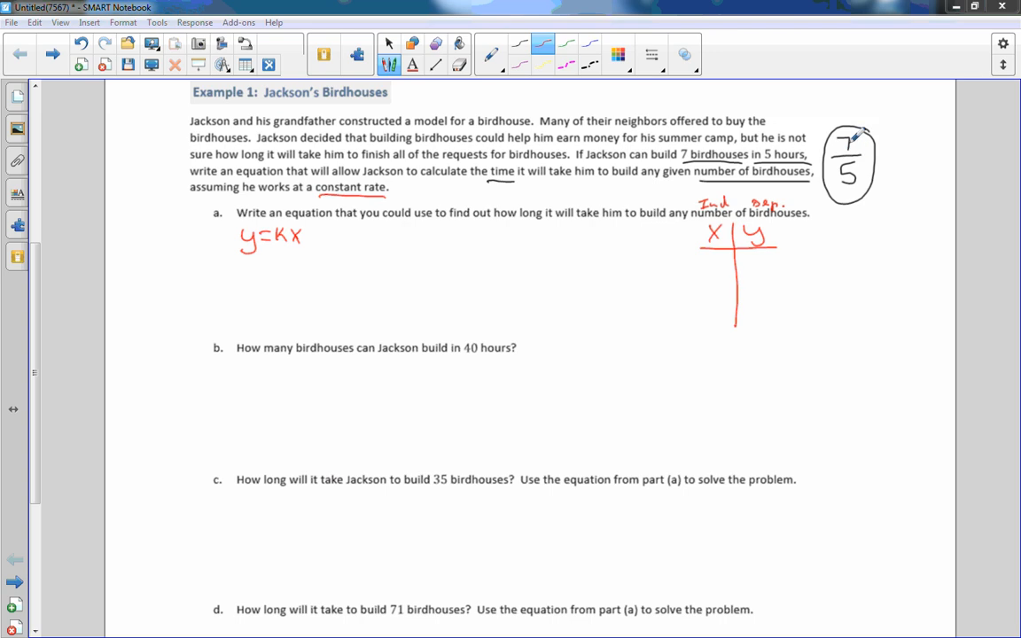
mouse_move(854, 169)
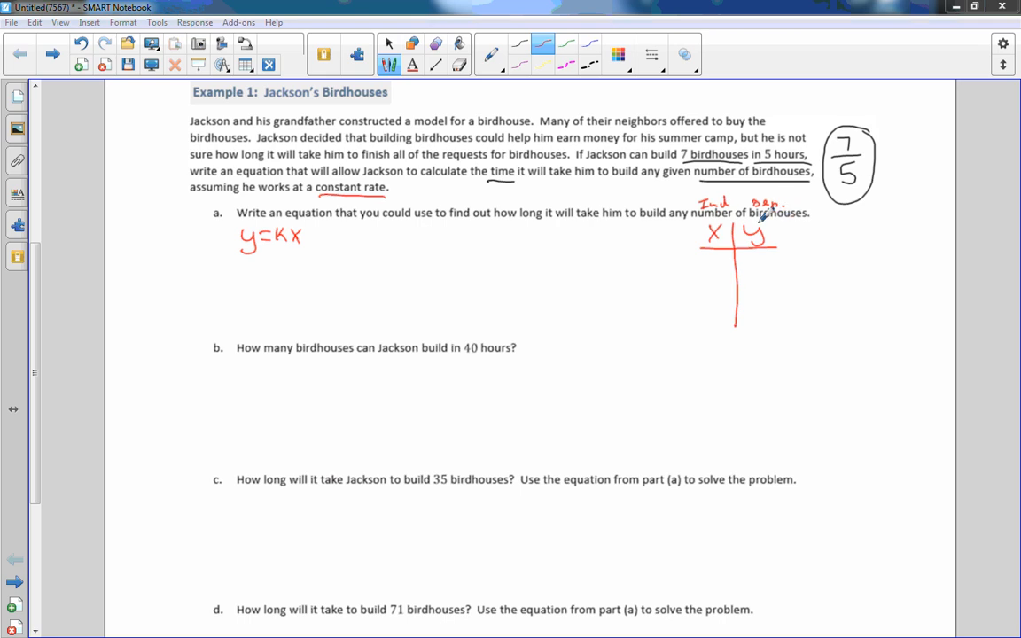
drag(709, 262, 722, 266)
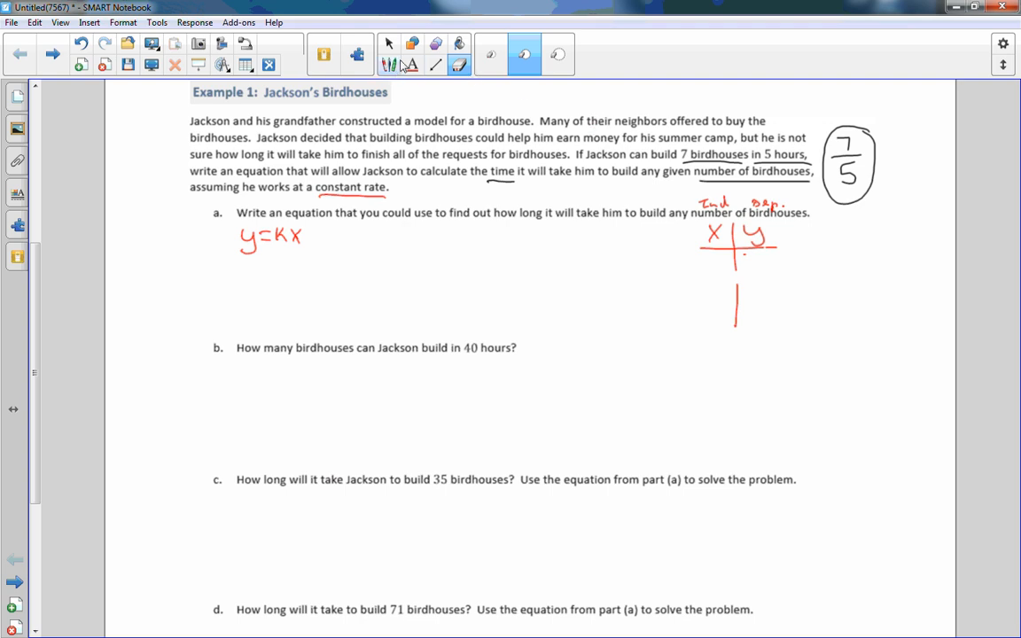
Write k = y/x = 5/7 in red beside the T-chart, replacing 7/5
click(388, 64)
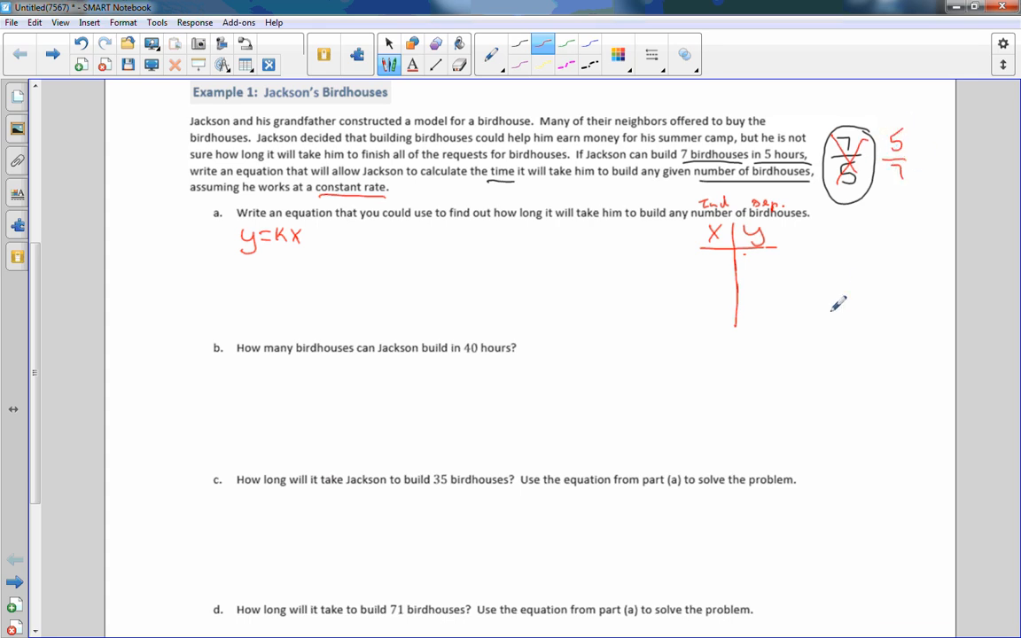
mouse_move(715, 253)
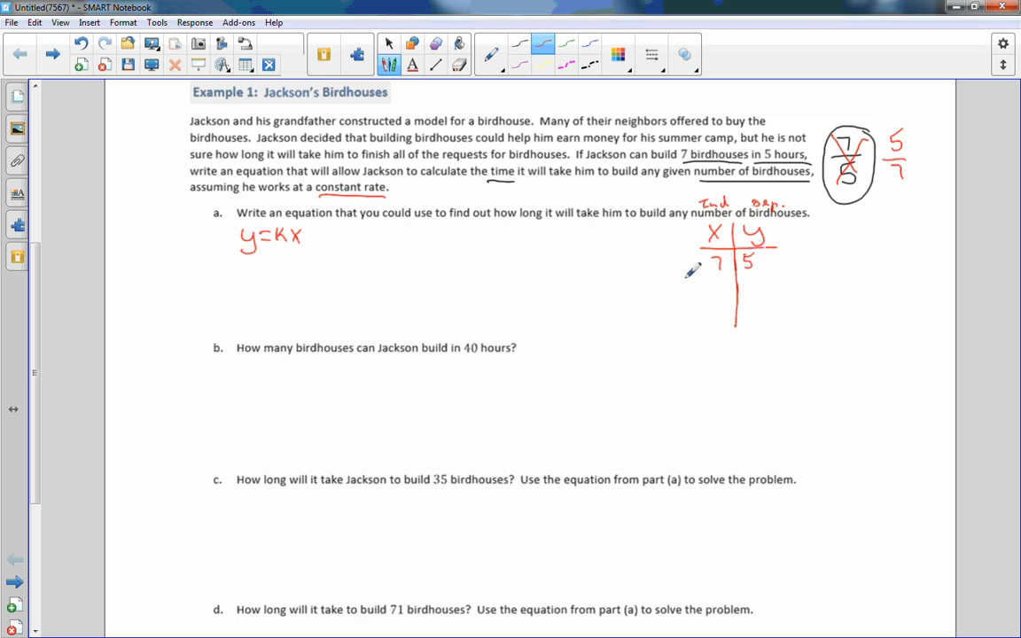
mouse_move(809, 238)
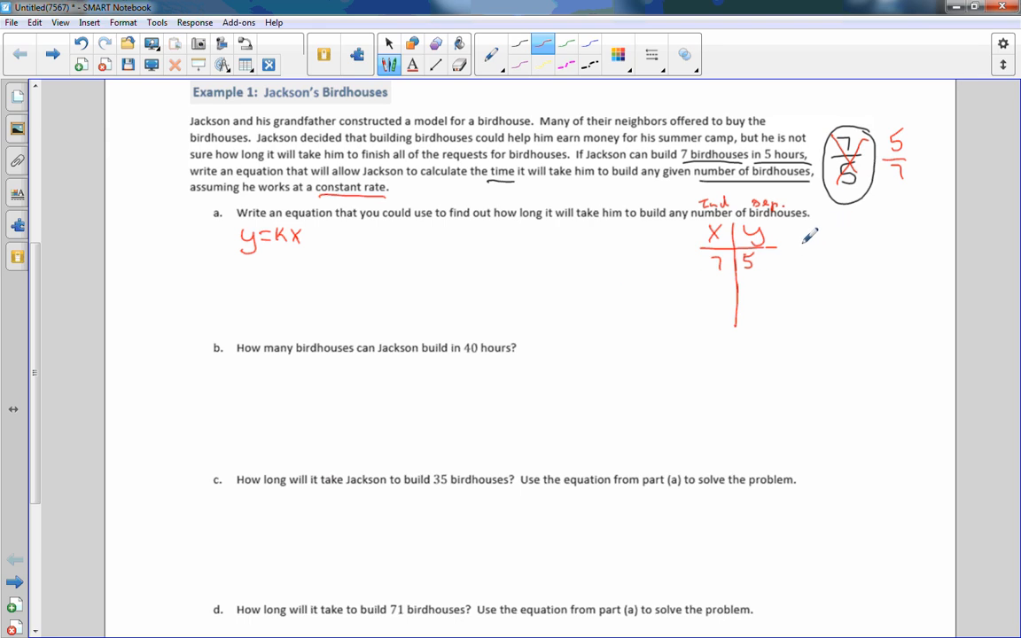
drag(802, 248, 833, 248)
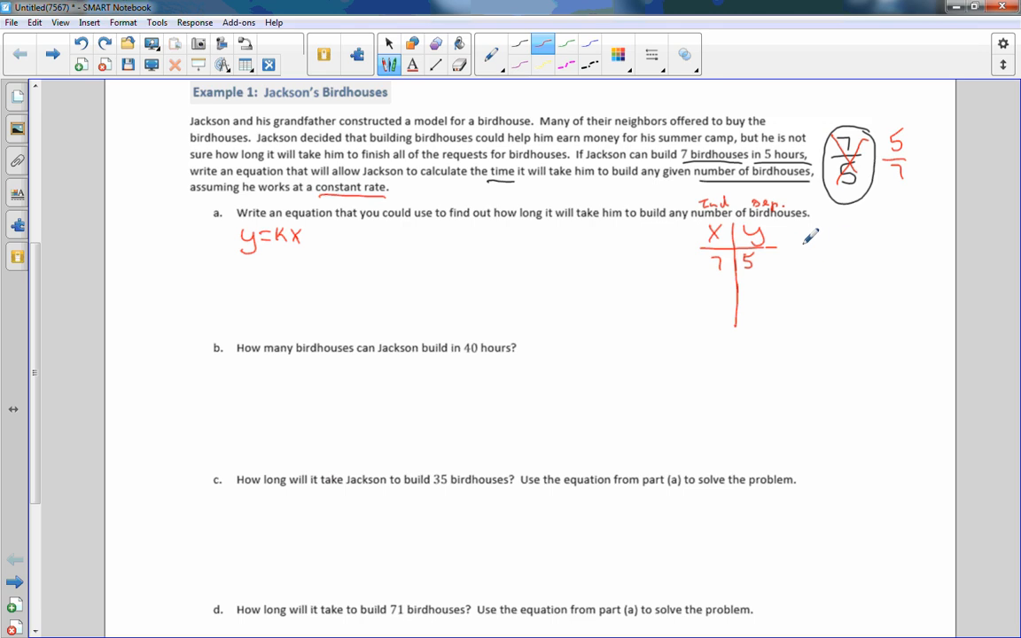
drag(802, 246, 842, 239)
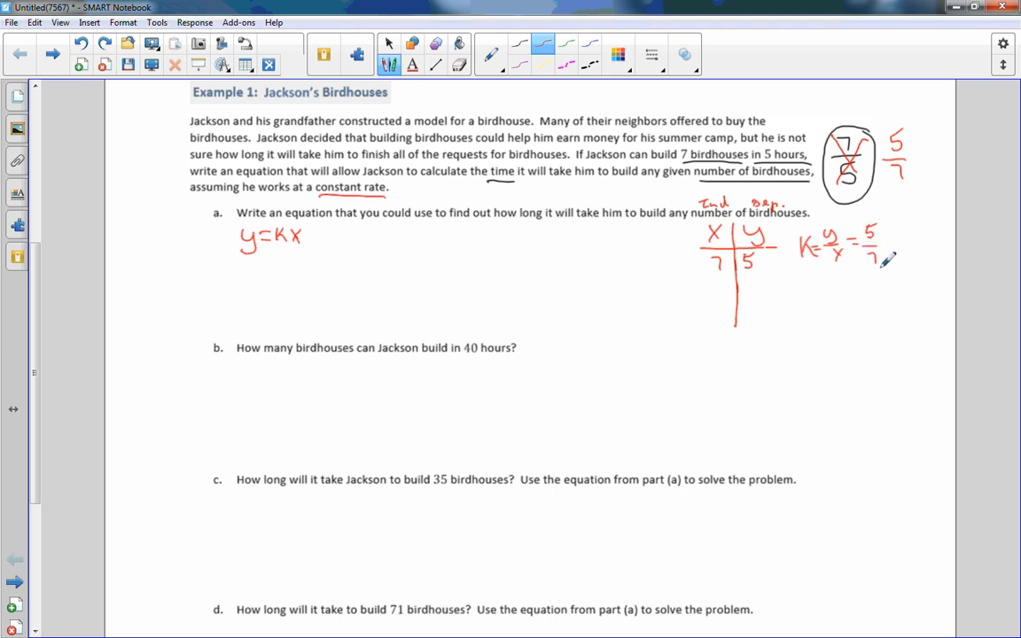
mouse_move(488, 273)
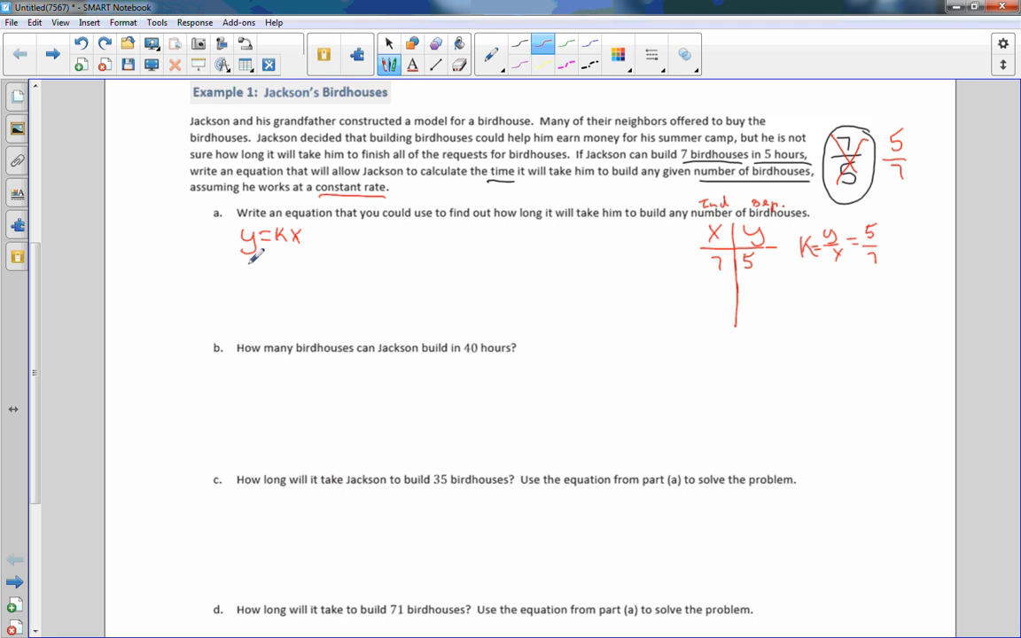
mouse_move(638, 177)
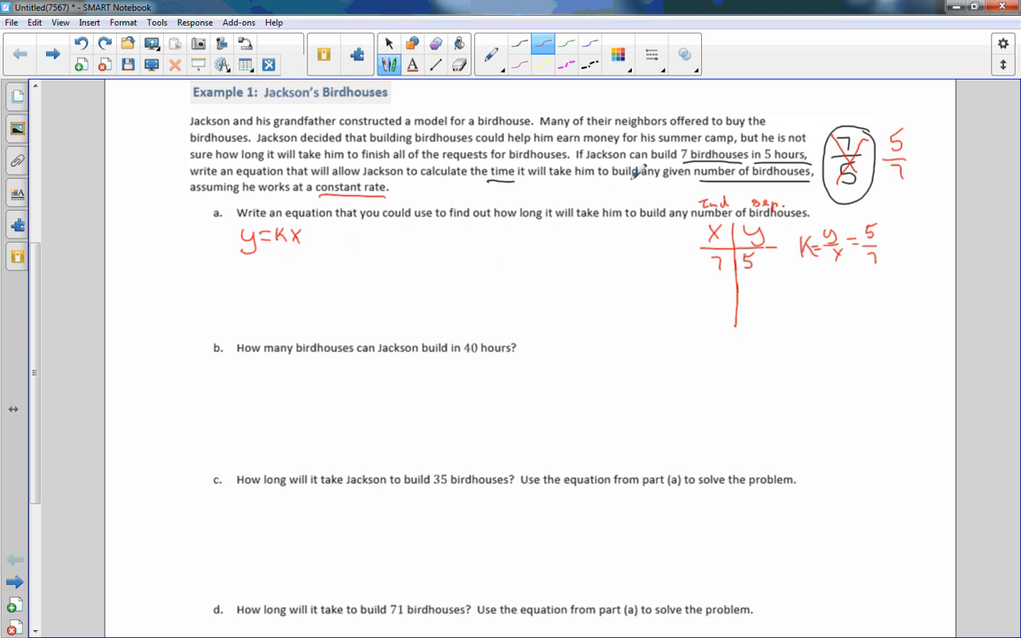
mouse_move(658, 118)
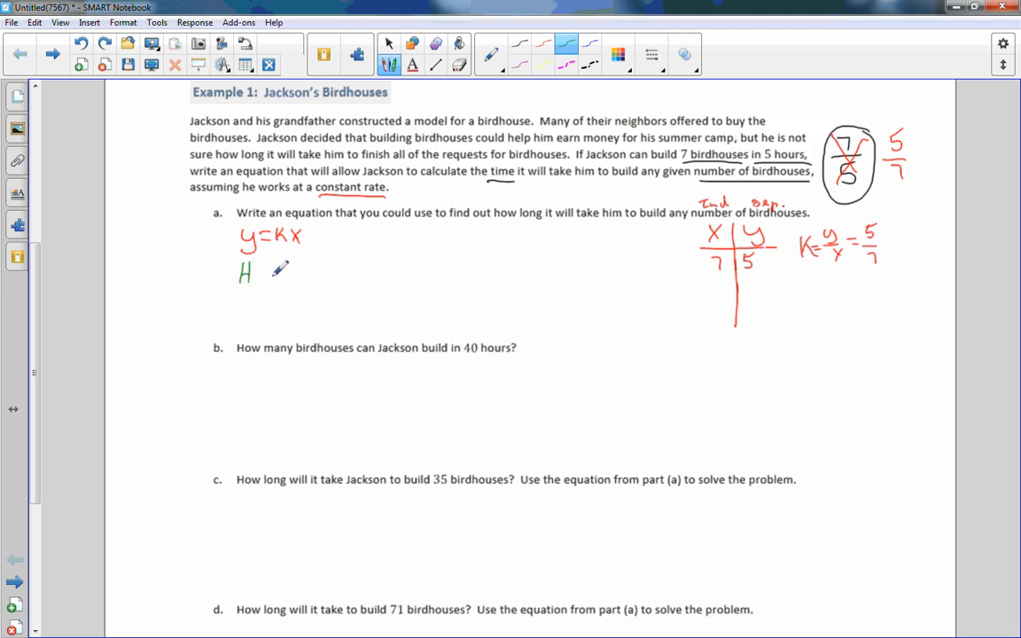
Handwrite H = 5/7 B in green beneath y = kx
drag(261, 273, 279, 273)
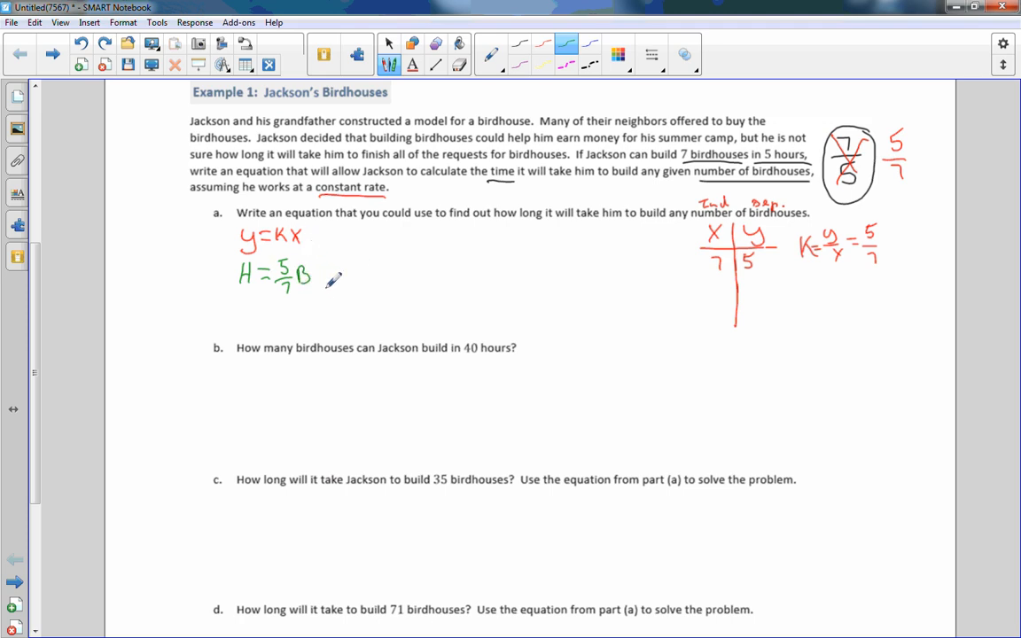
mouse_move(279, 250)
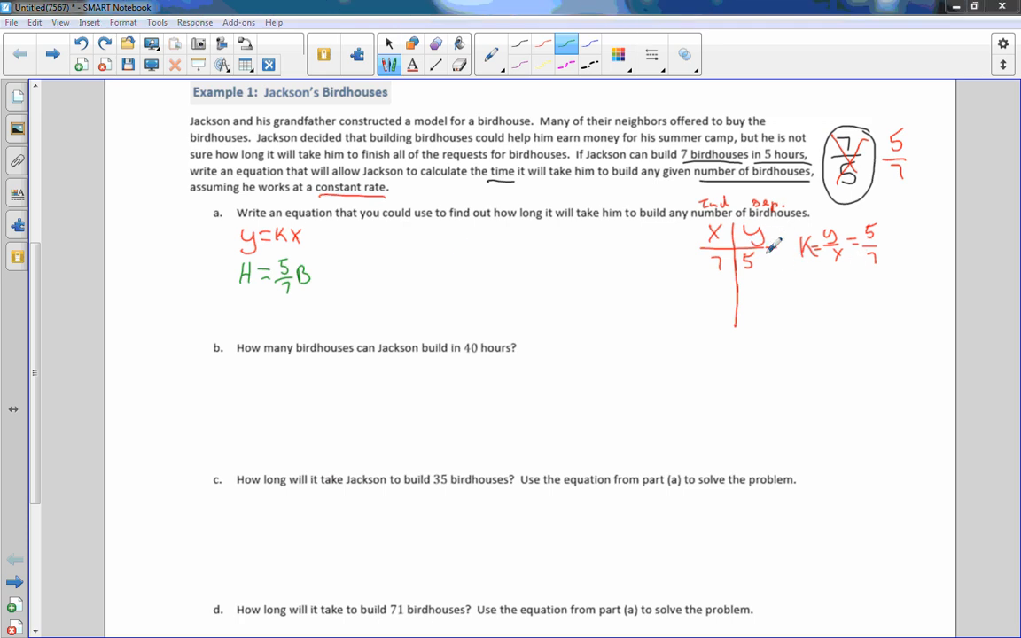
click(459, 64)
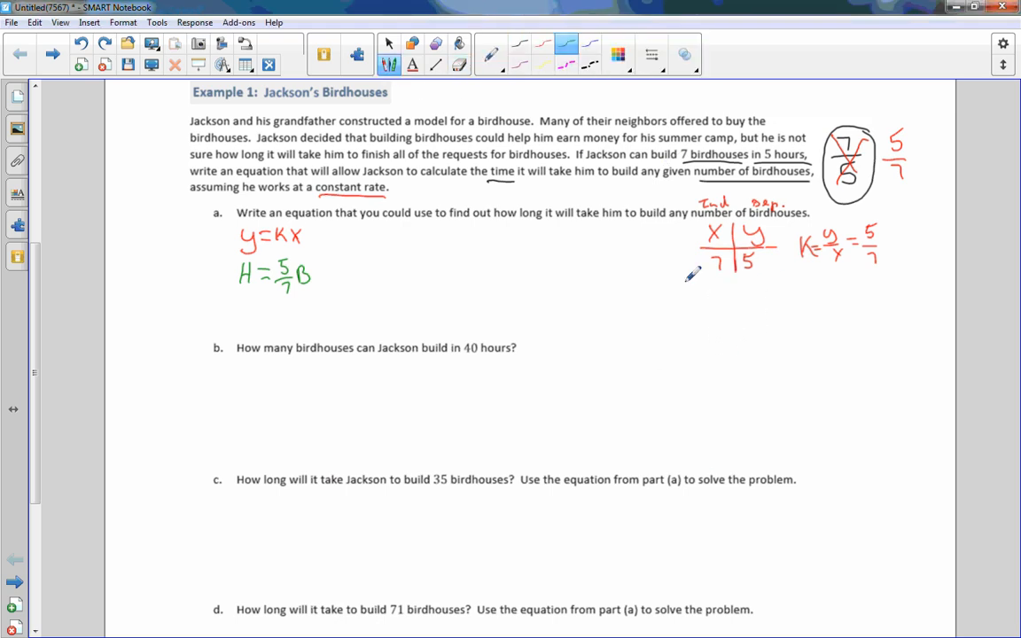
mouse_move(780, 277)
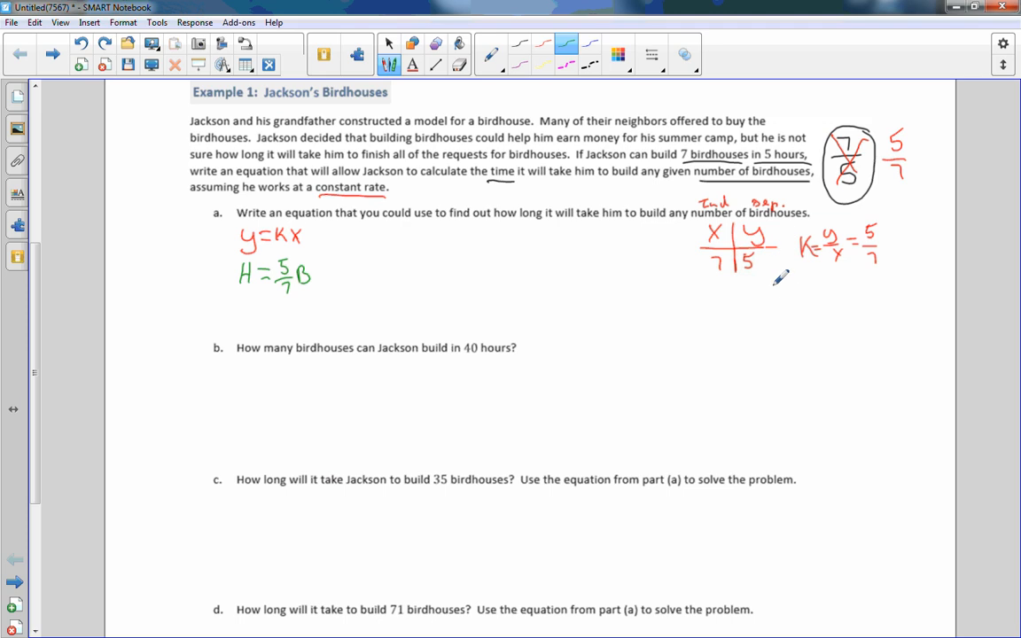
mouse_move(781, 255)
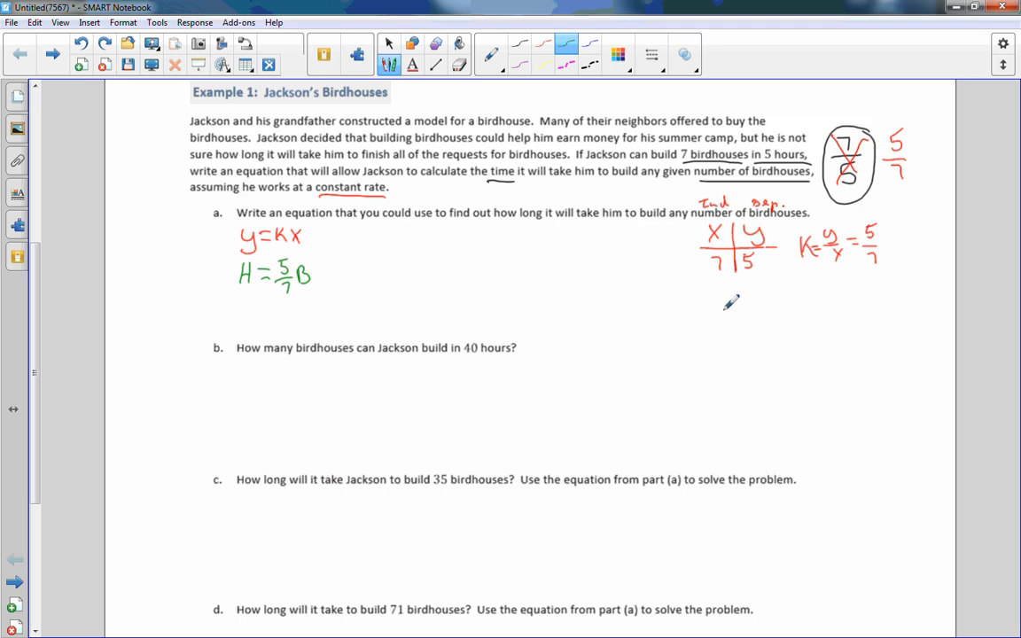
mouse_move(582, 239)
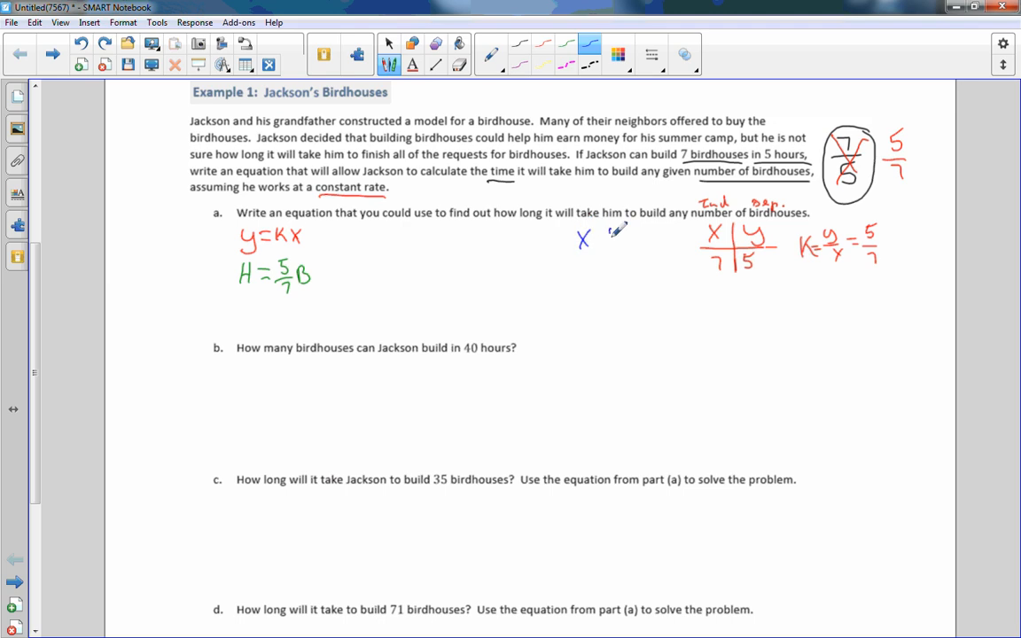
Draw a blue x | y table with row 5 | 7 and begin B = 7/5 H
drag(612, 235, 603, 301)
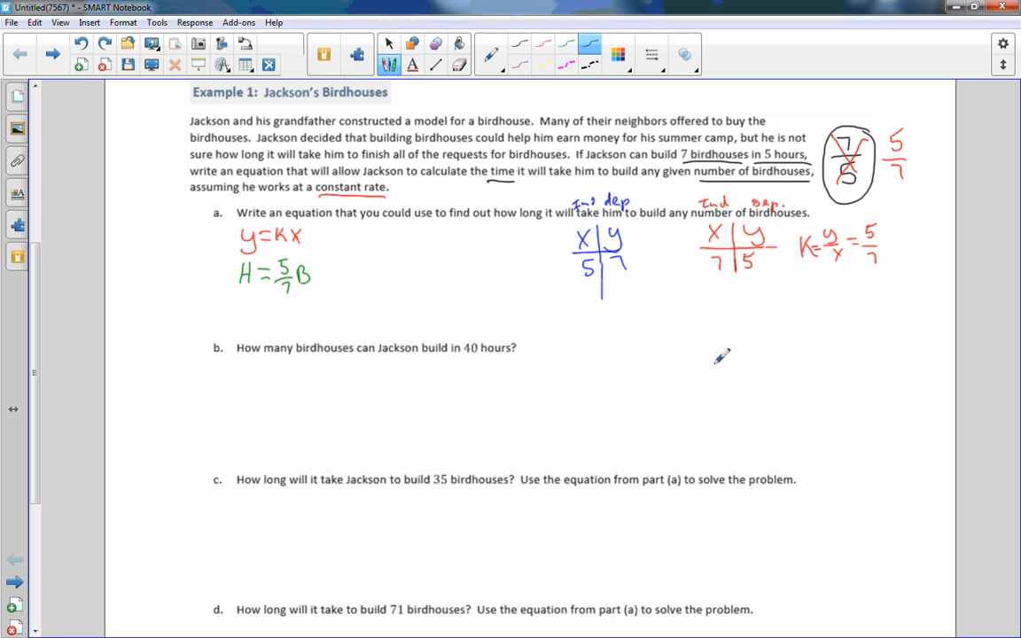
mouse_move(723, 171)
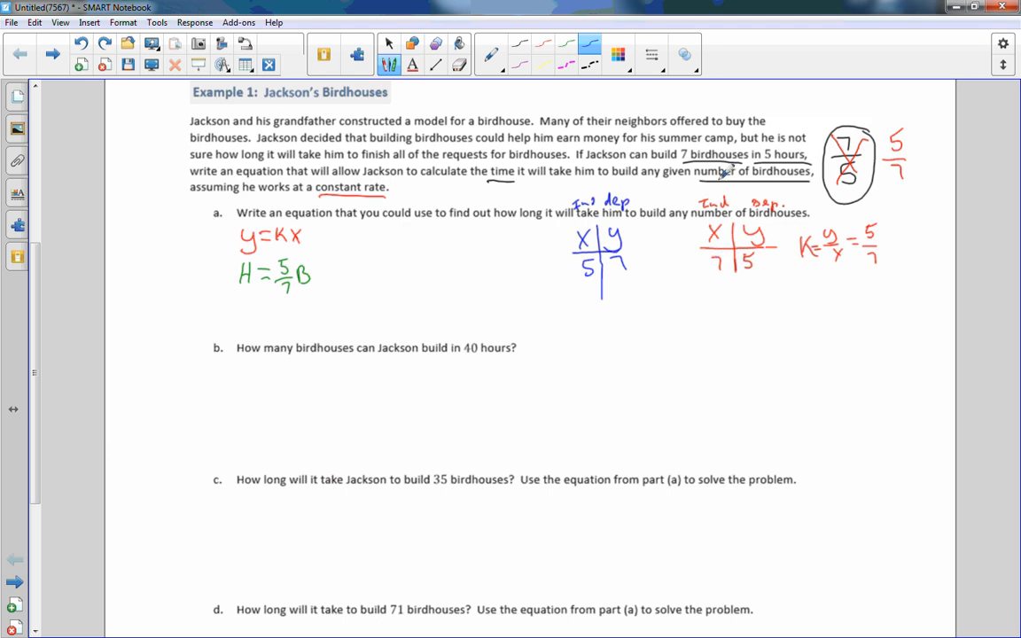
mouse_move(858, 133)
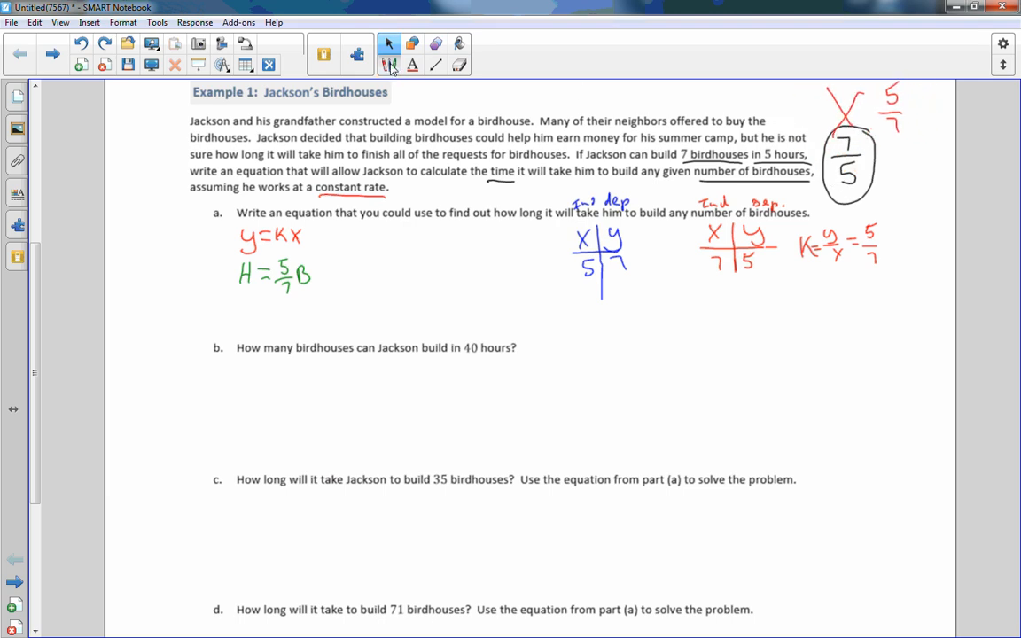
click(388, 62)
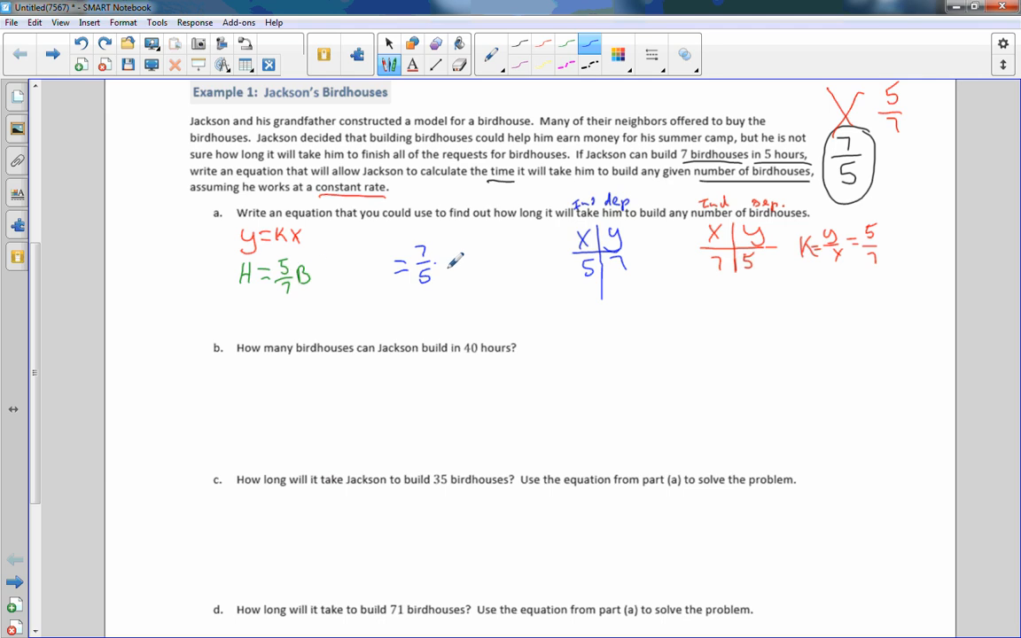
mouse_move(472, 246)
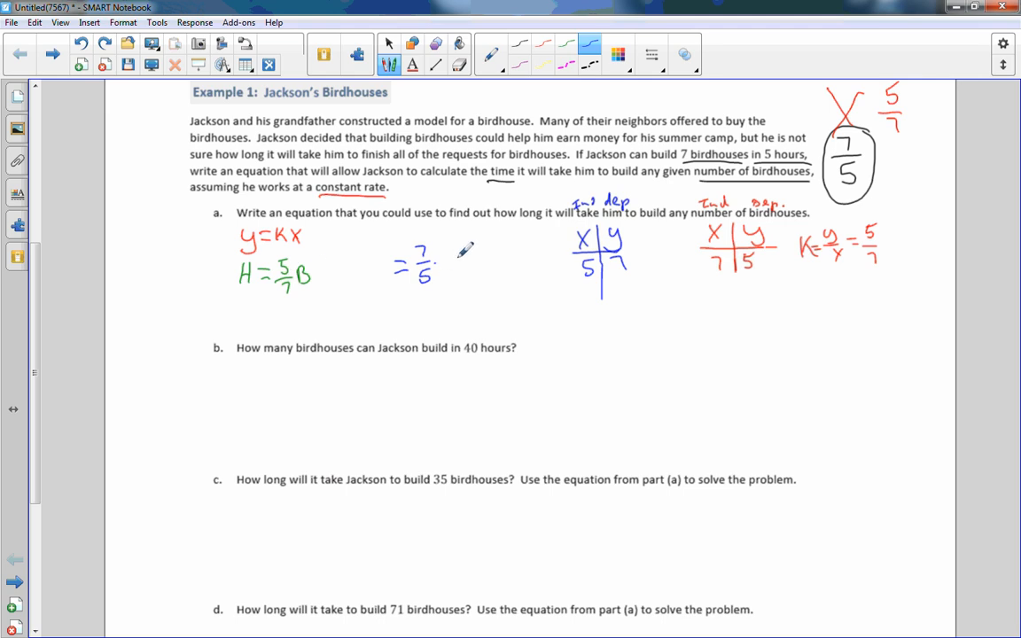
mouse_move(461, 270)
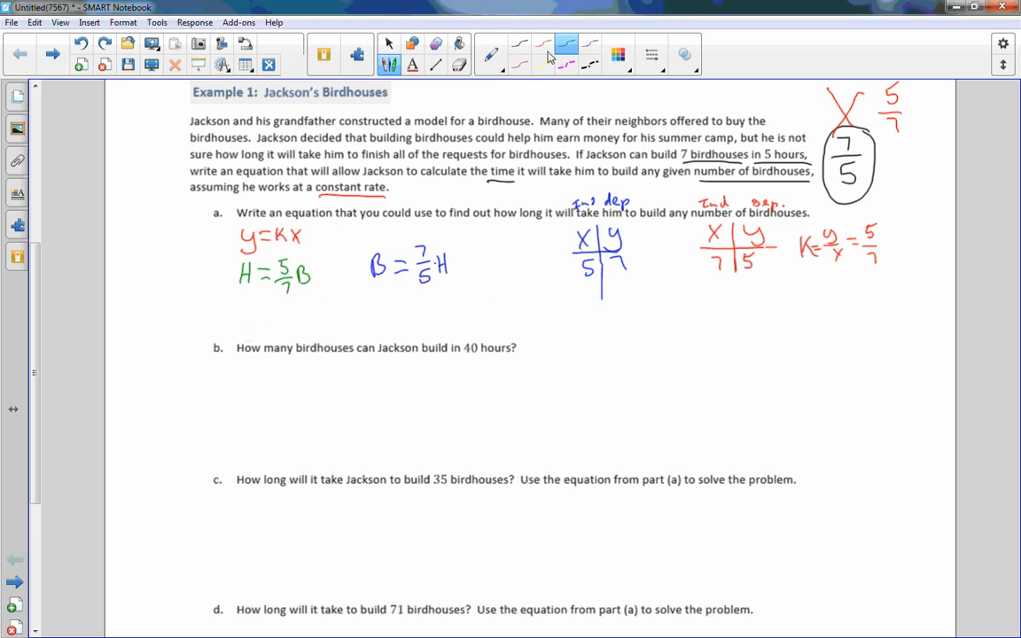
Box the green and blue equations and solve part (b) as B = 7/5 · 40 = 56
drag(217, 252, 332, 292)
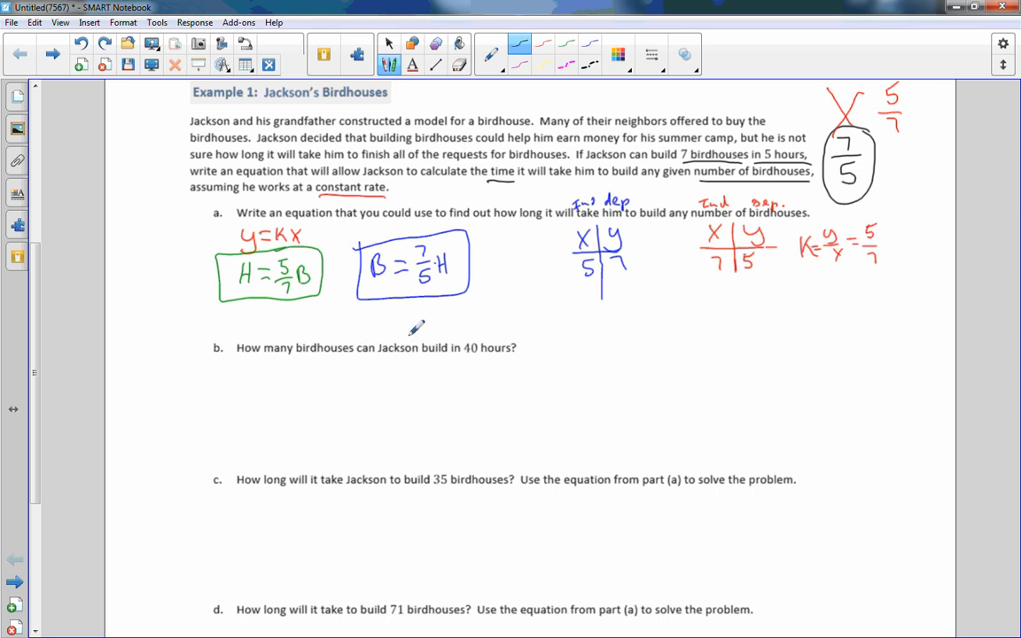
mouse_move(519, 334)
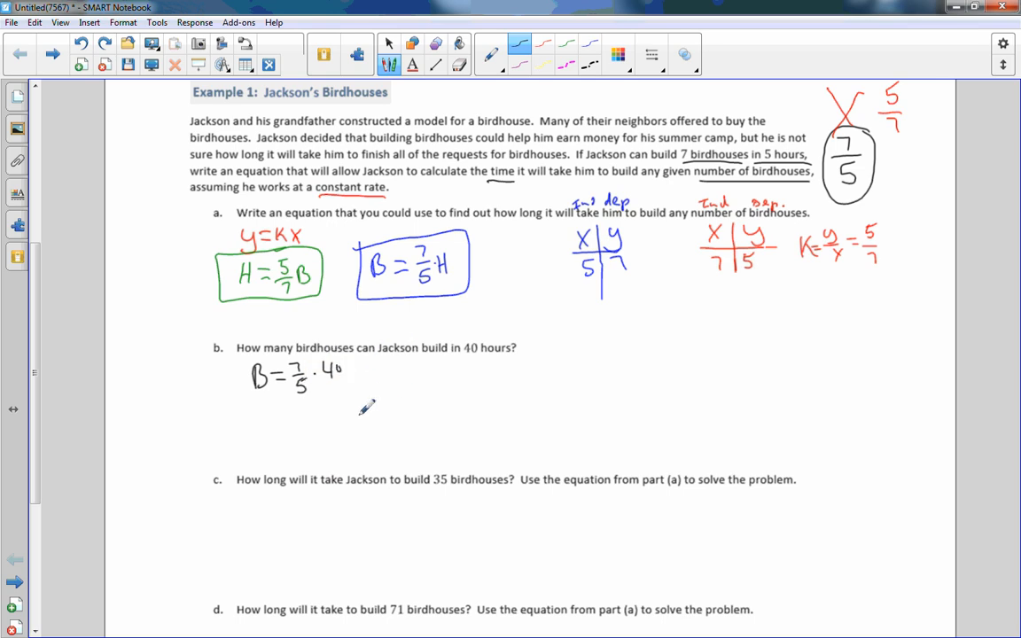
drag(328, 385, 342, 394)
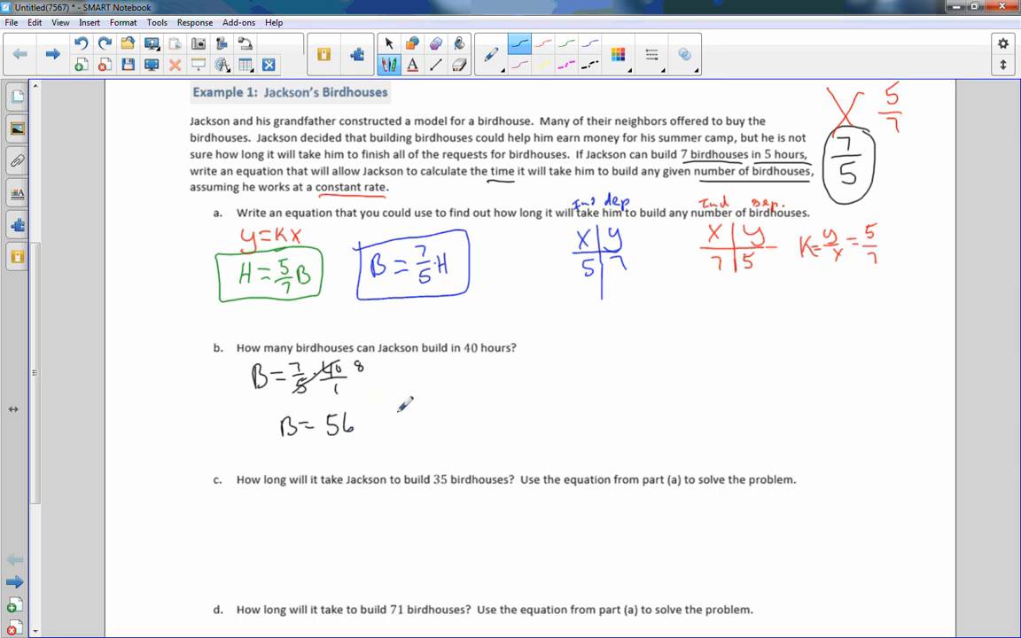
mouse_move(428, 399)
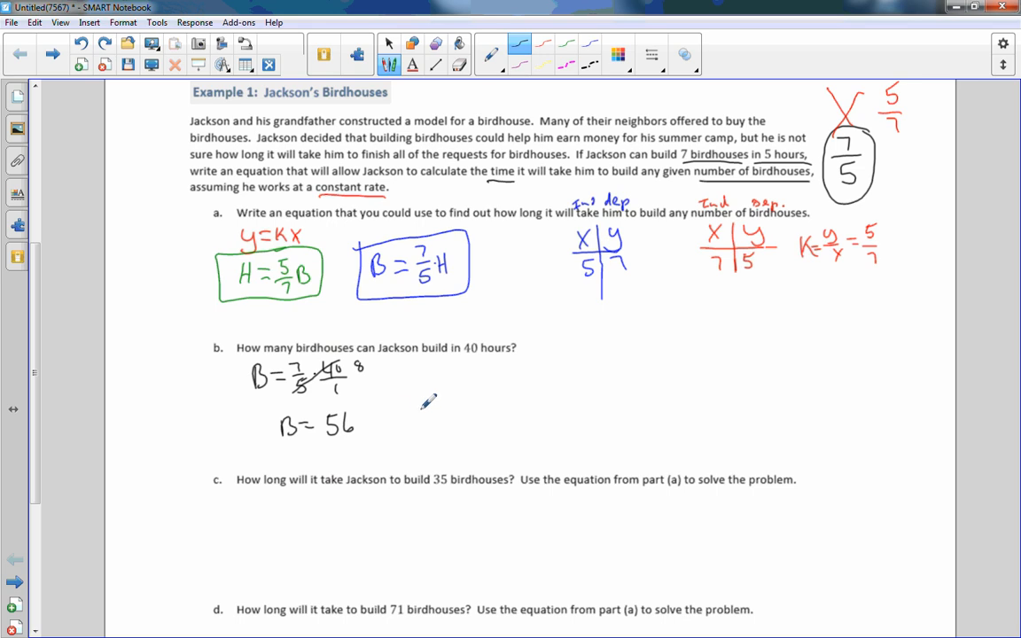
mouse_move(436, 413)
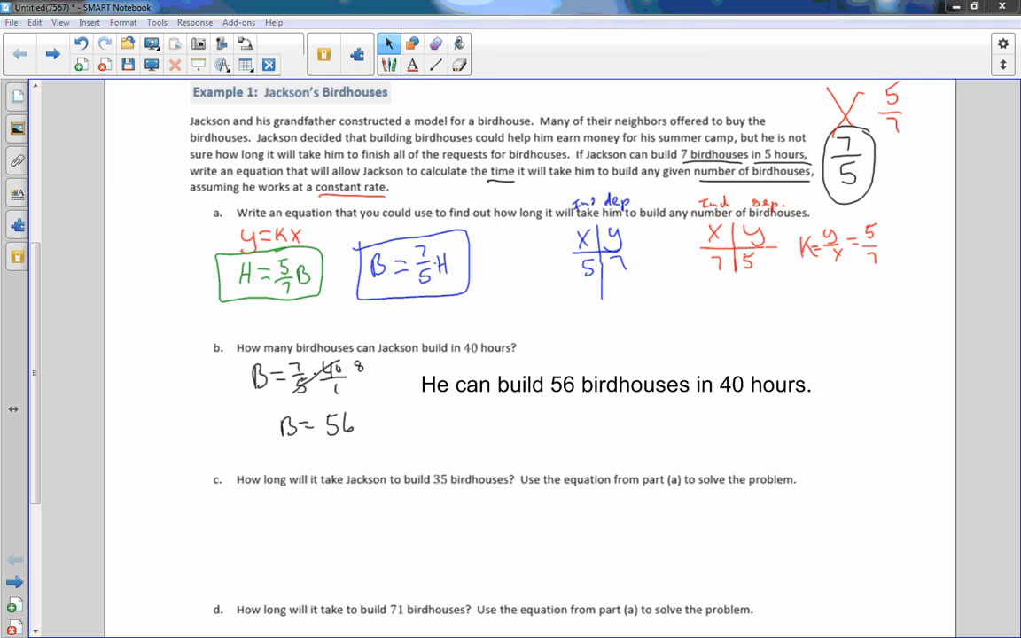
mouse_move(880, 317)
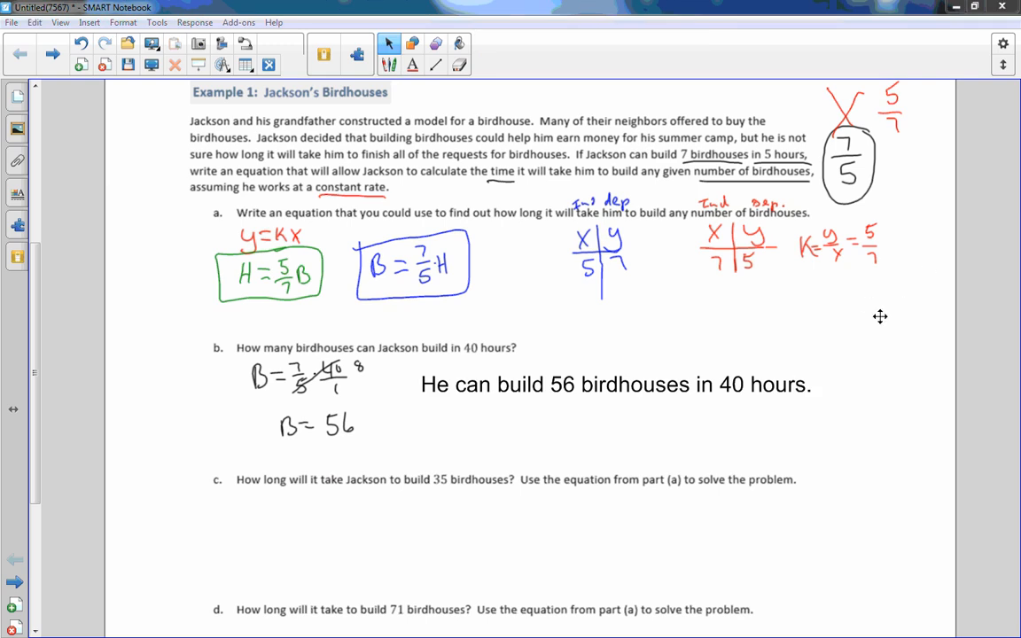
mouse_move(134, 455)
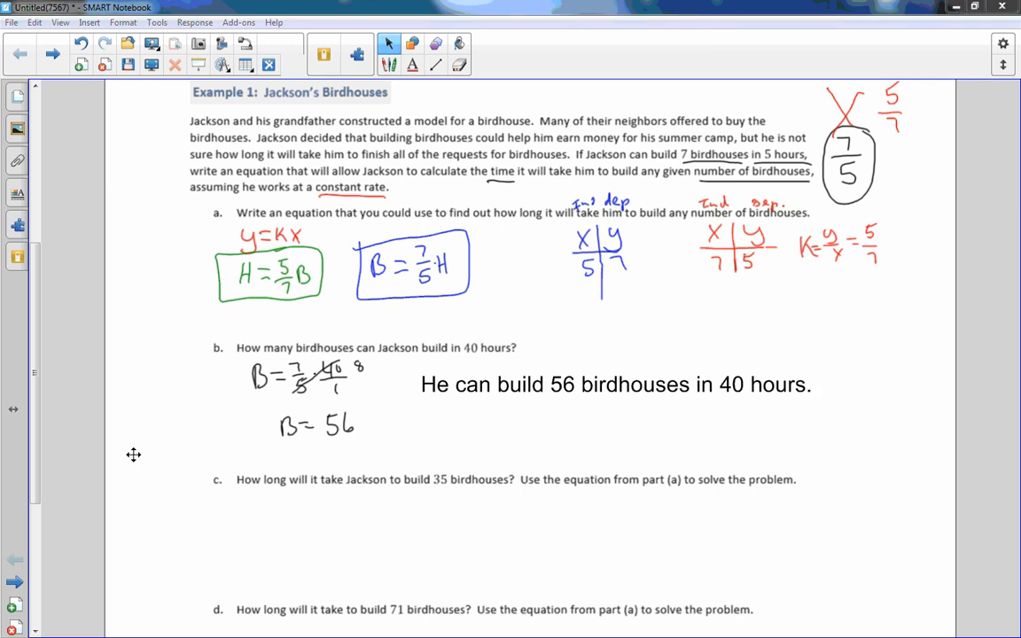
Write H = 5/7 · 35 = 25 under part (c)
scroll(down, 3)
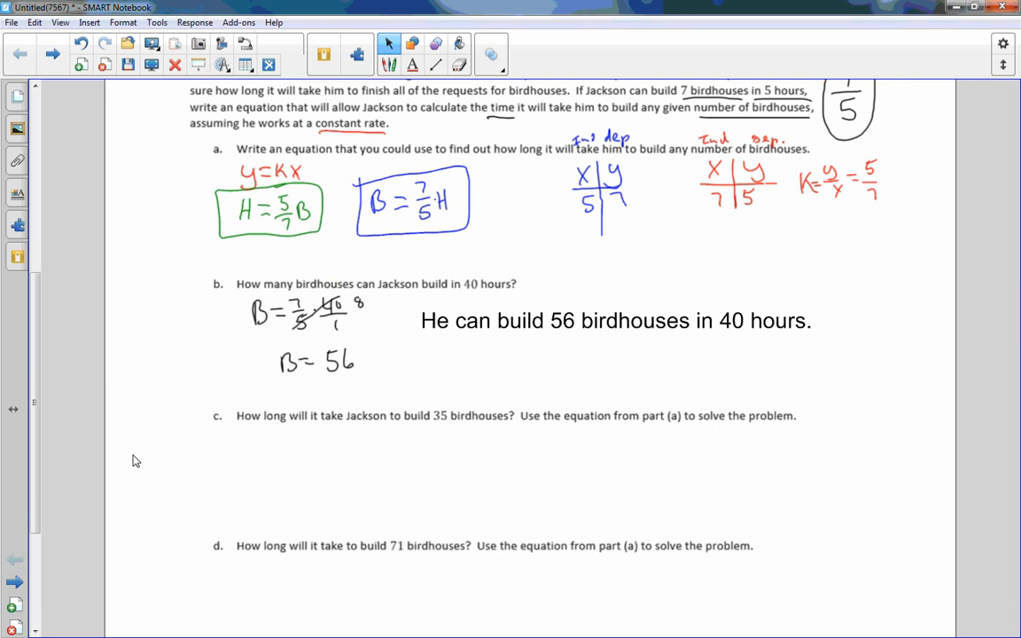
scroll(down, 3)
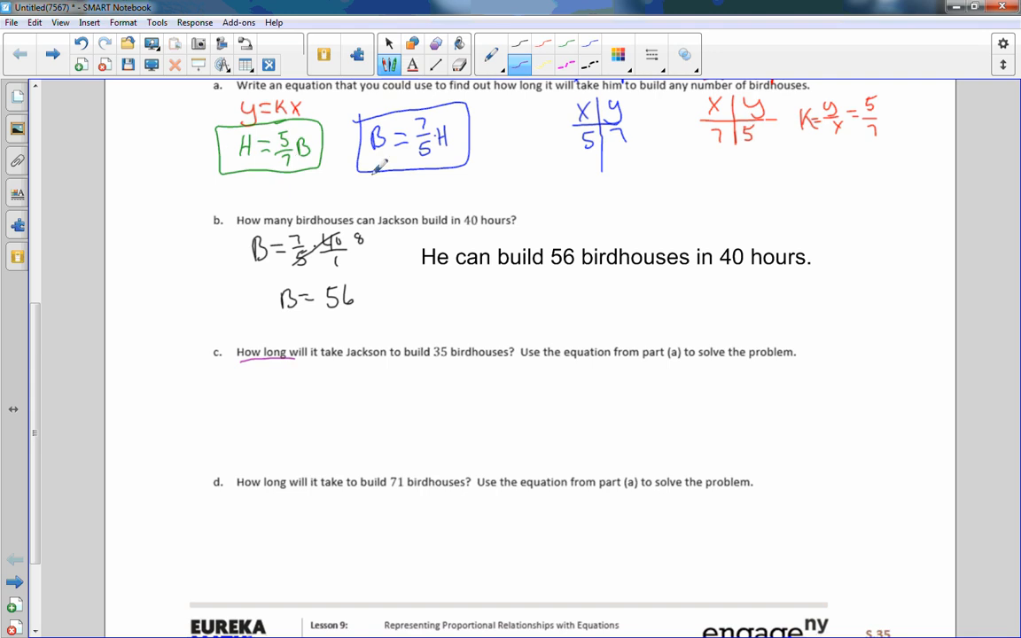
mouse_move(281, 364)
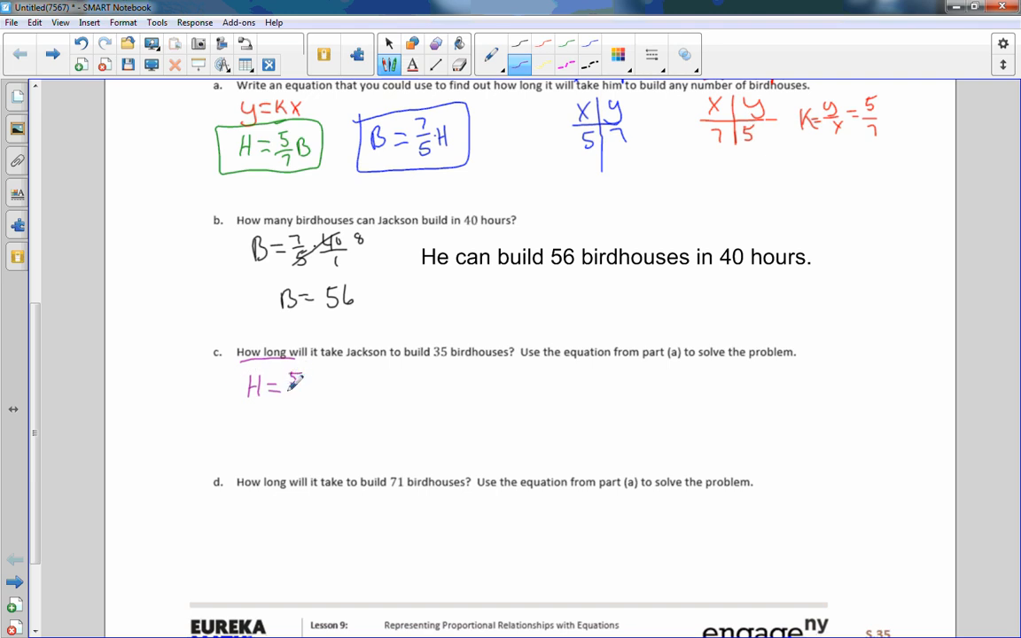
drag(292, 385, 293, 403)
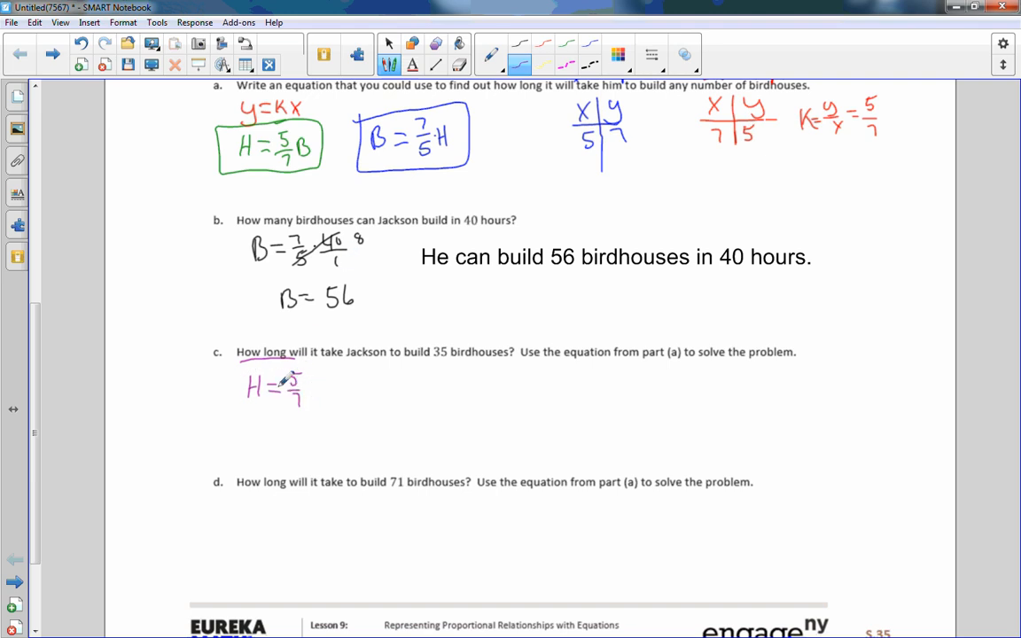
drag(322, 381, 341, 373)
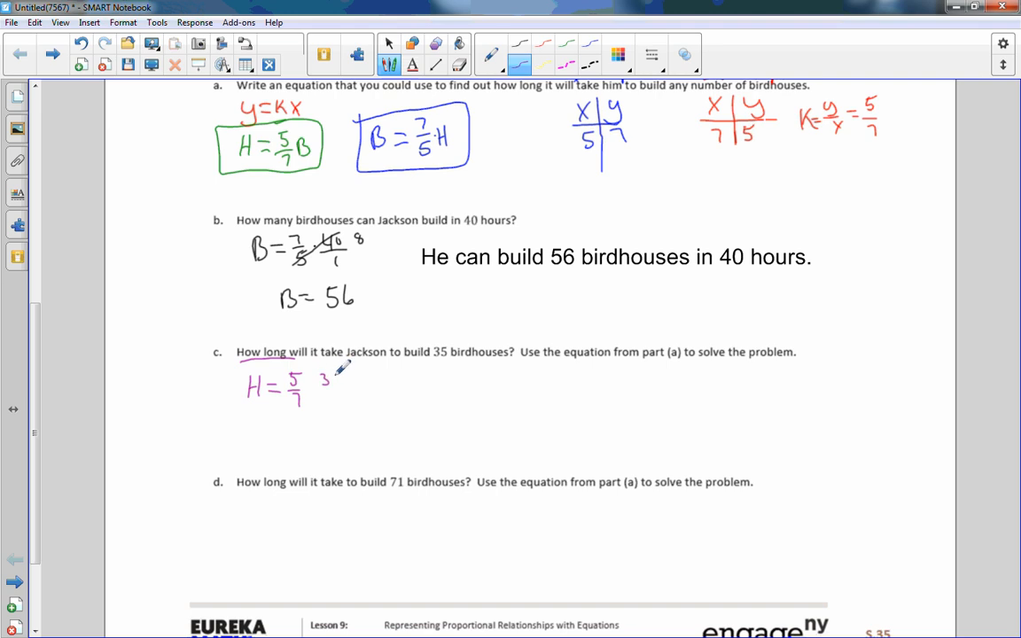
drag(323, 377, 341, 404)
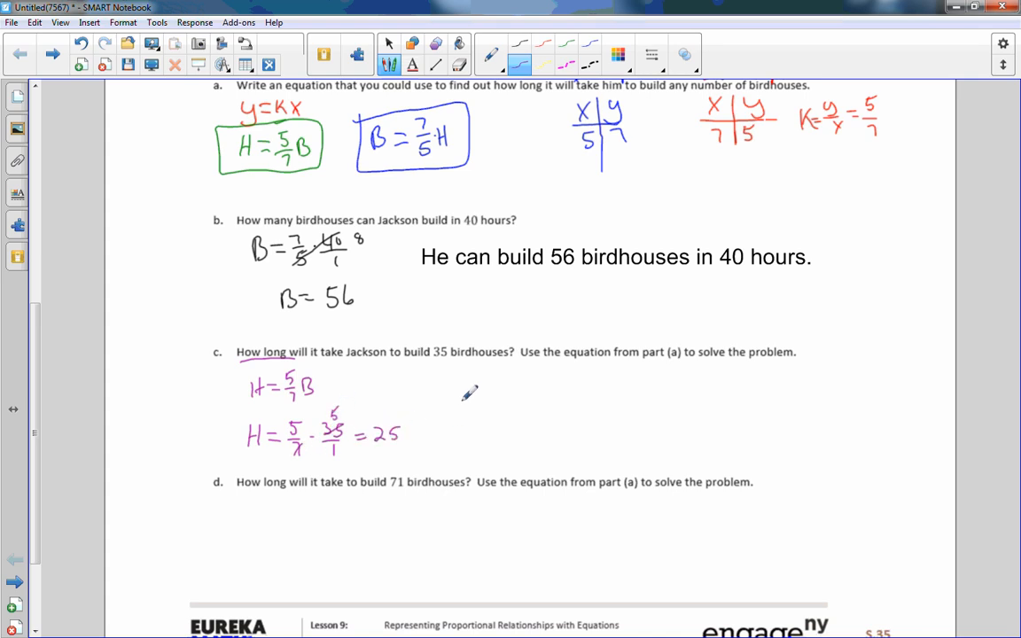
mouse_move(417, 362)
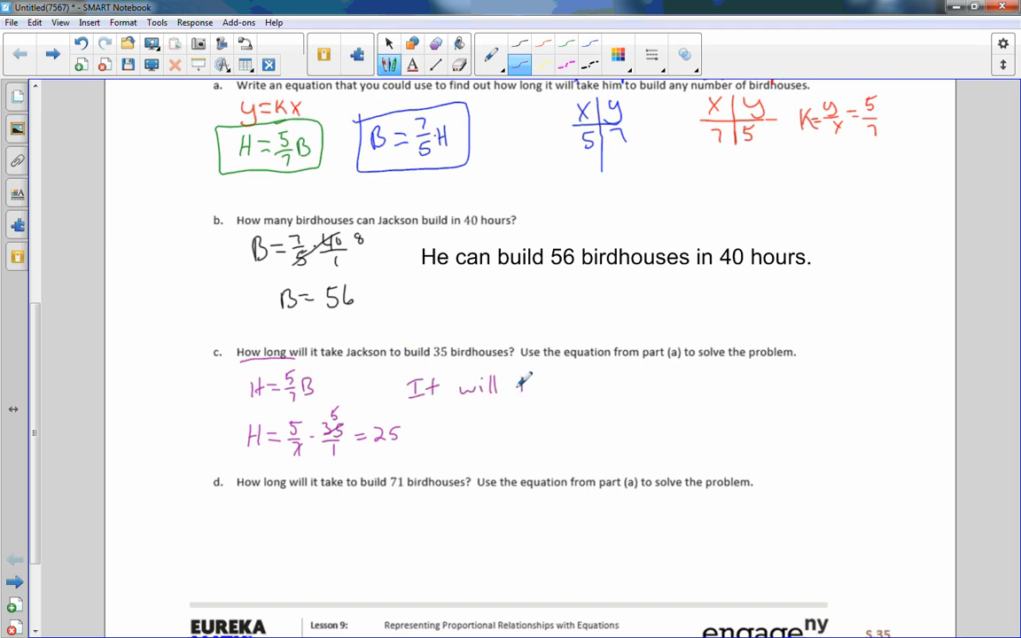
Handwrite the answer sentence: it will take him 25 hours to build 35 birdhouses
drag(518, 386, 576, 390)
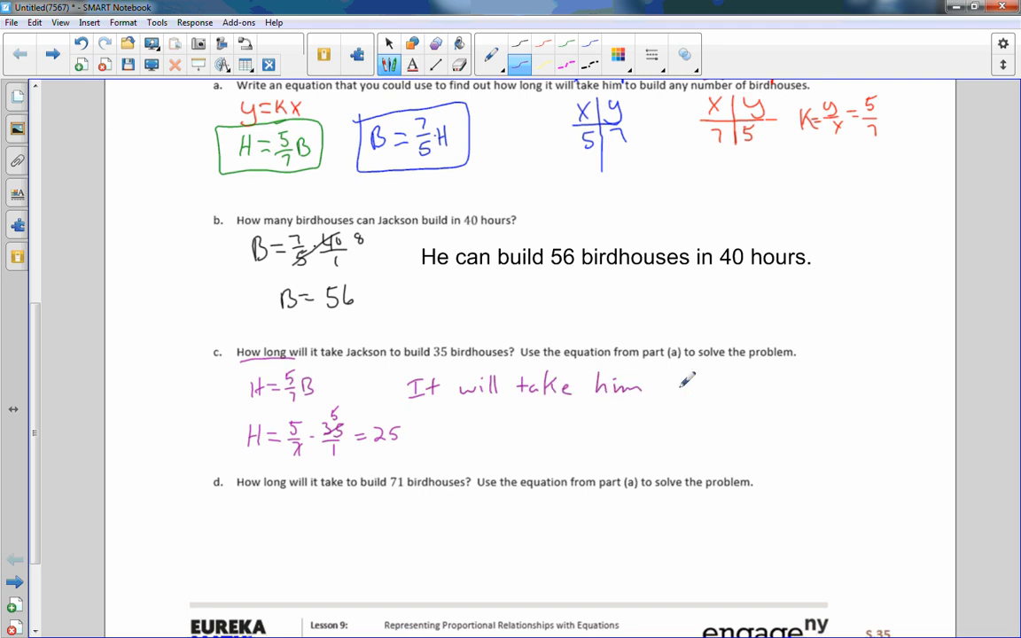
drag(660, 385, 701, 386)
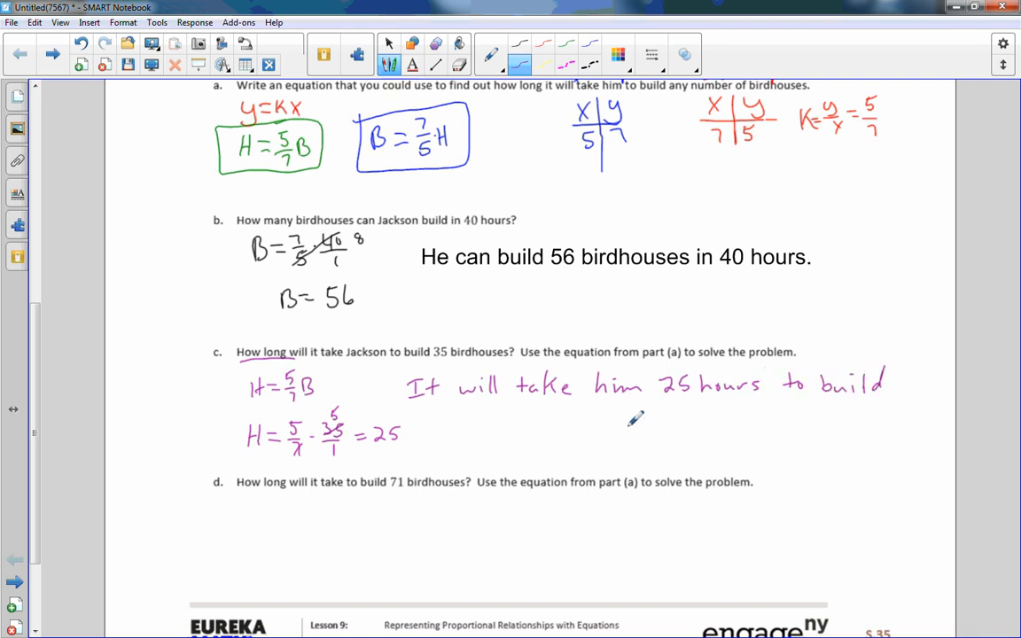
drag(465, 421, 514, 421)
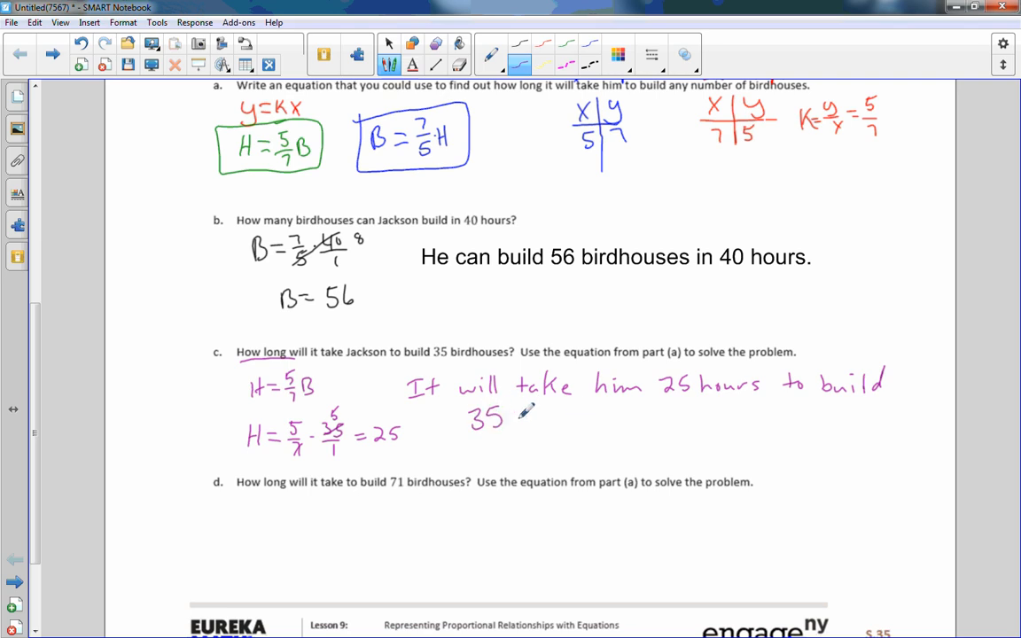
drag(518, 417, 602, 417)
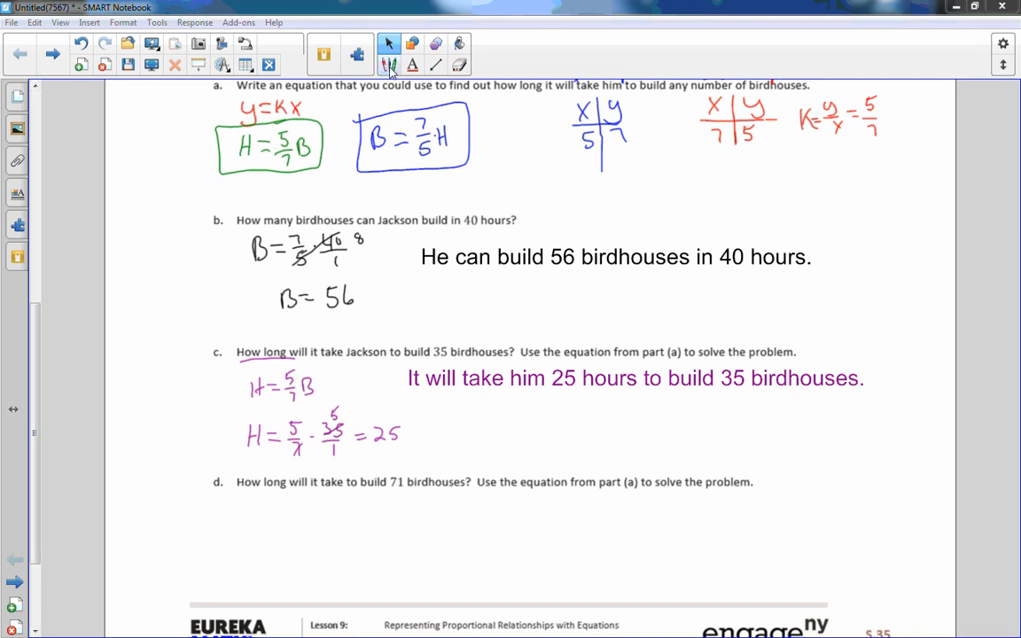
Write H = 5/7 · 71 = 355/7 ≈ 50.7 for part (d)
click(385, 65)
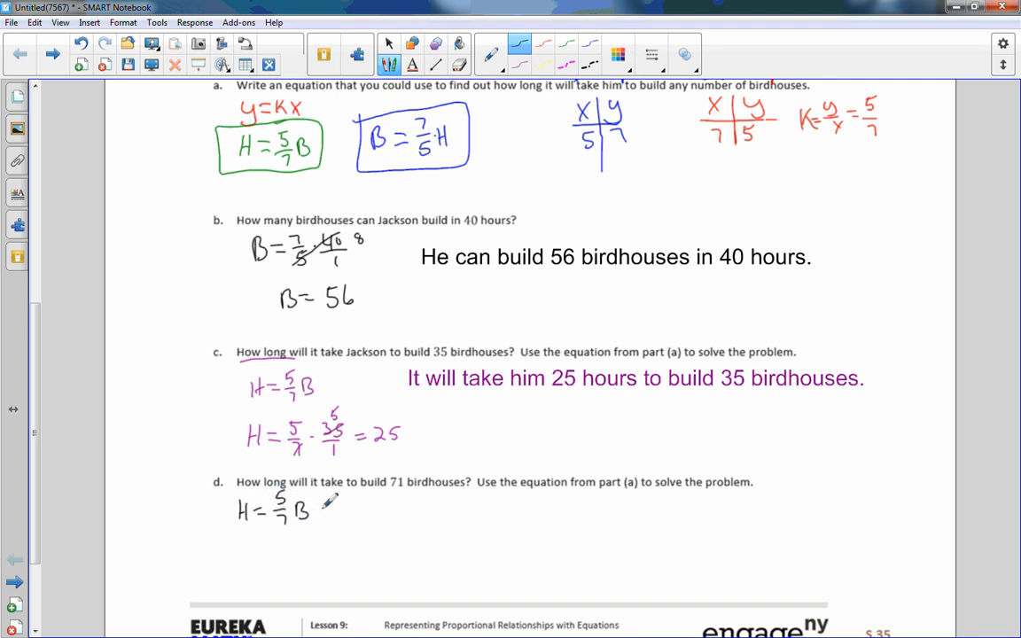
mouse_move(263, 534)
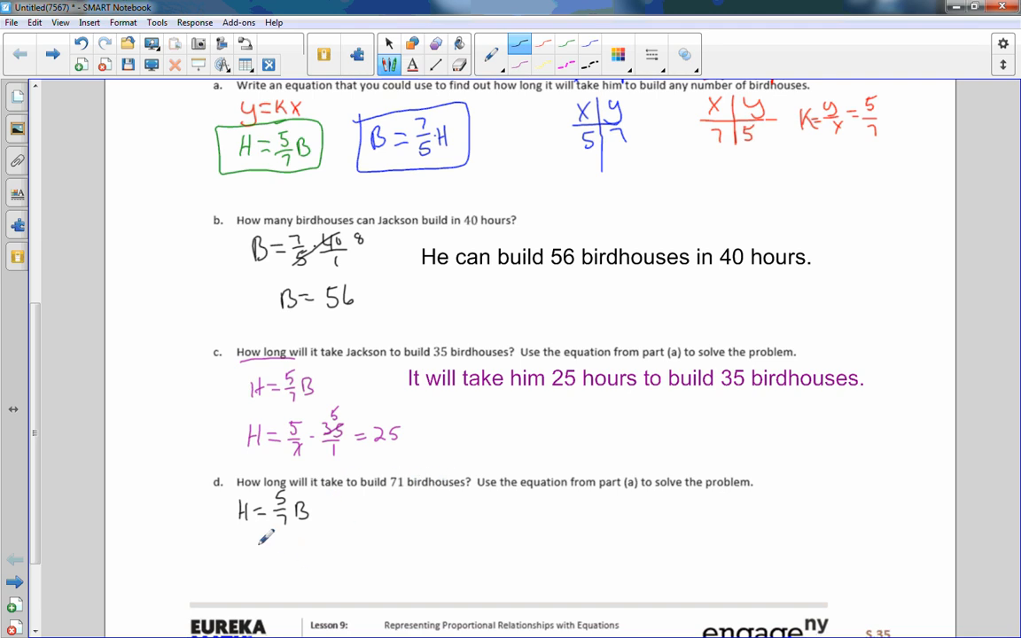
drag(240, 554, 284, 554)
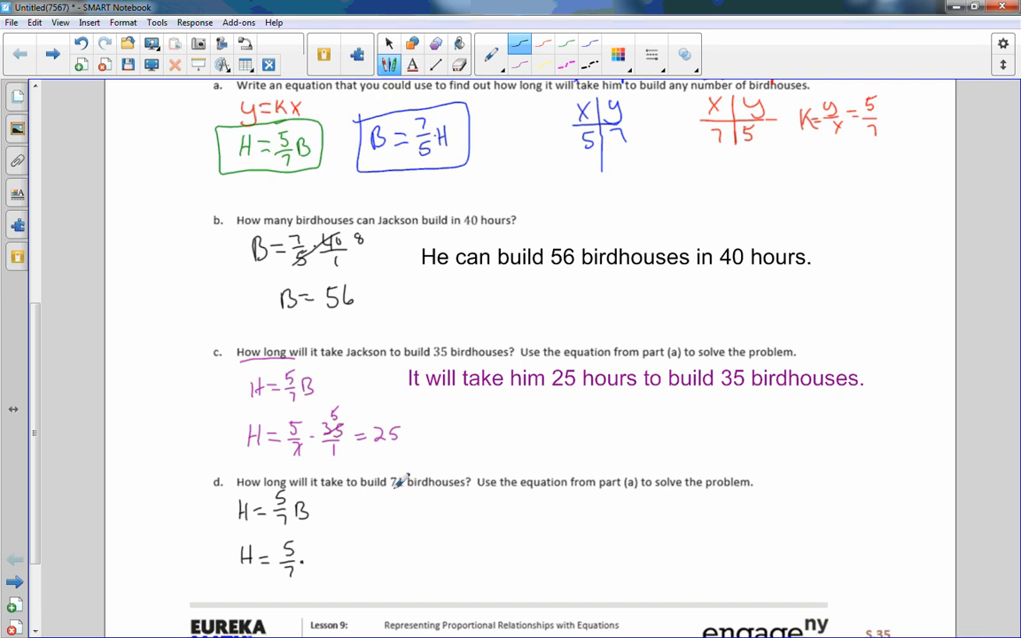
text(71/1 =)
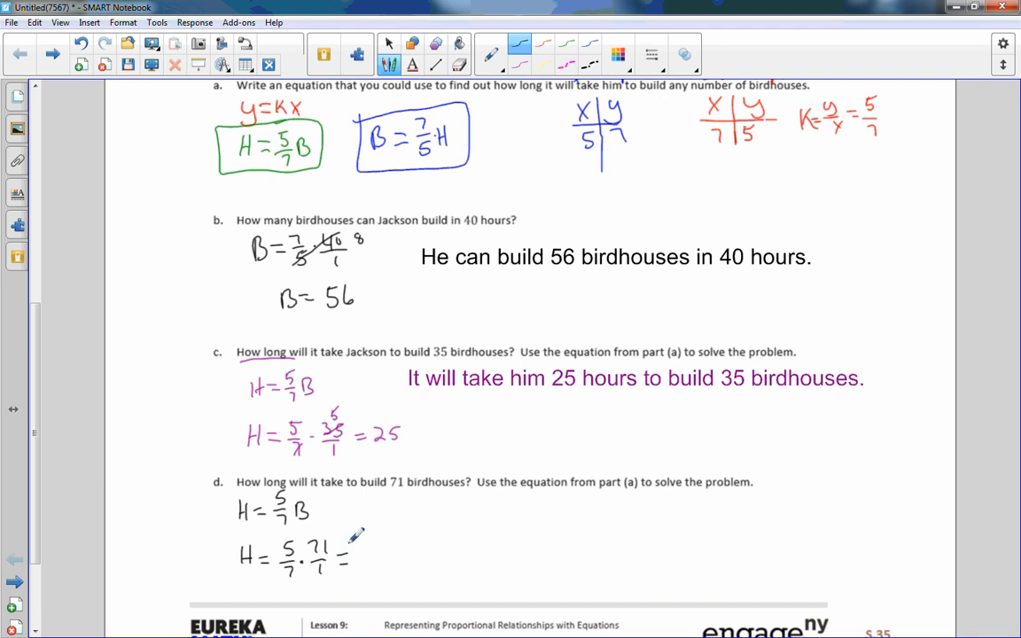
text(5)
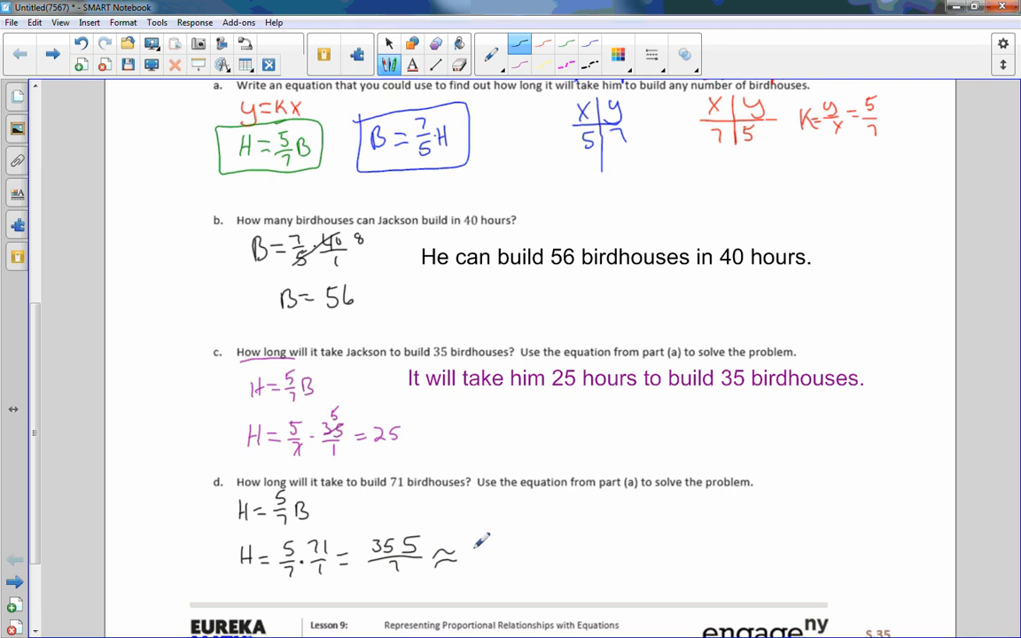
drag(465, 550, 484, 563)
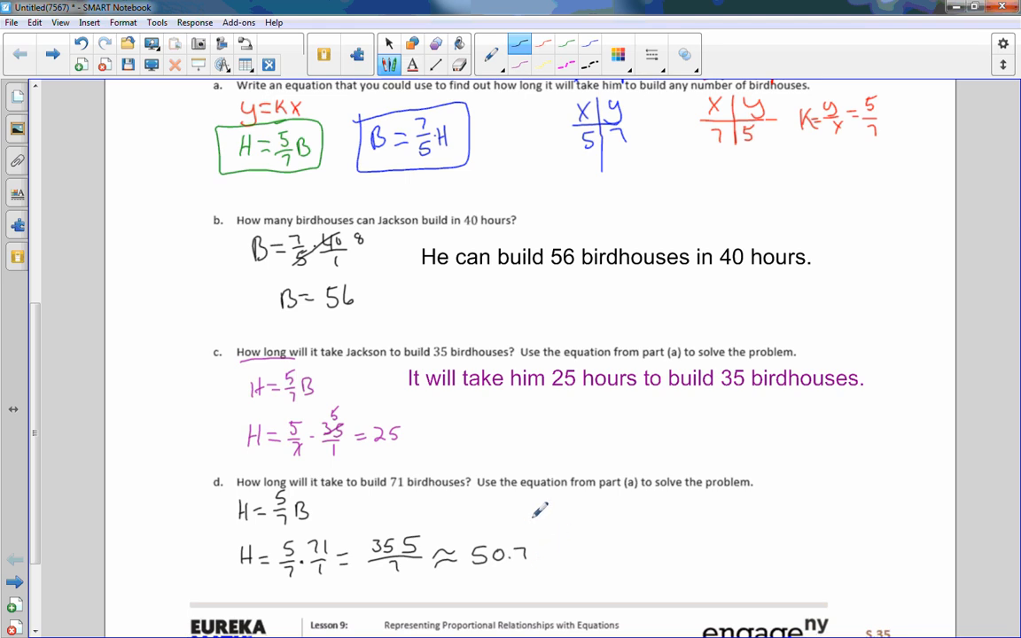
mouse_move(858, 236)
text(It will take him 50.7 hours to build 71 birdhouses.)
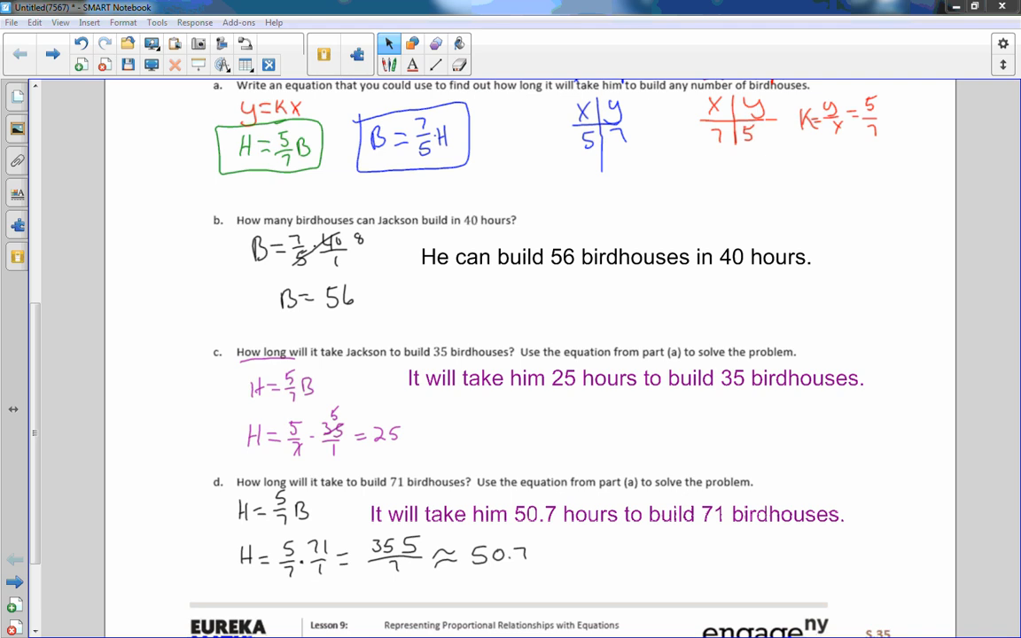
mouse_move(772, 144)
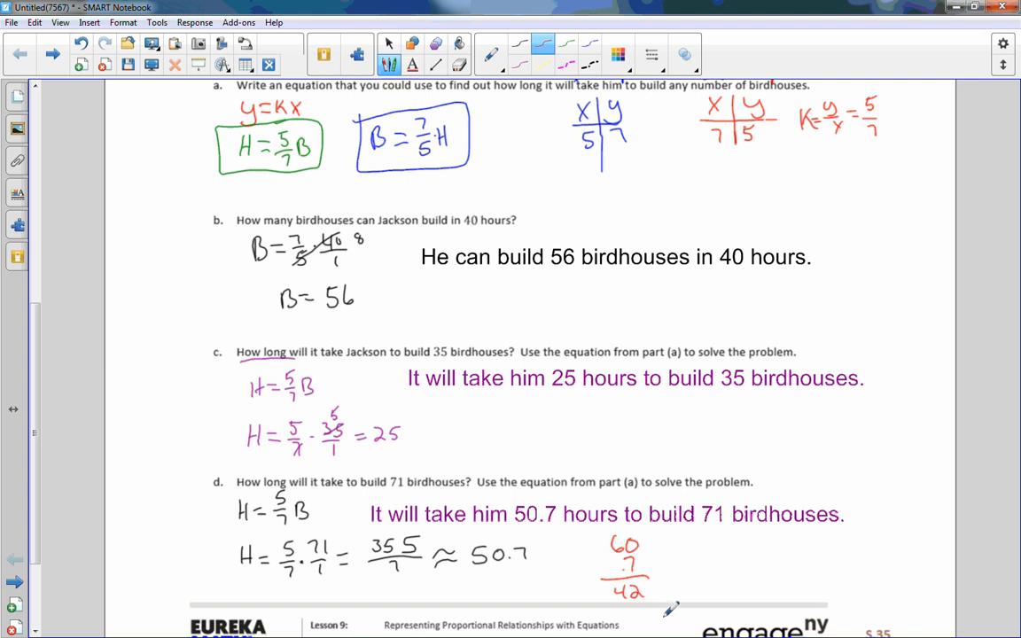
mouse_move(678, 599)
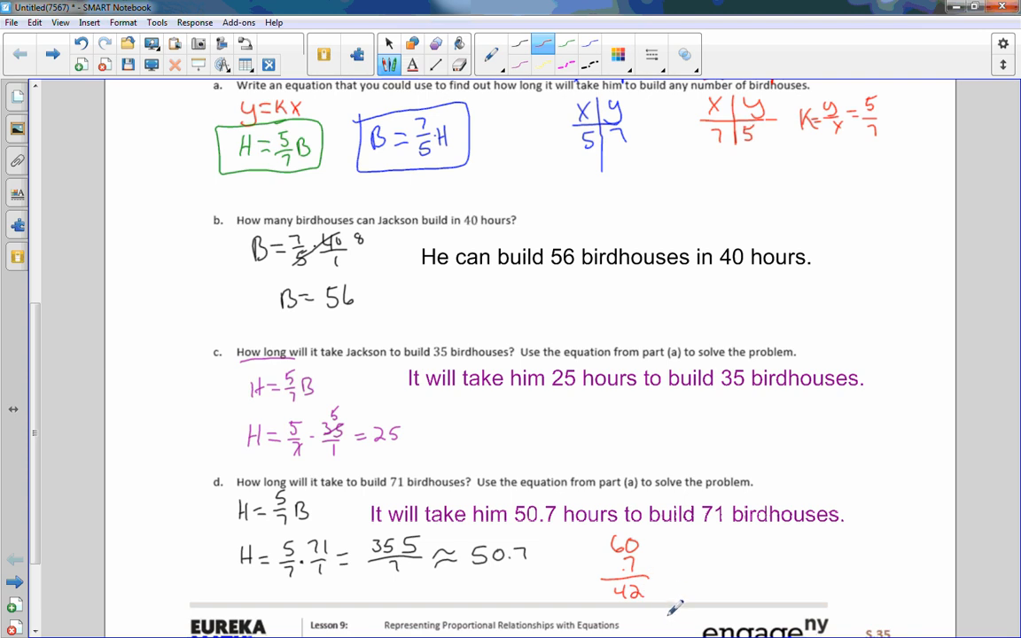
mouse_move(669, 585)
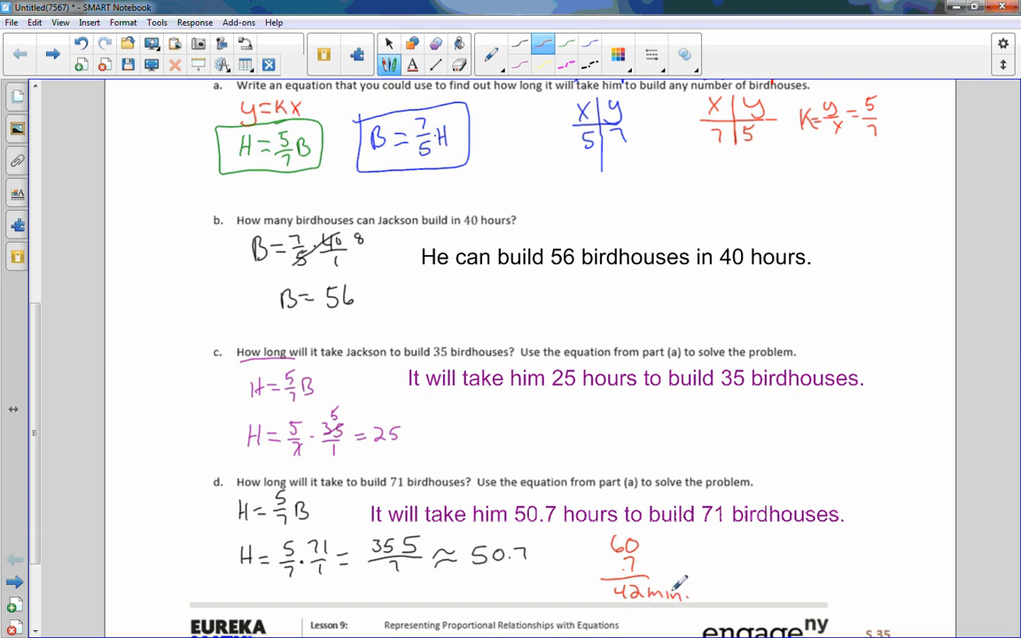
mouse_move(710, 521)
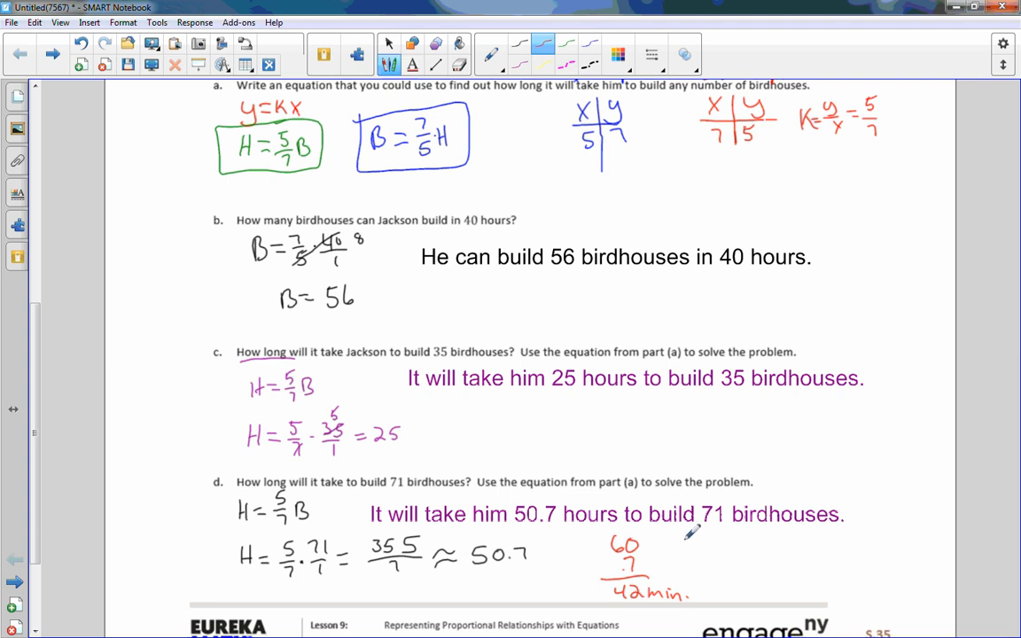
mouse_move(690, 520)
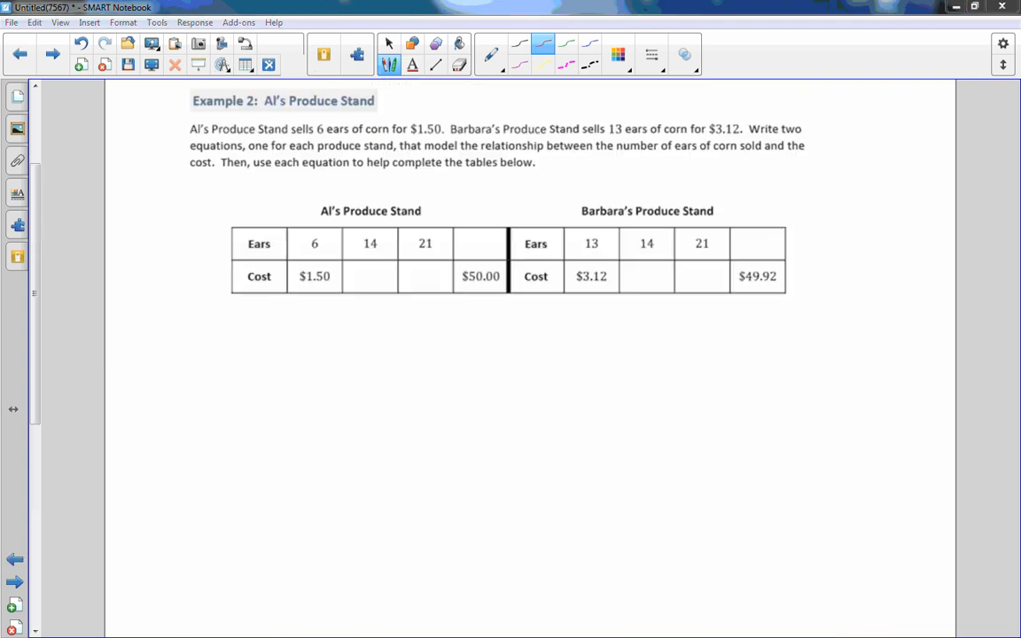
mouse_move(548, 170)
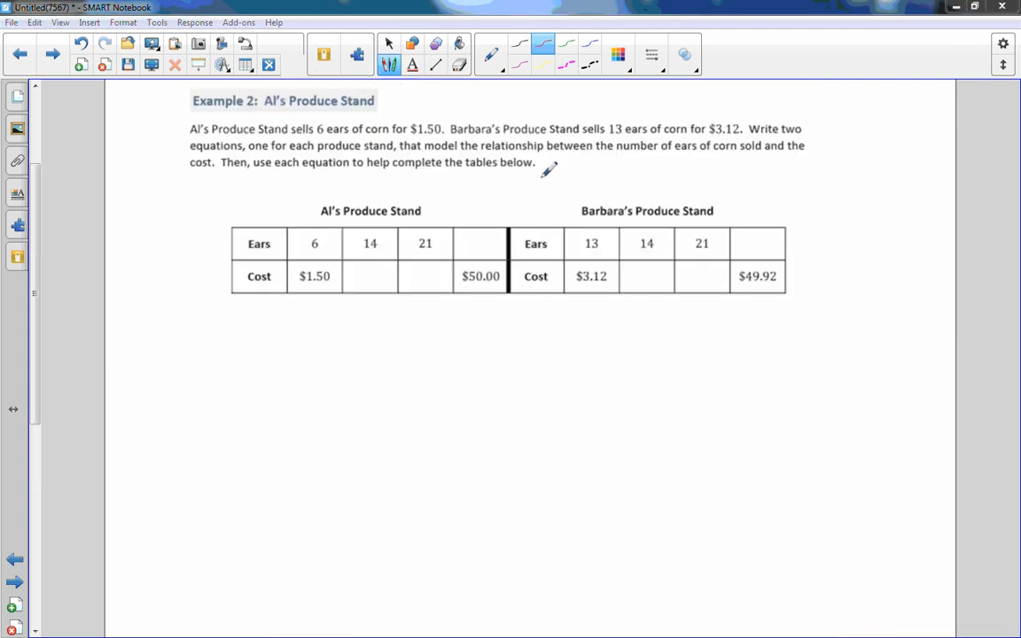
mouse_move(520, 149)
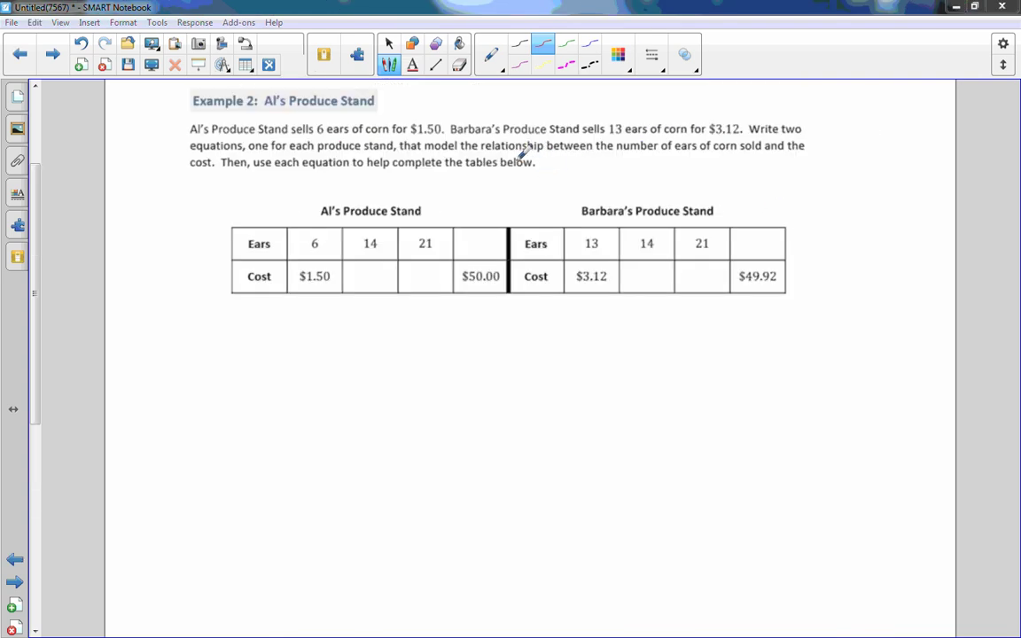
Mark Al's 6 ears for $1.50, box Barbara's 13 ears for $3.12, and underline 'ears of corn' and 'cost'
drag(316, 138, 403, 139)
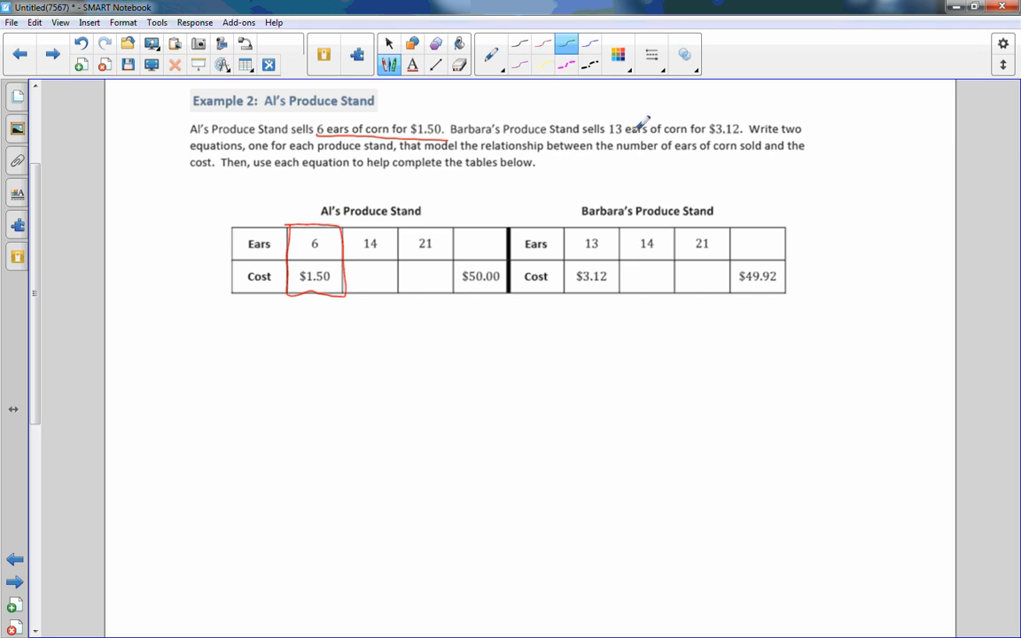
drag(607, 135, 743, 135)
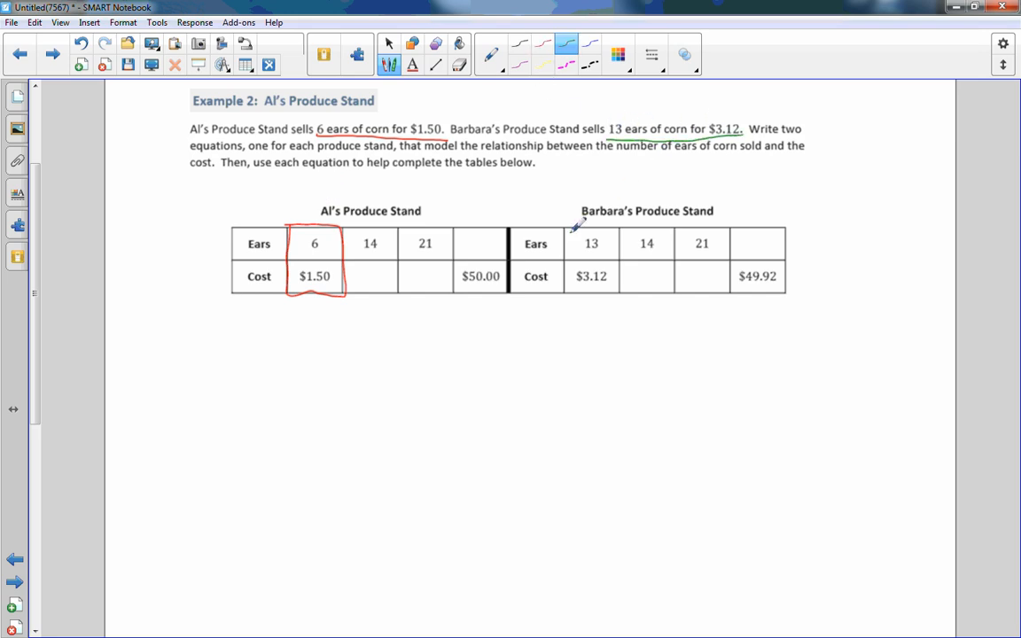
drag(565, 226, 620, 292)
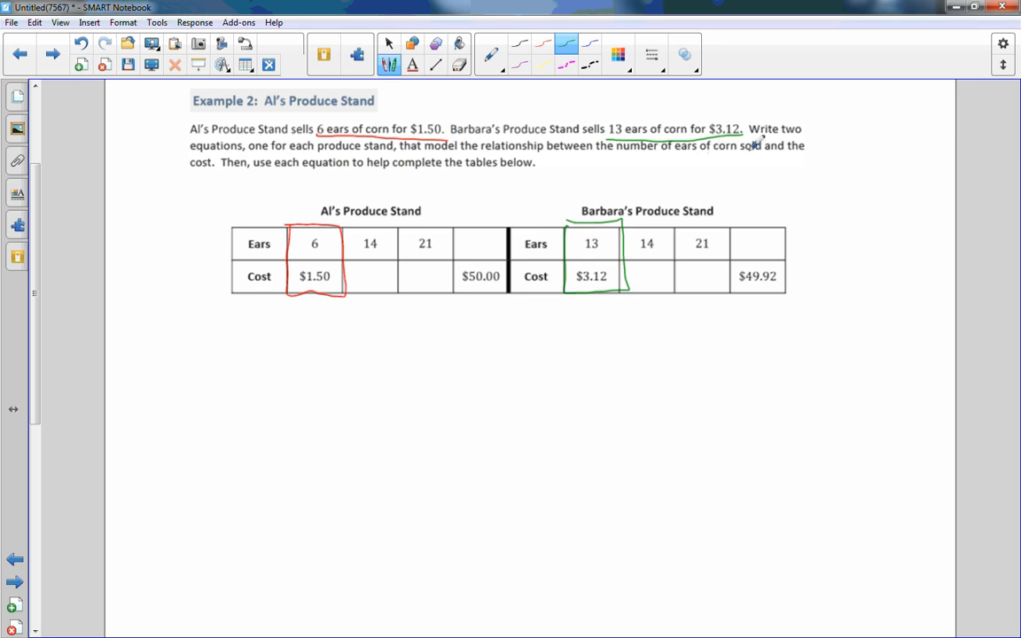
mouse_move(666, 157)
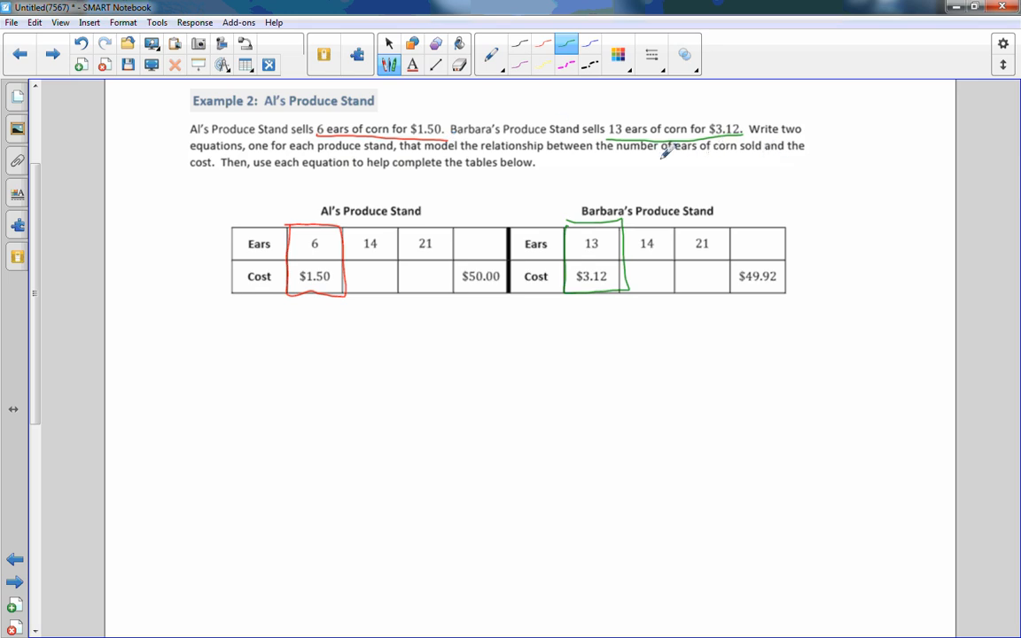
drag(674, 158, 731, 158)
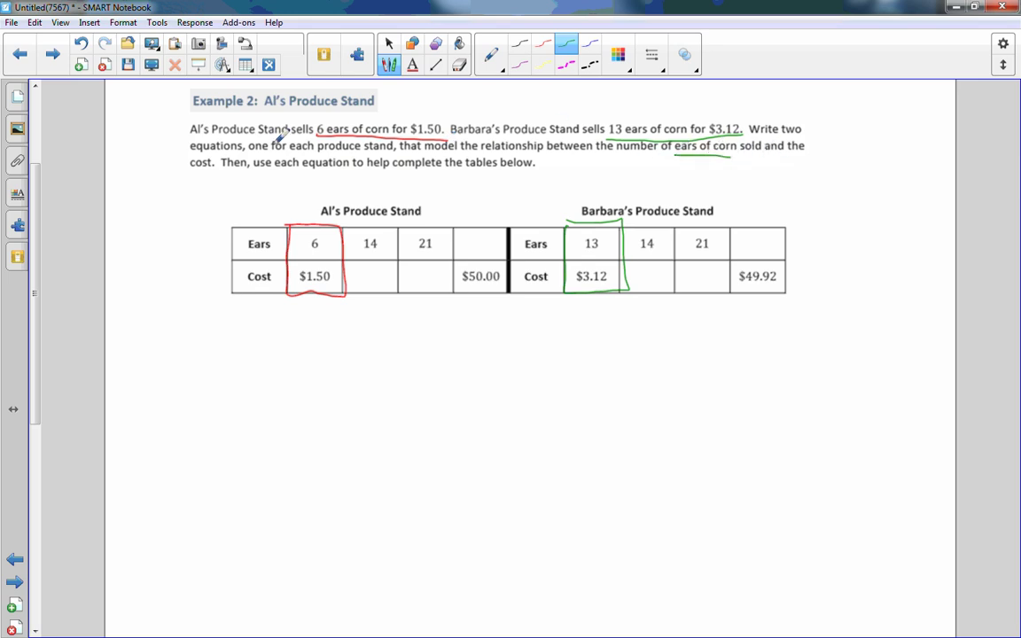
drag(187, 172, 212, 172)
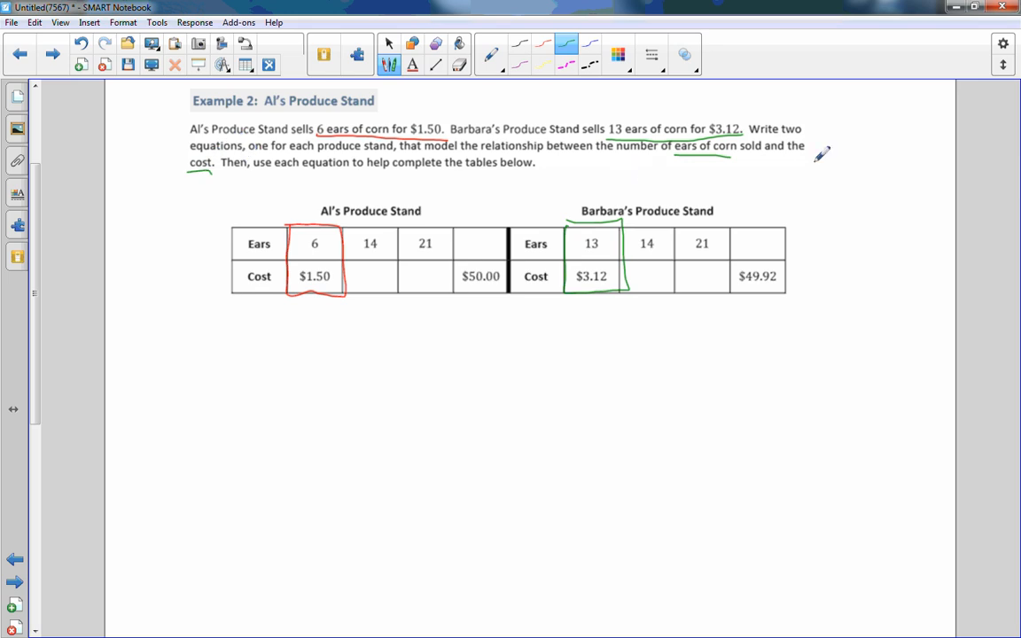
Write y = Kx and C = K·E, then derive Al's C = .25E from K = 1.50/6
drag(816, 164, 873, 164)
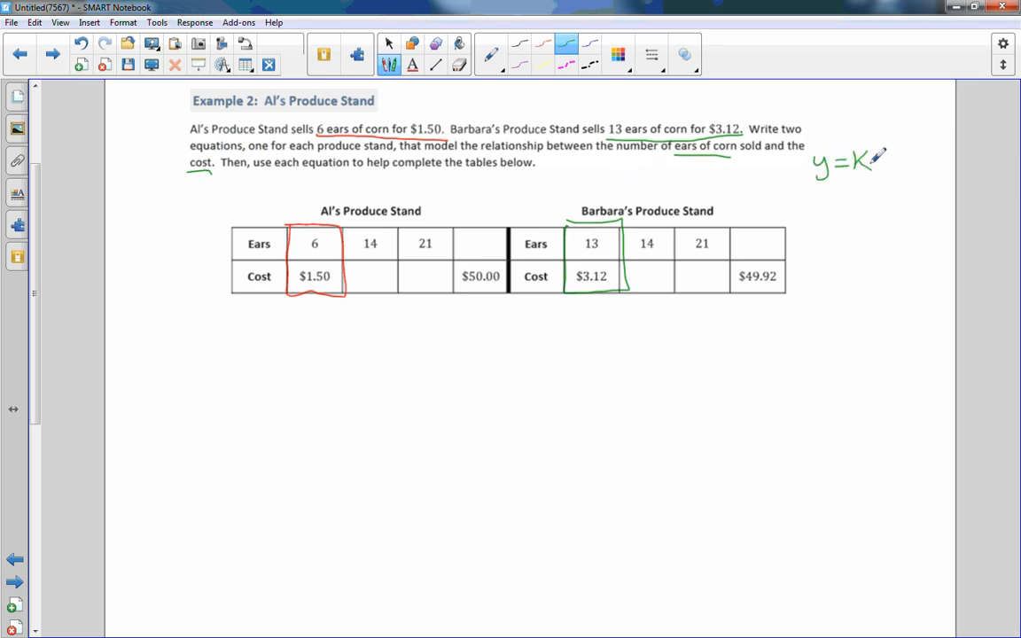
drag(882, 164, 896, 164)
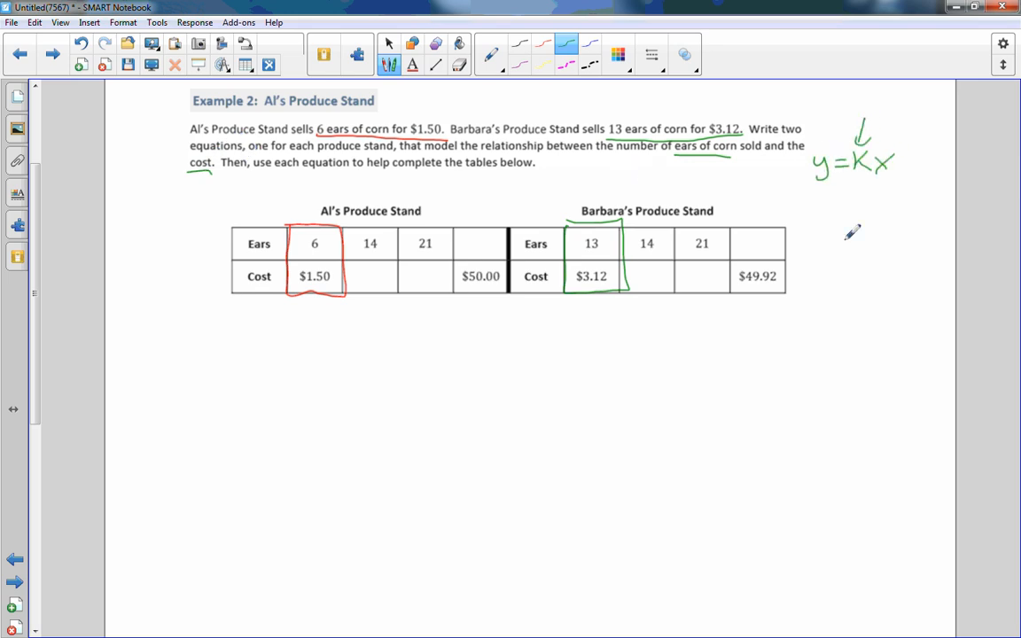
mouse_move(219, 254)
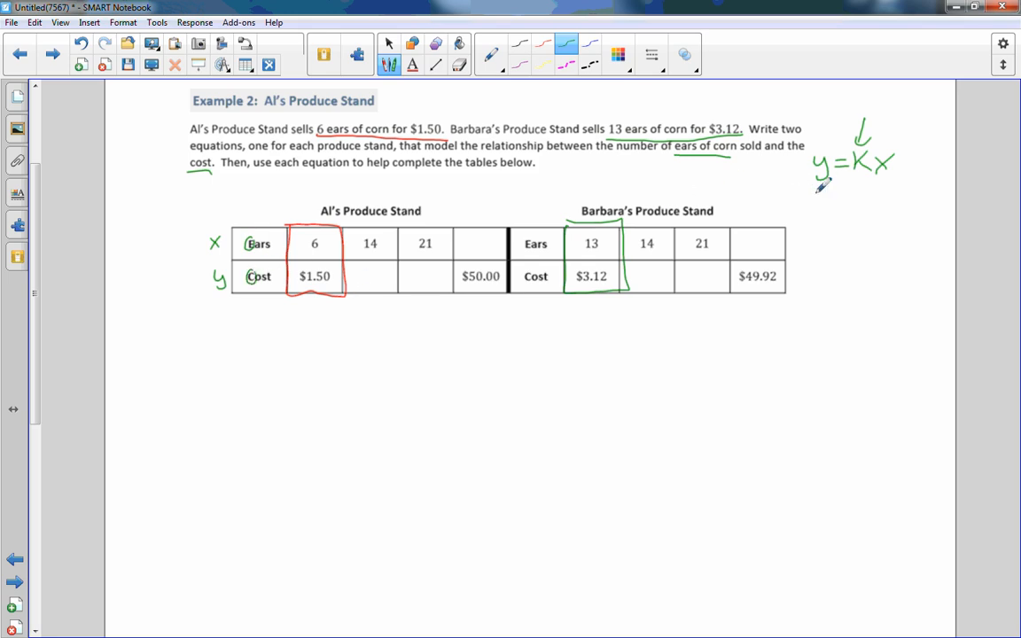
text(C=)
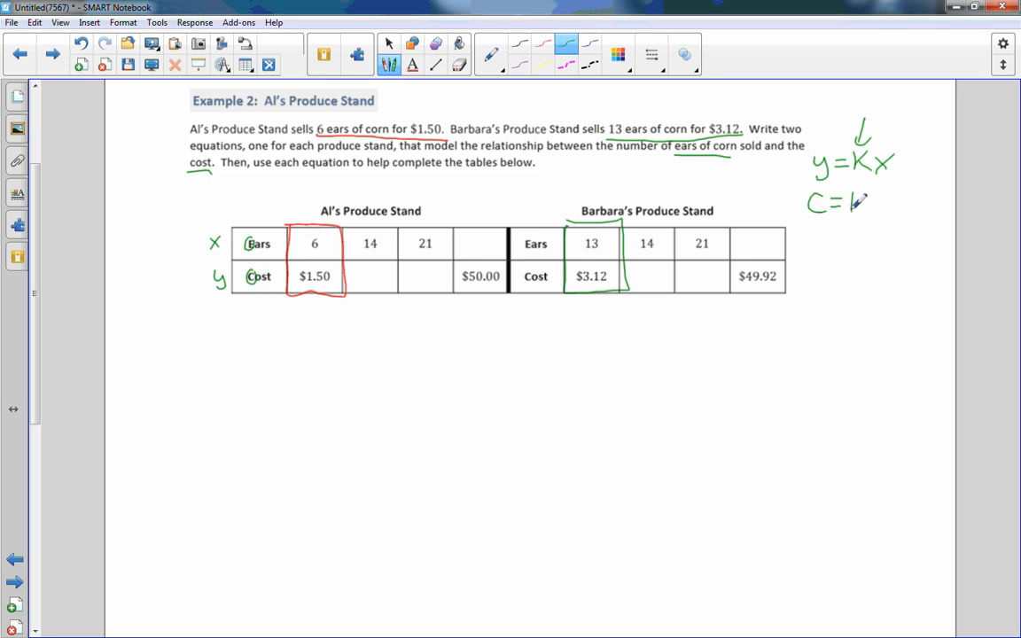
drag(851, 204, 864, 204)
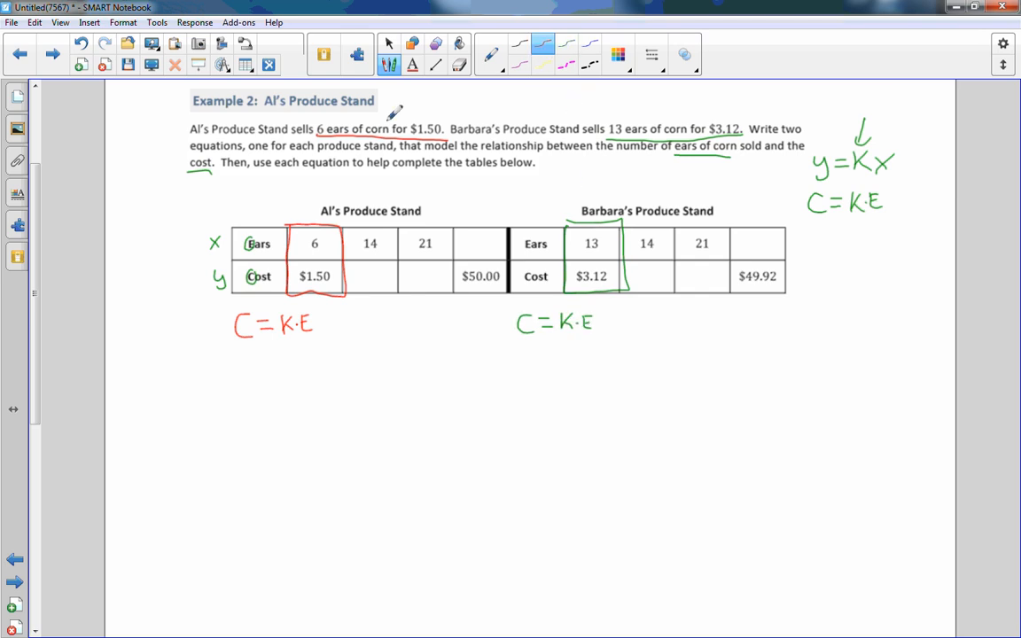
mouse_move(127, 355)
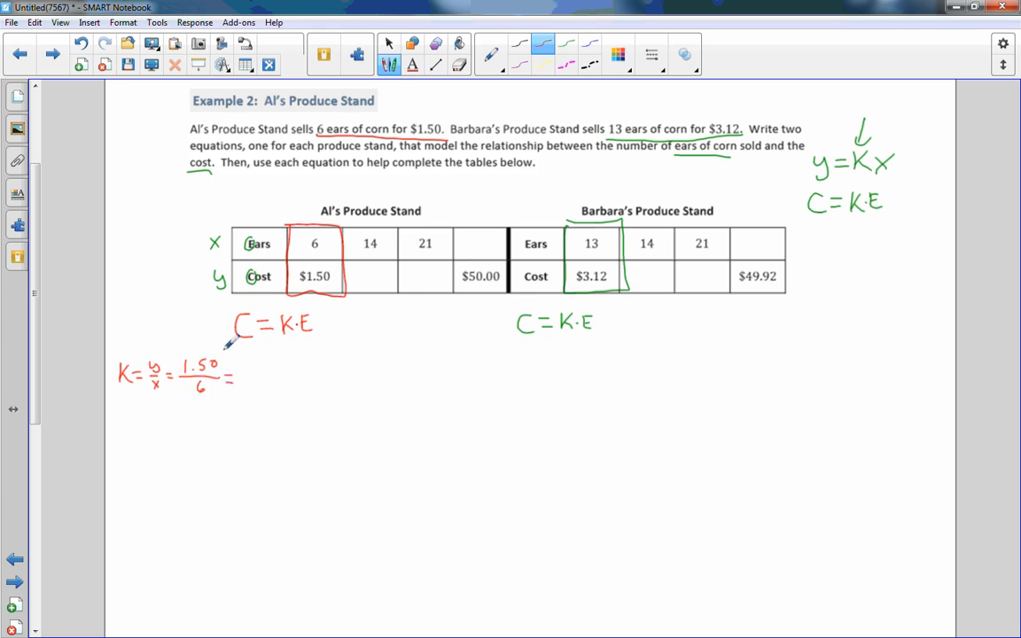
mouse_move(250, 363)
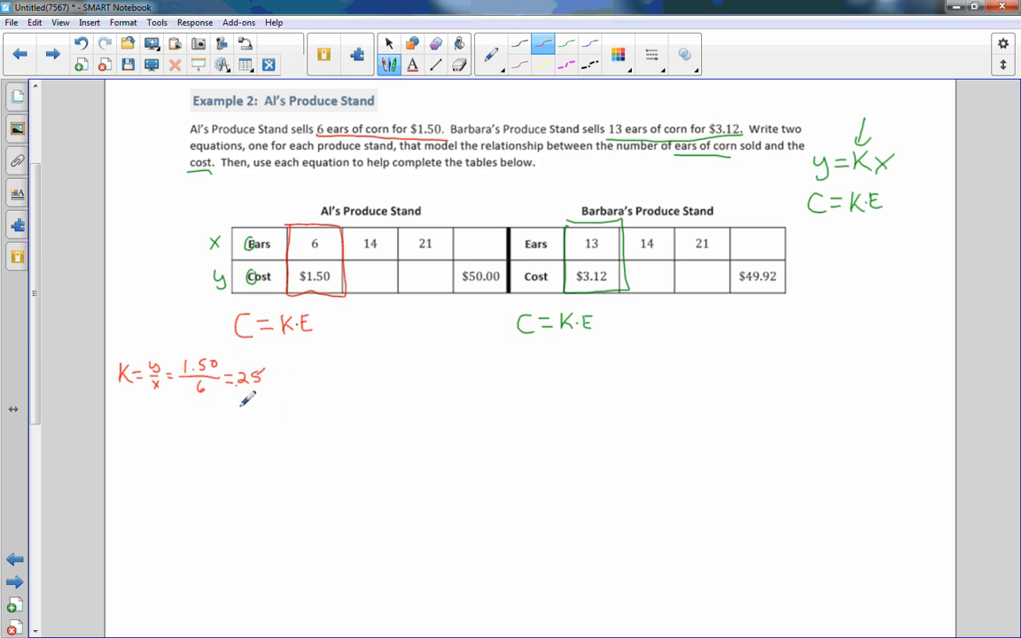
mouse_move(315, 351)
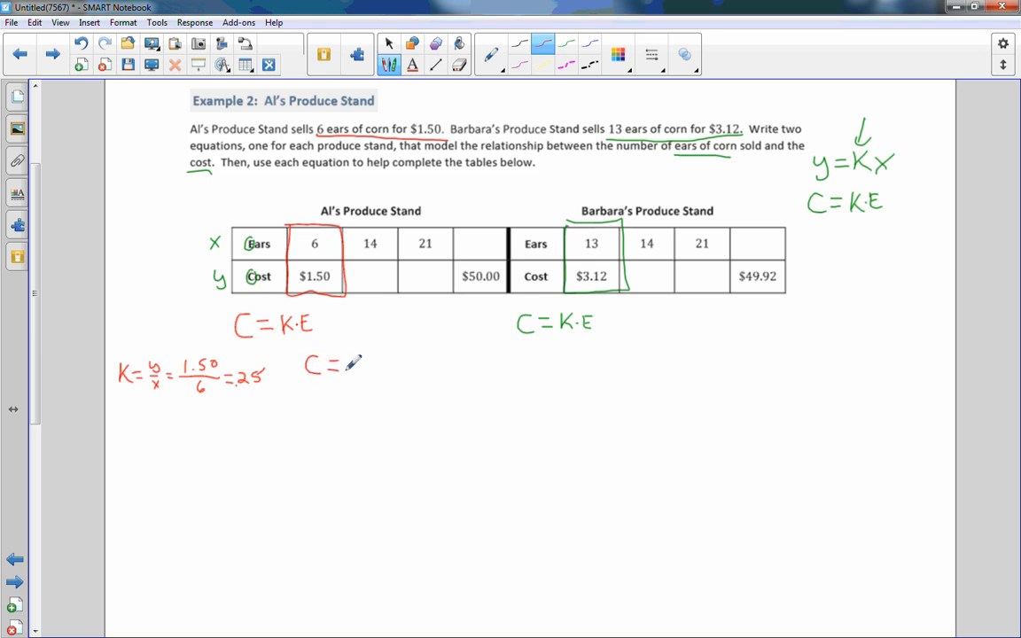
text(.2)
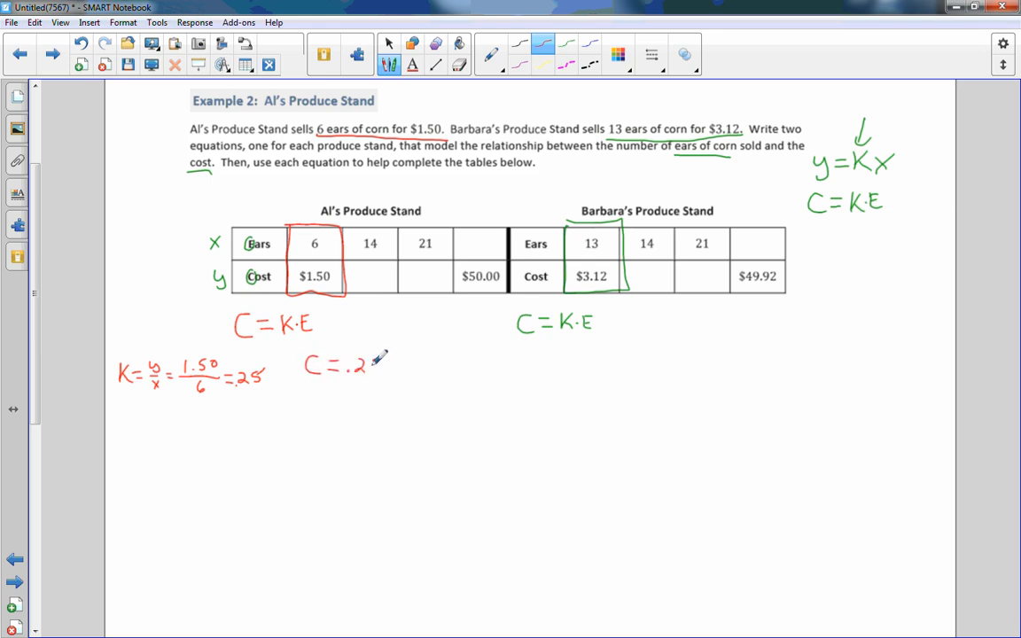
drag(373, 363, 399, 368)
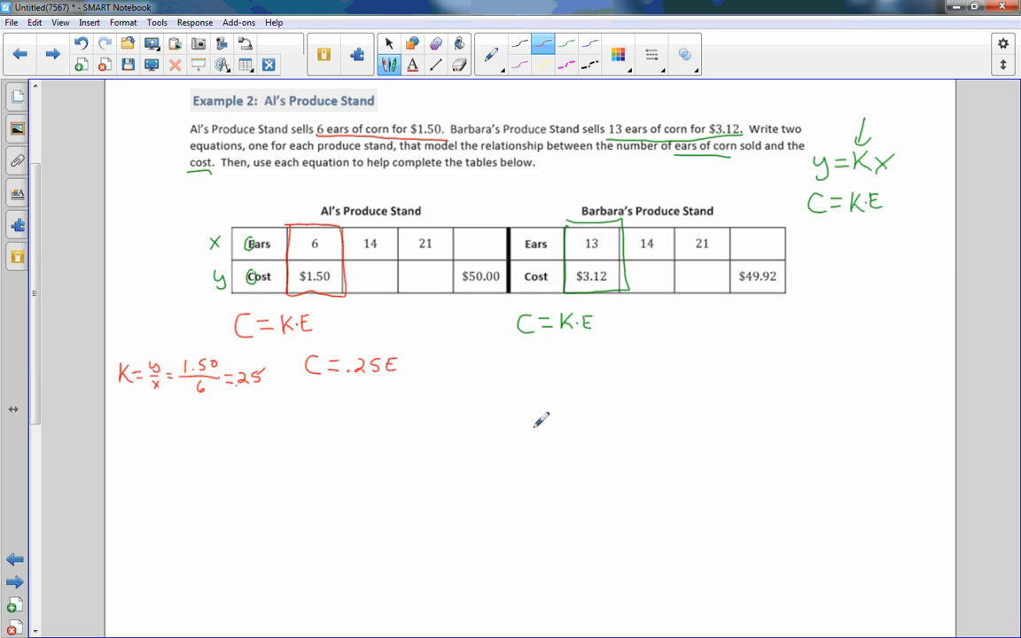
mouse_move(557, 400)
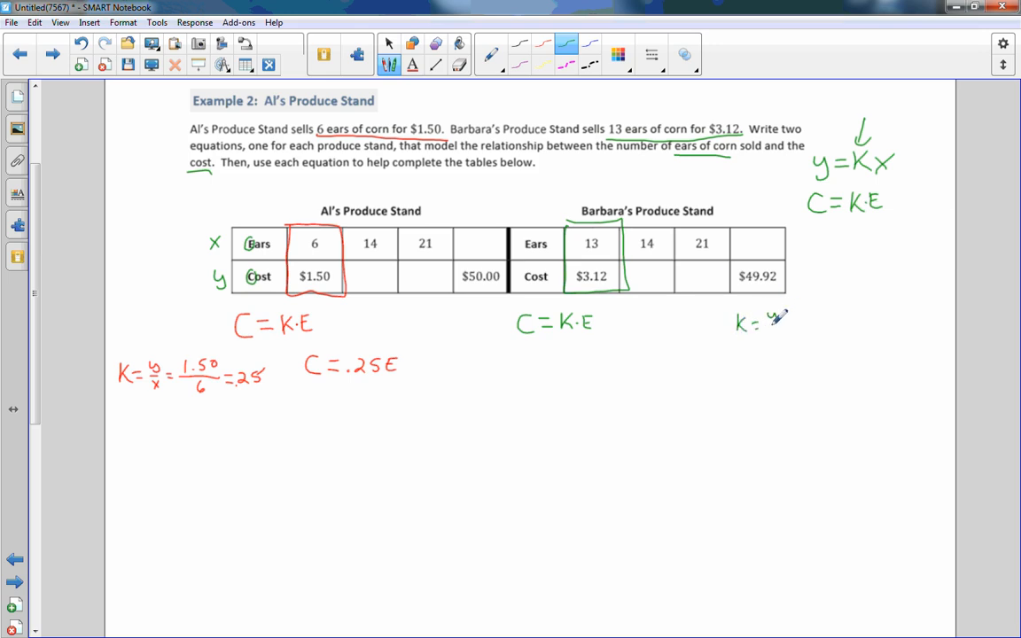
Write Barbara's k = 3.12/13 = .24 and her equation C = .24E in green
drag(769, 319, 798, 328)
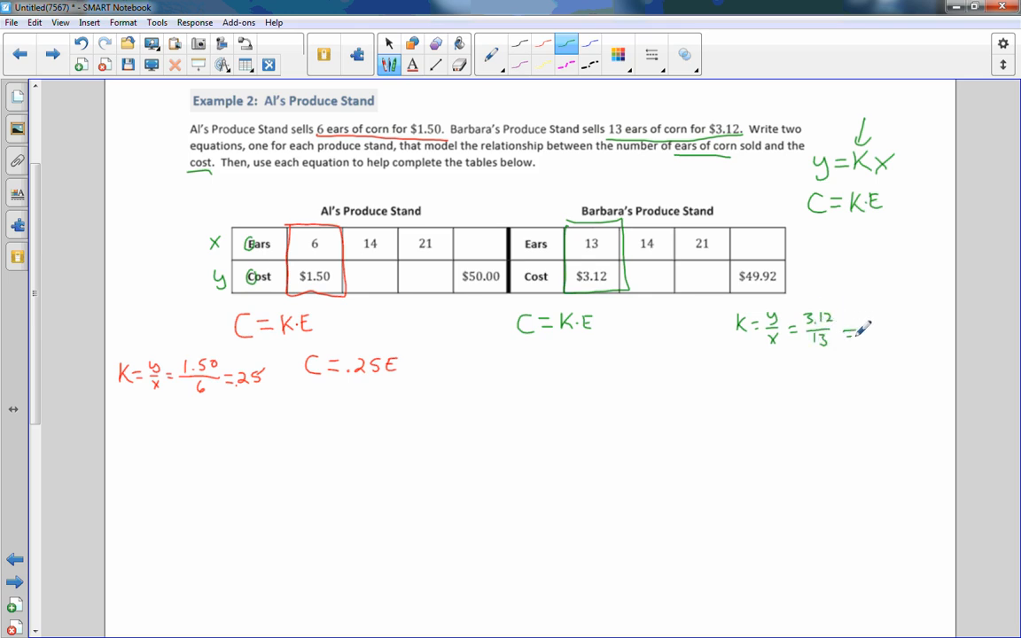
text(.24)
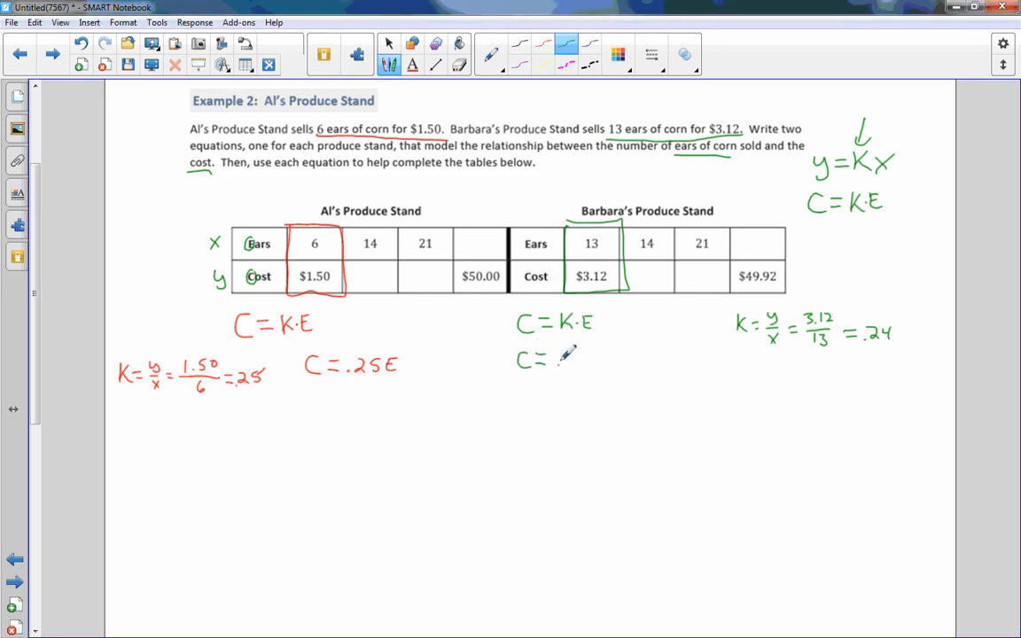
text(.24E)
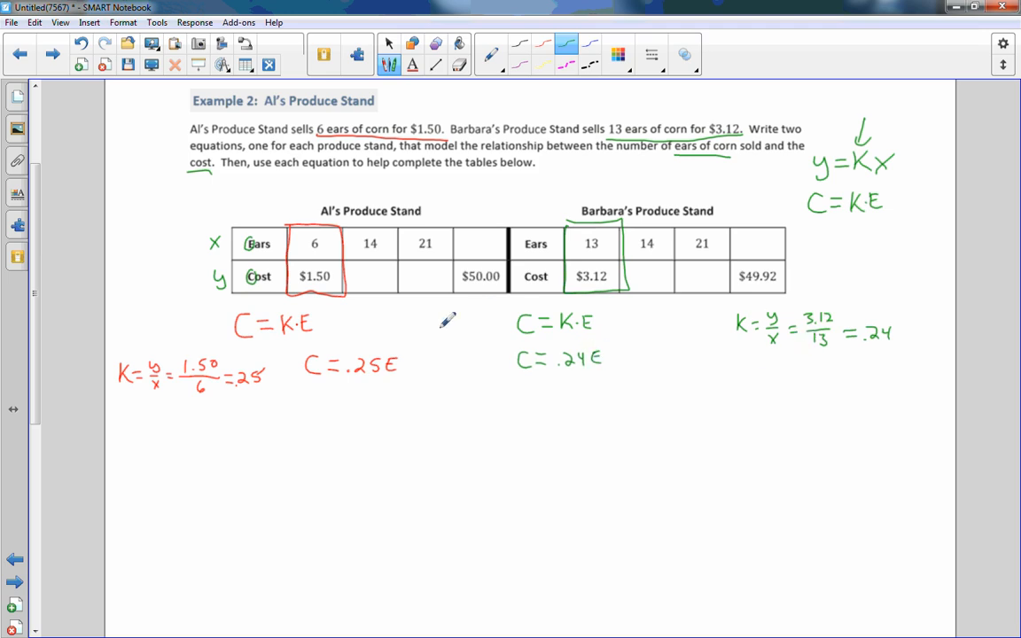
mouse_move(557, 131)
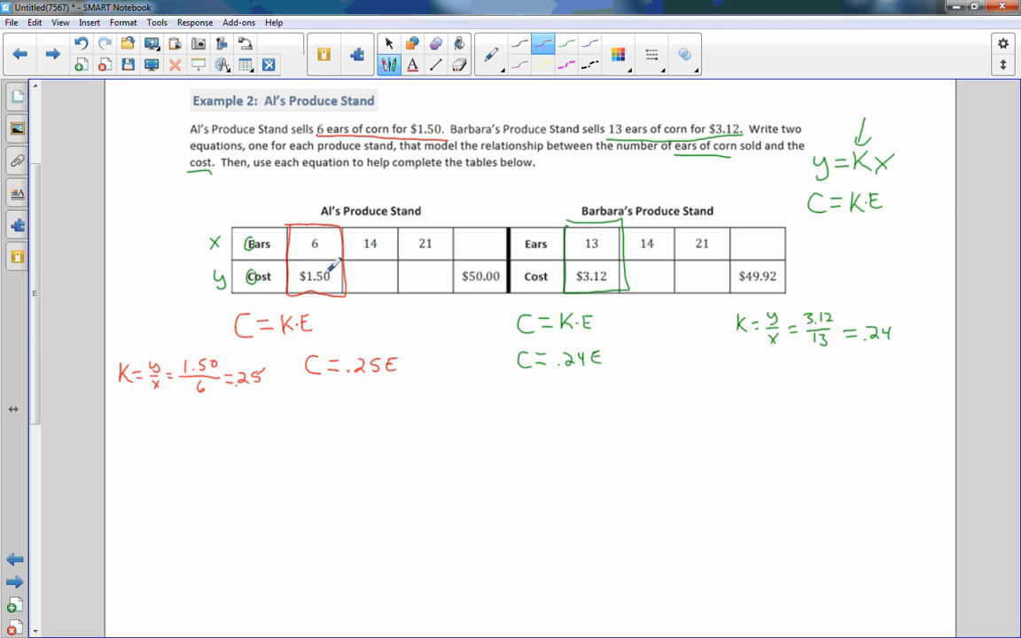
mouse_move(374, 259)
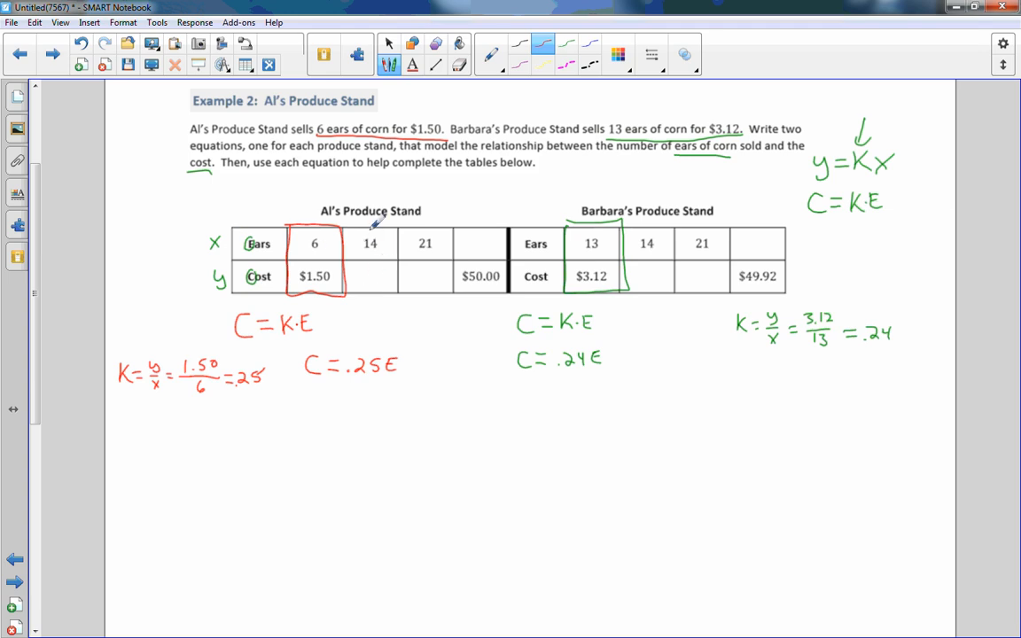
mouse_move(228, 268)
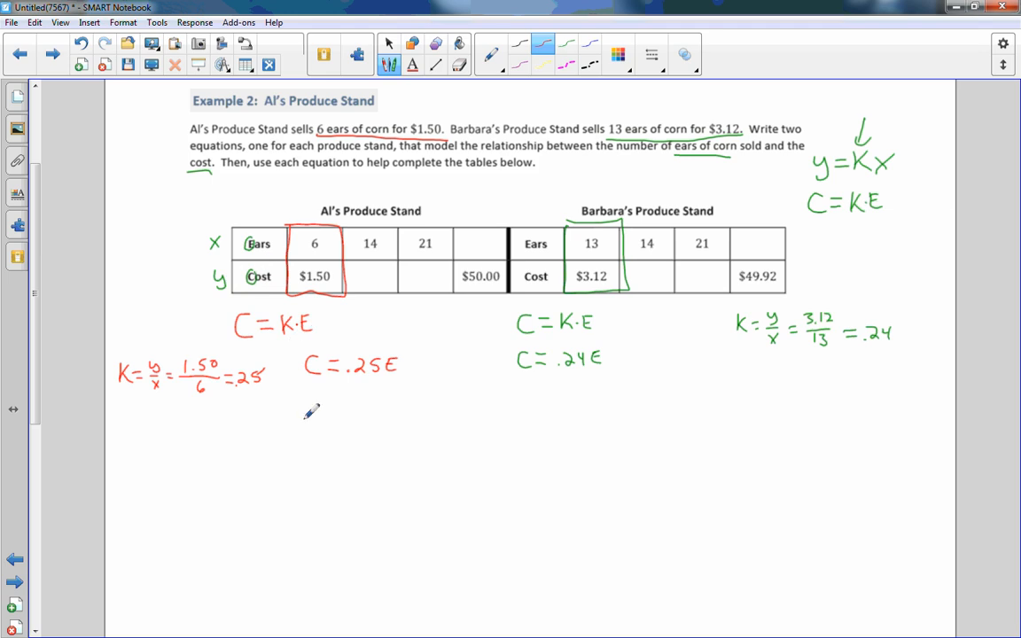
Write C = .25(14) = $3.50 in red and enter $3.50 in Al's table
text(C = .25(14)
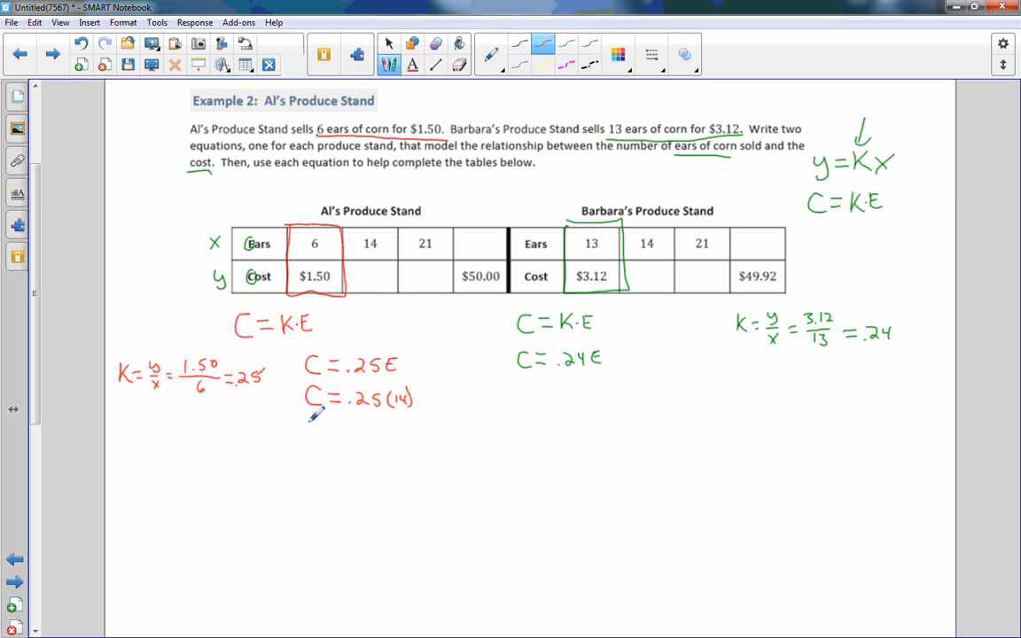
text(C =)
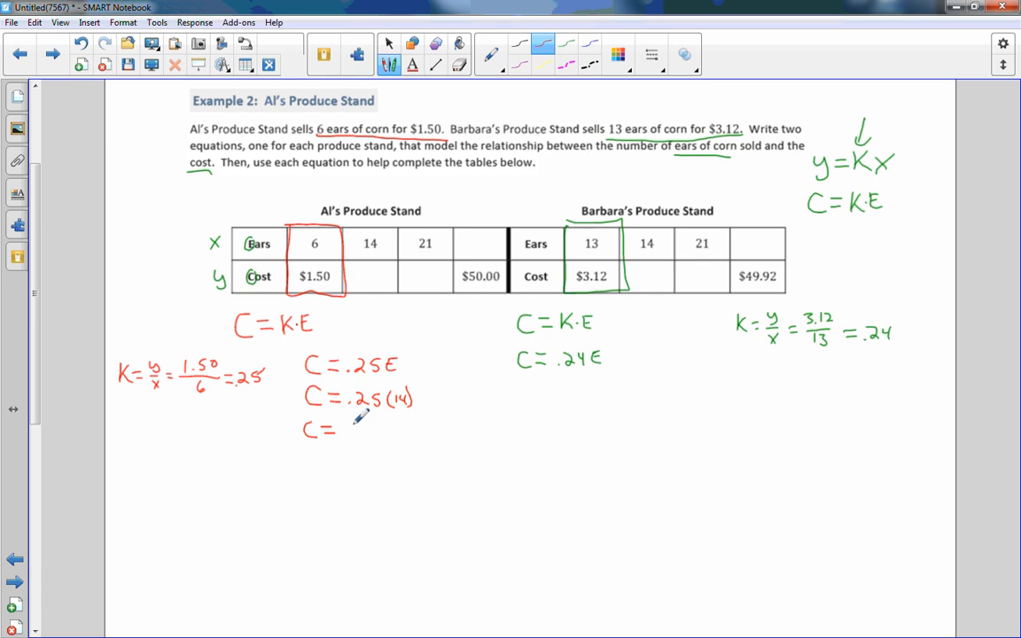
mouse_move(392, 415)
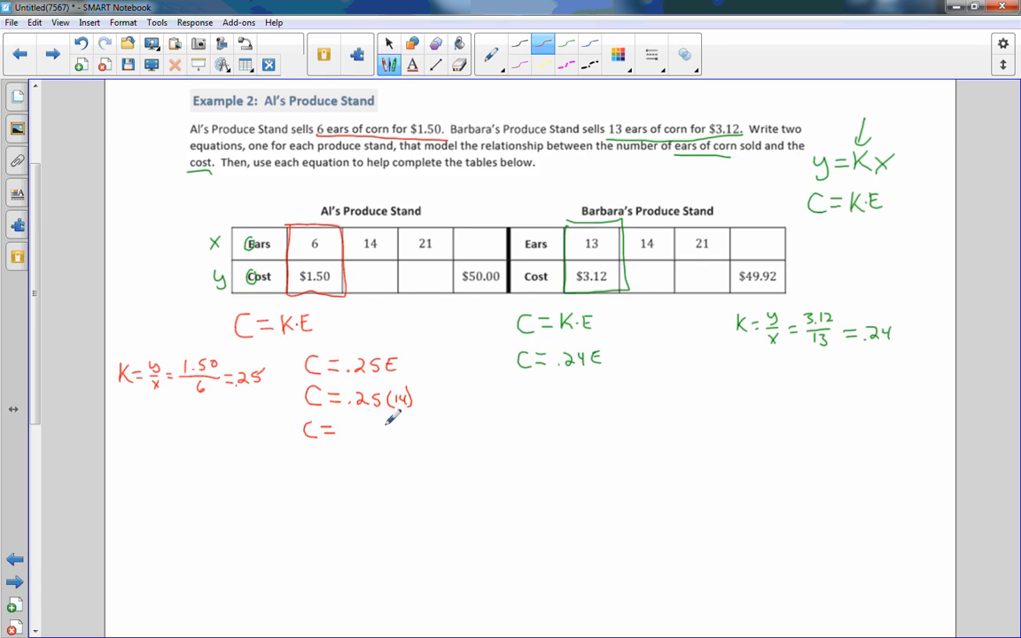
mouse_move(419, 391)
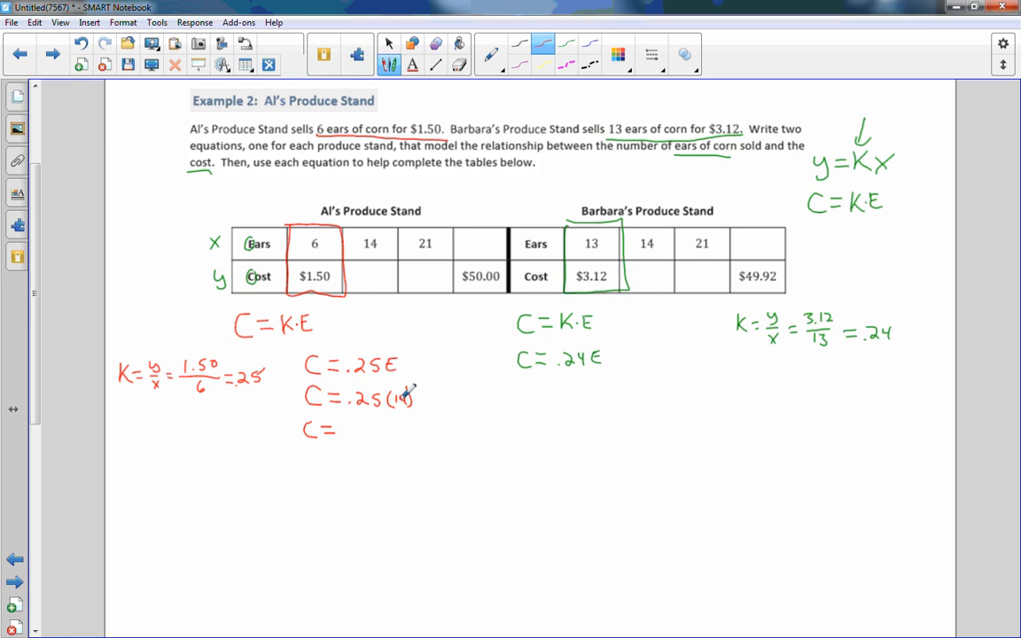
text(3)
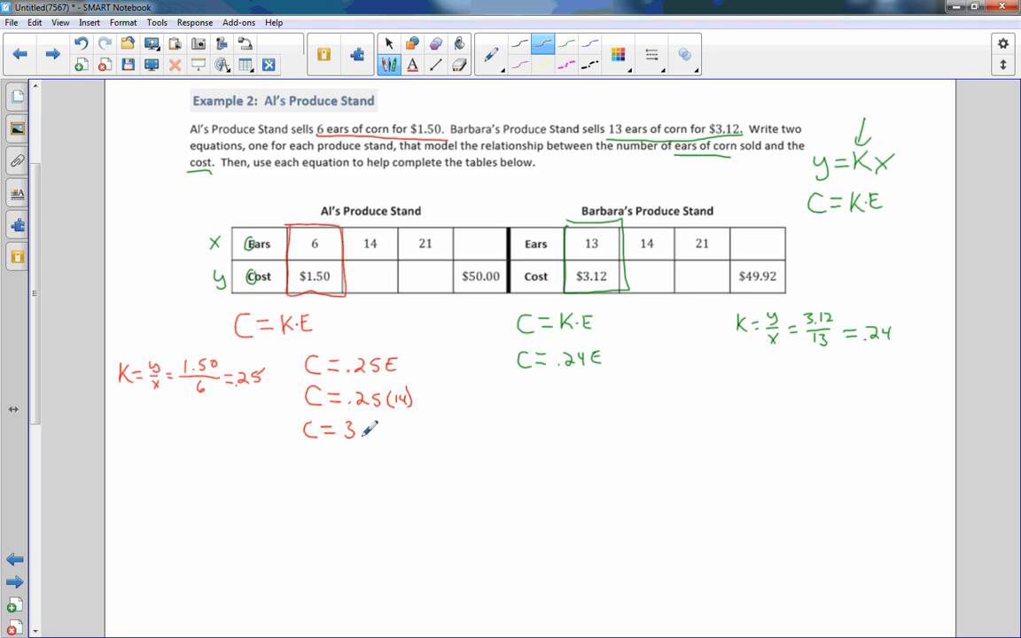
text(50)
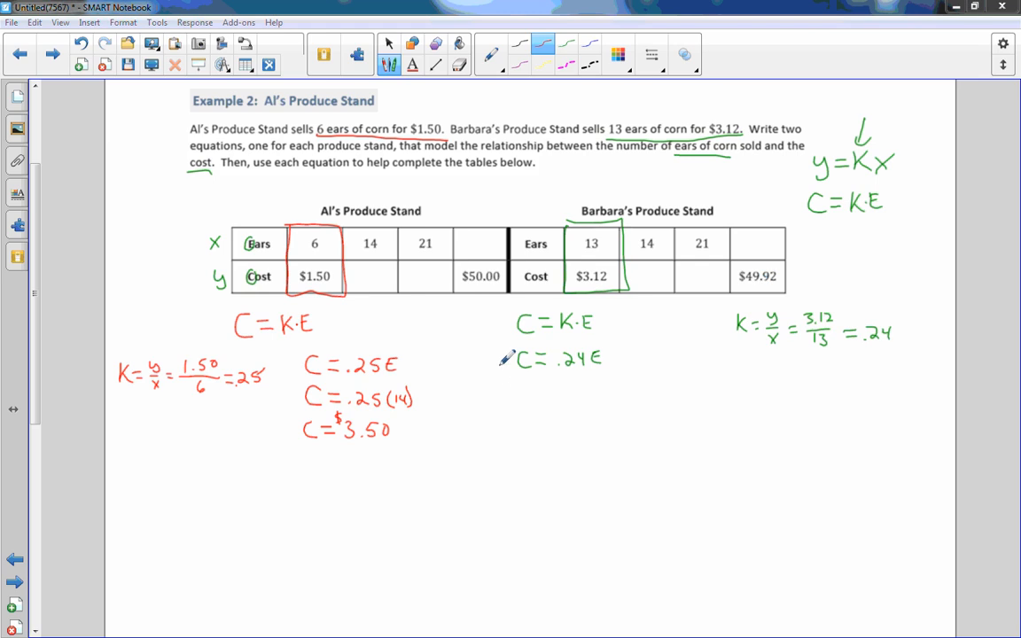
text(3.50)
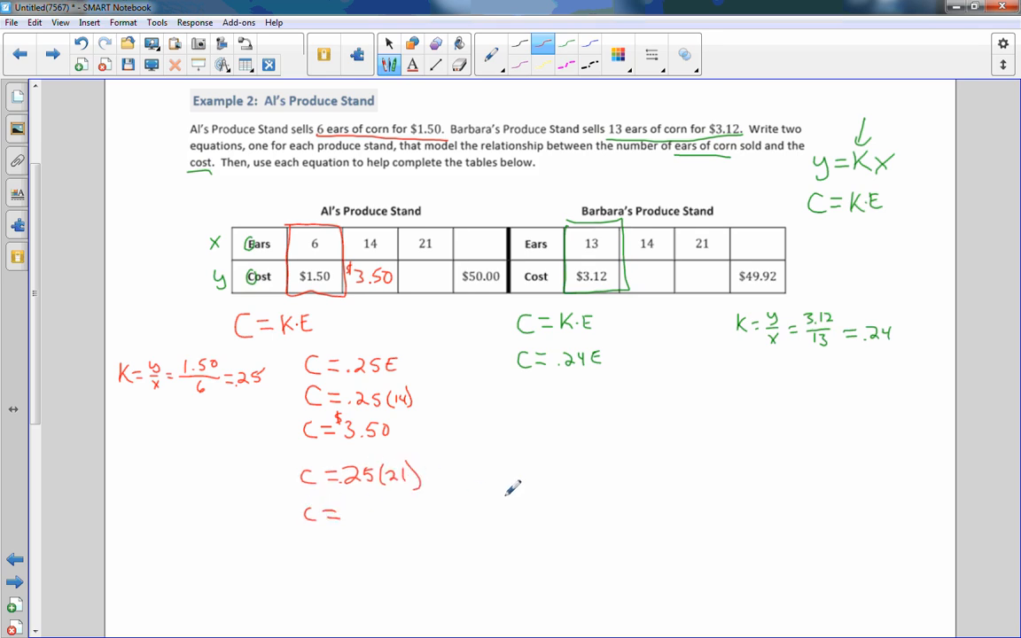
mouse_move(354, 478)
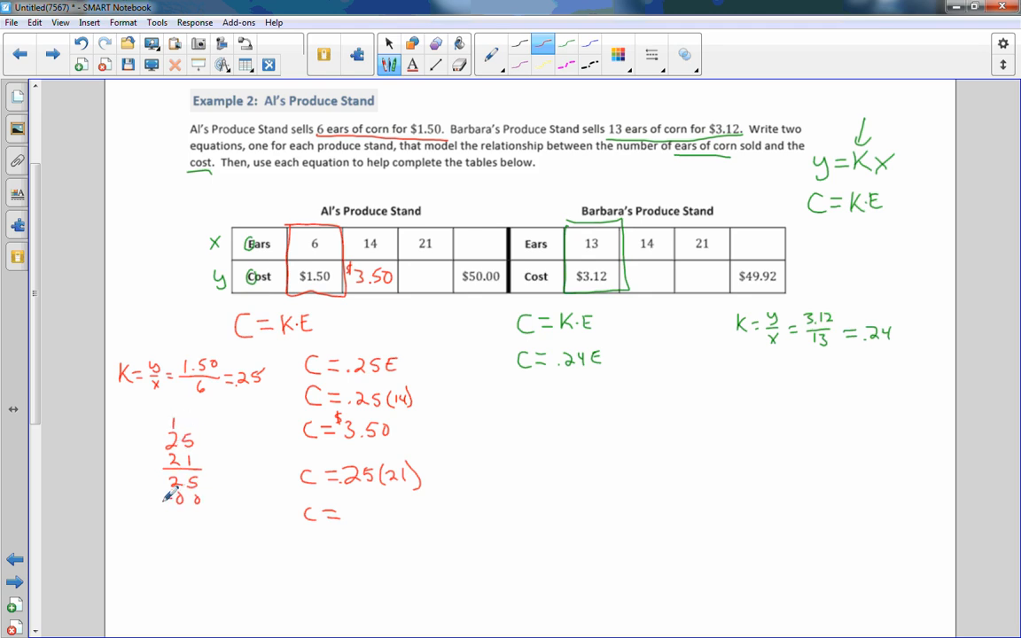
Write C = .25(21) and multiply 25 × 21 beside it to get 5.25
drag(164, 496, 208, 523)
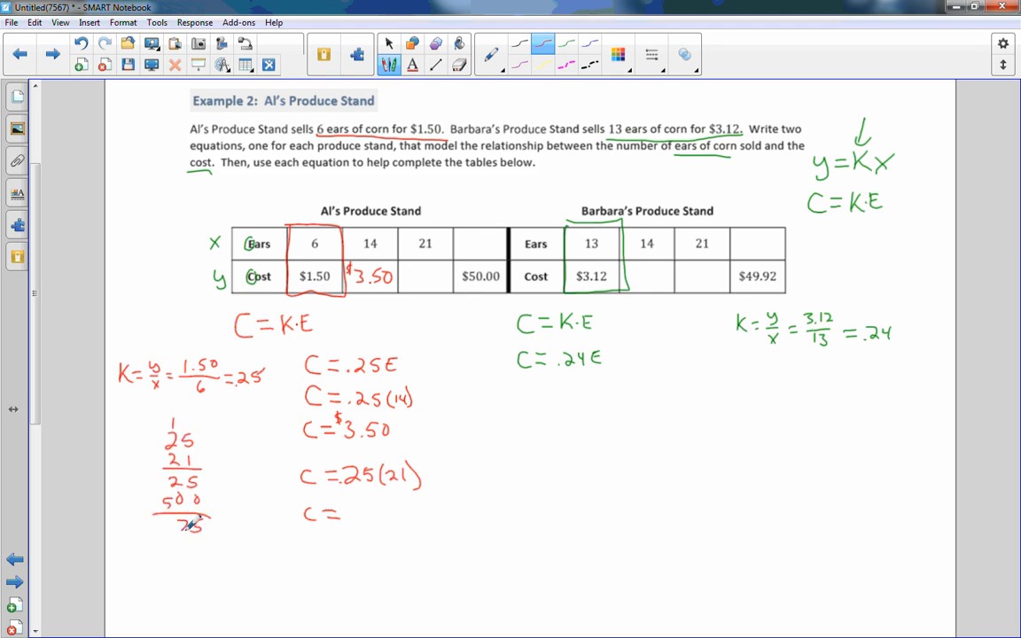
text(5.25)
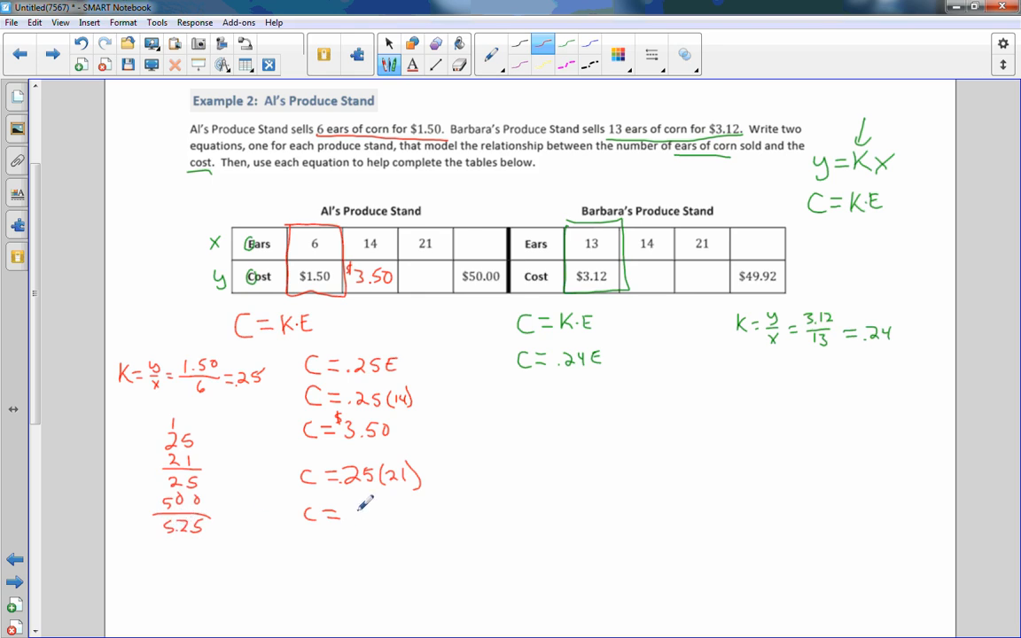
text(5.25)
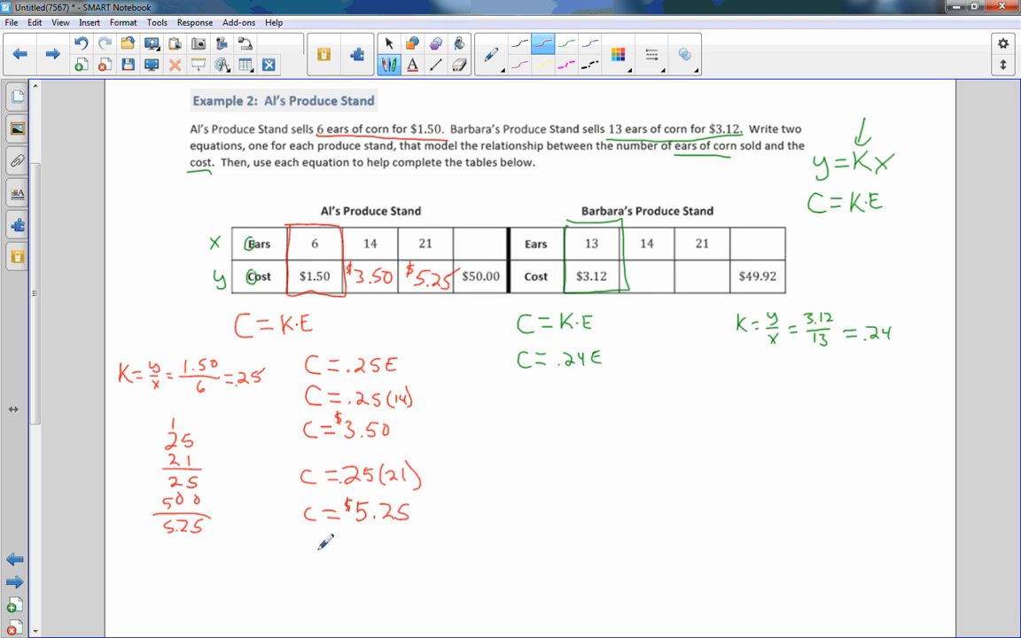
mouse_move(257, 291)
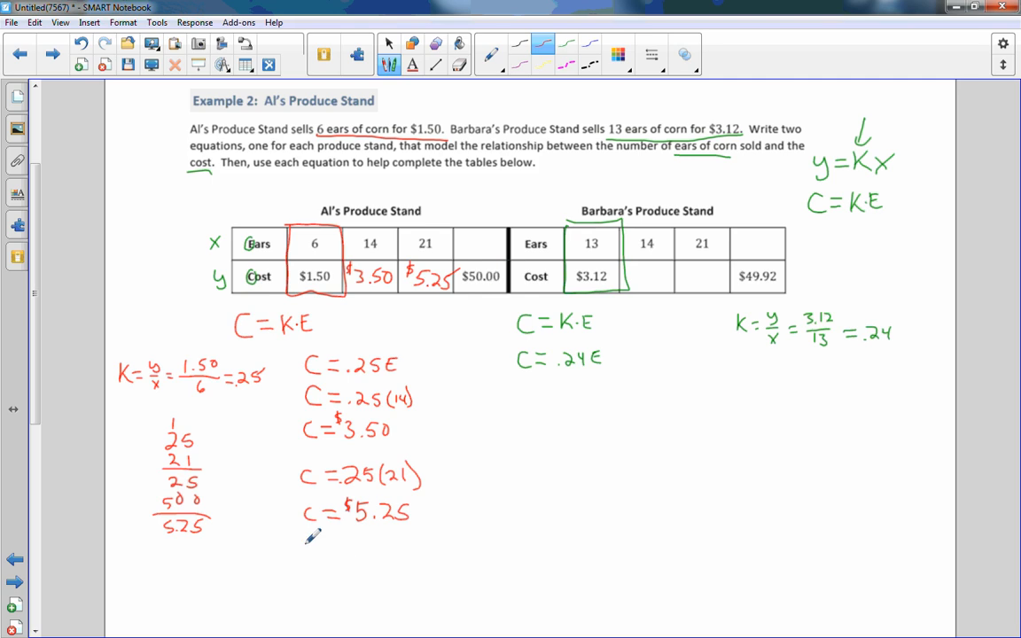
Enter $5.25 in Al's table, then solve $50.00 = .25E to get E = 200
drag(301, 550, 346, 549)
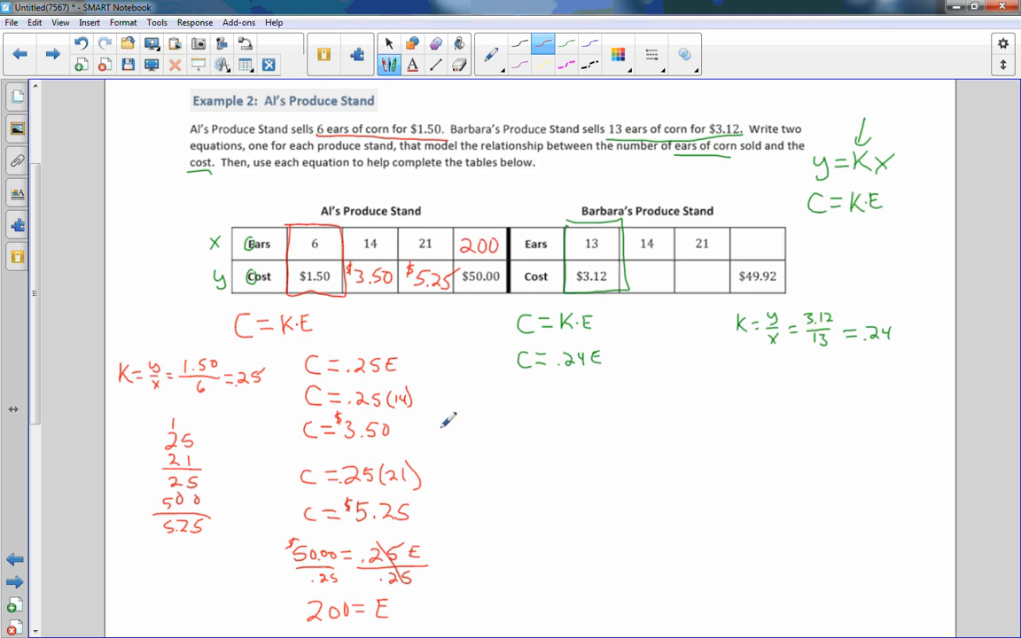
mouse_move(443, 263)
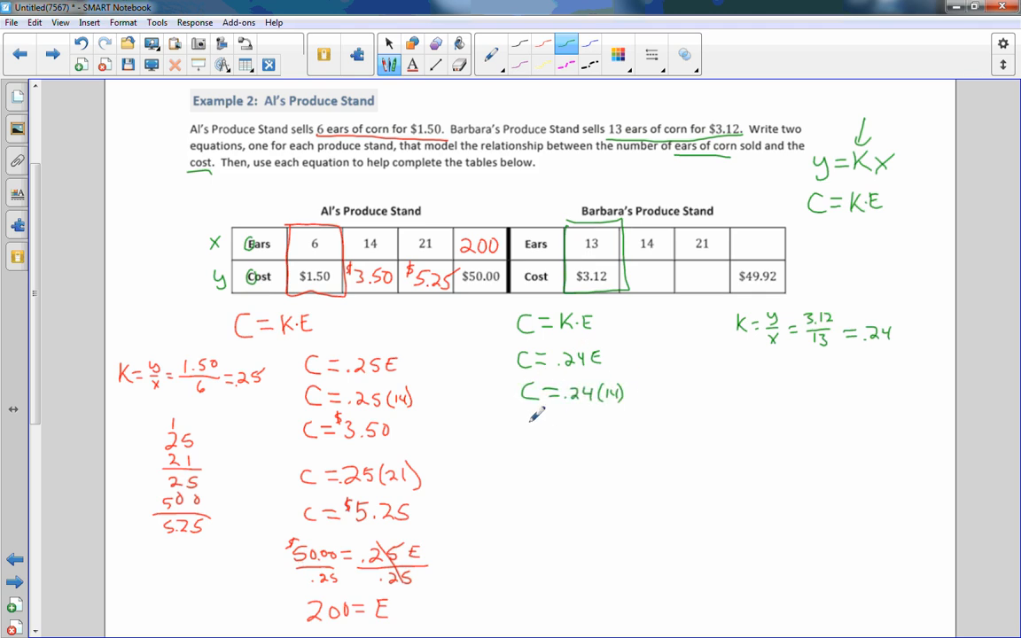
Write C = .24(14) = 3.36 and C = .24(21) = 5.04 in green, filling Barbara's cost row
text(C =)
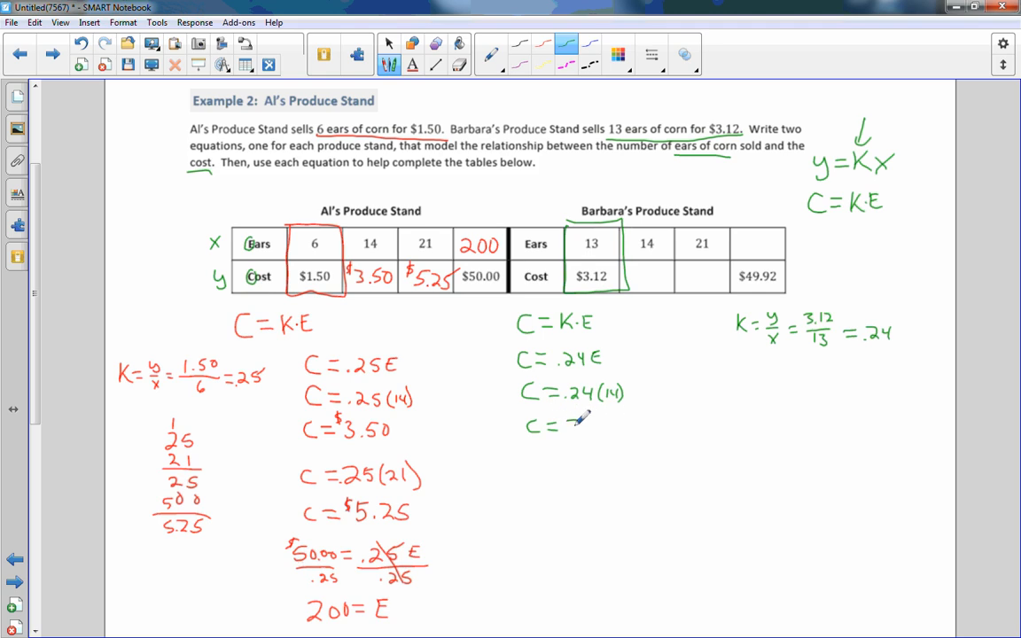
text(3.36)
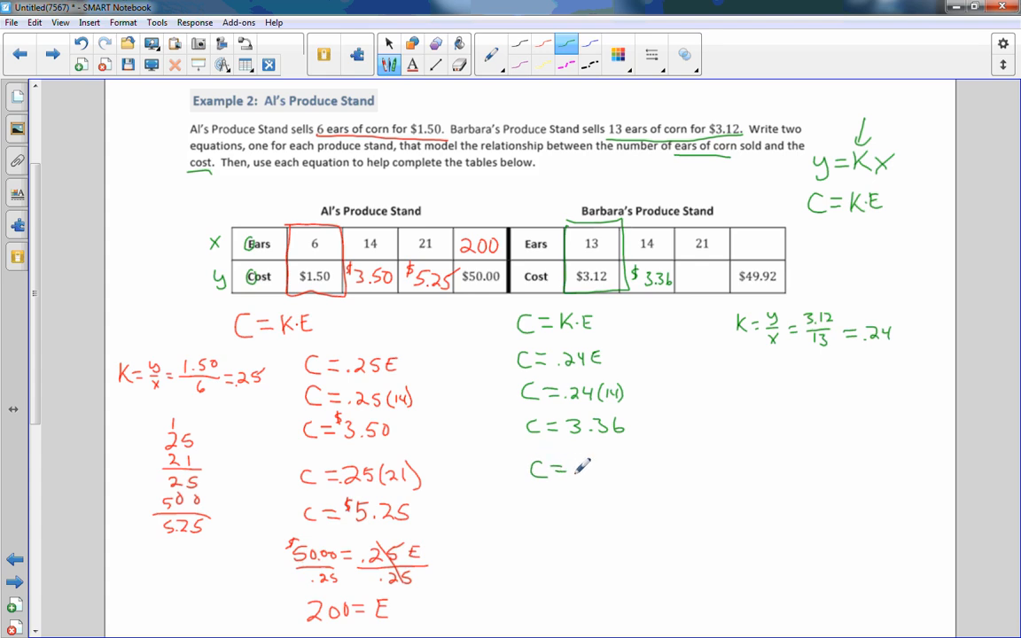
text(.24(21)
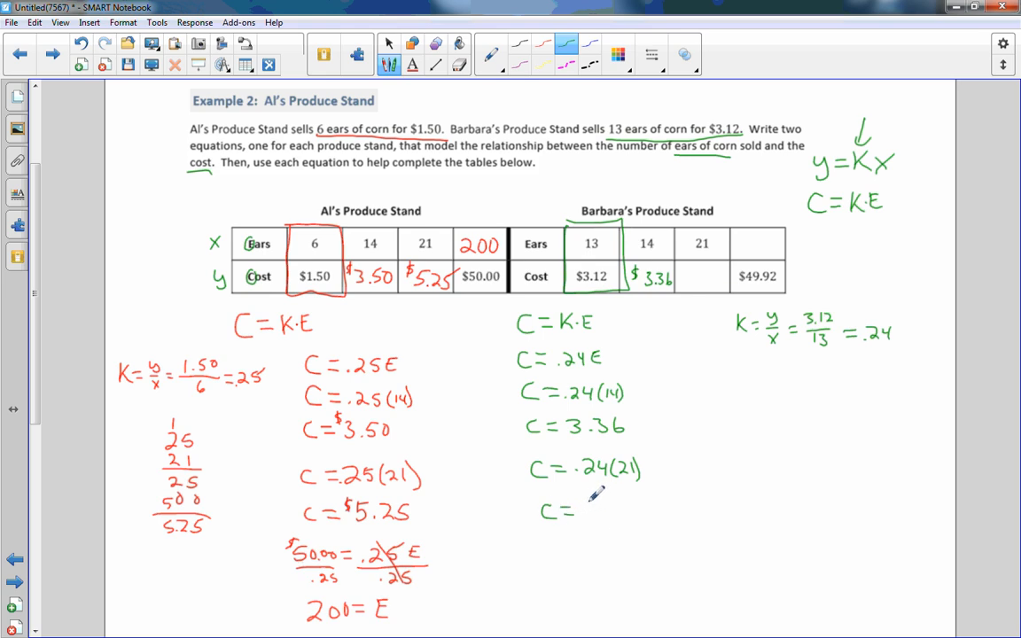
text(5.04)
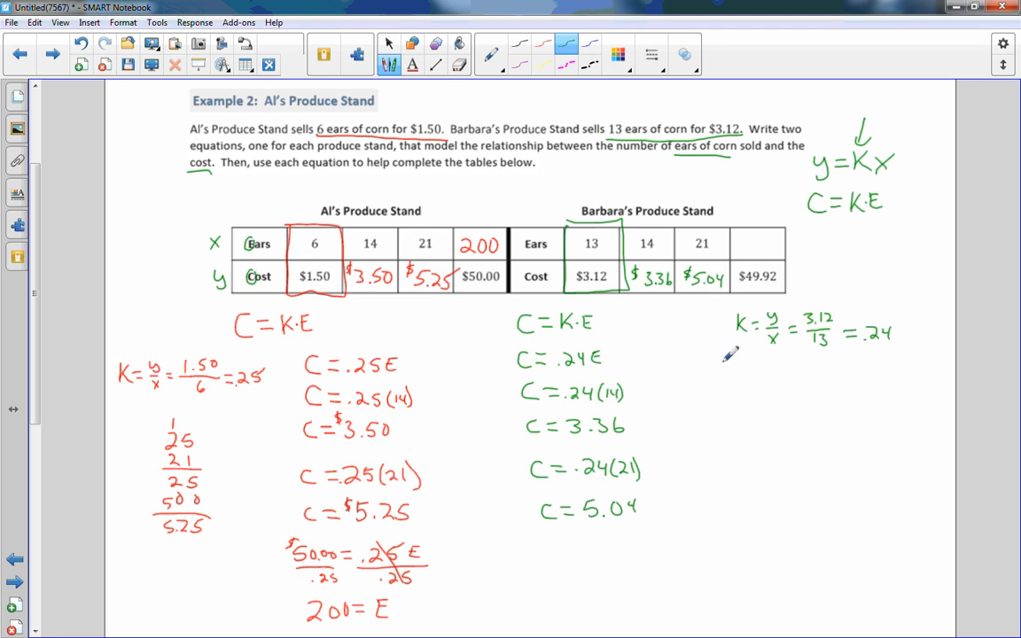
mouse_move(565, 325)
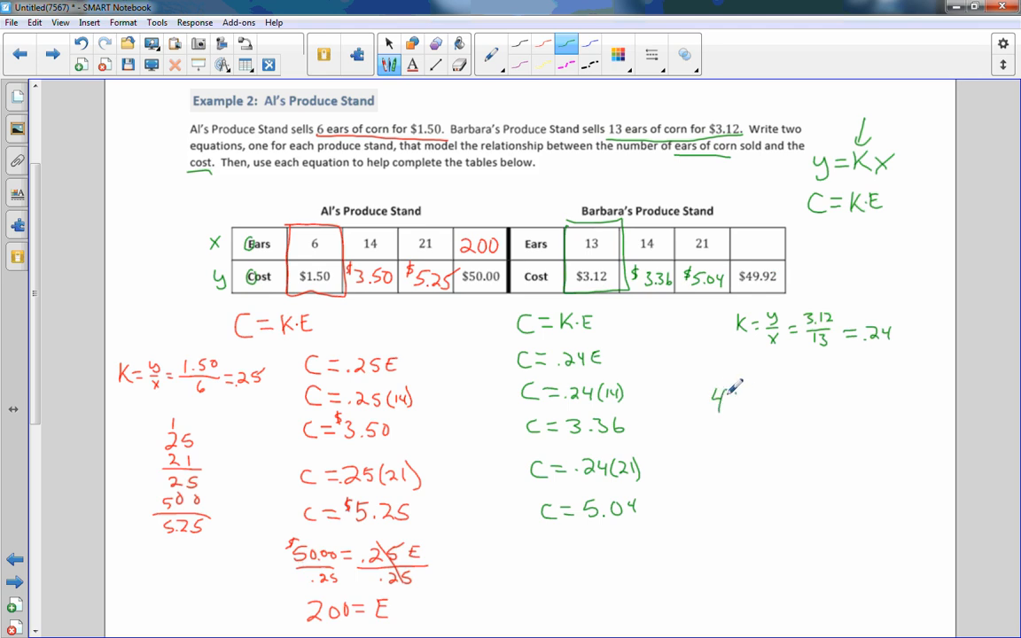
Divide both sides of 49.92 = .24E by .24 to get 208 = E, and start writing 208 in Barbara's table
text(49.92)
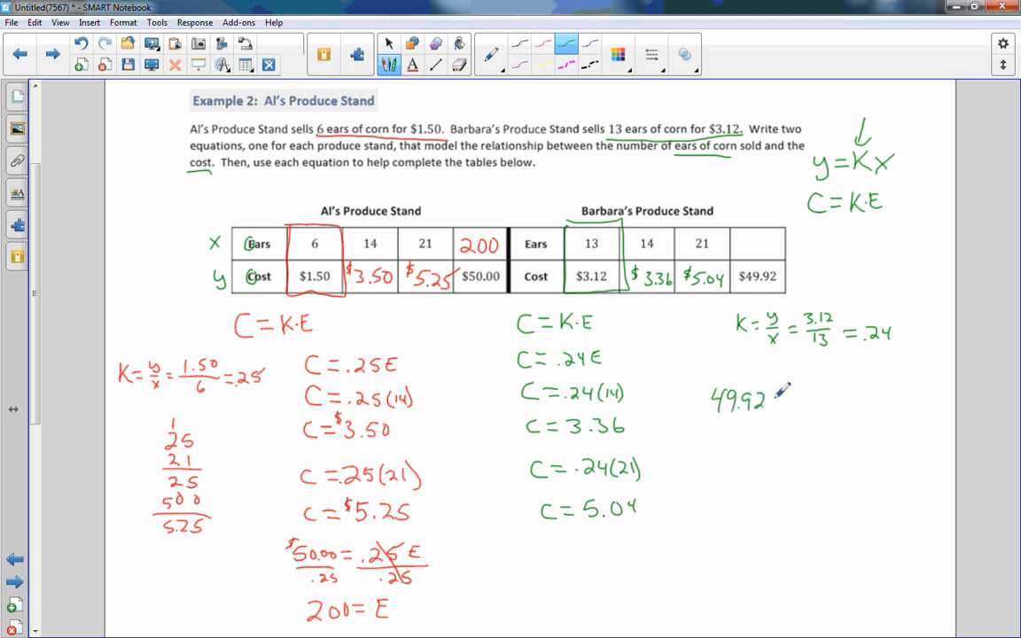
drag(771, 401, 784, 400)
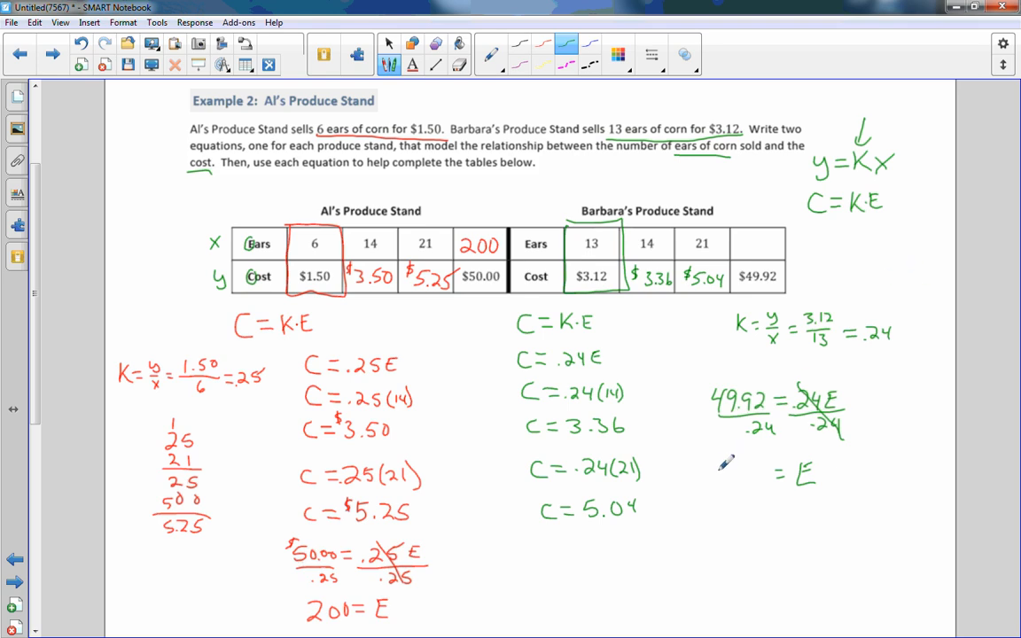
text(208)
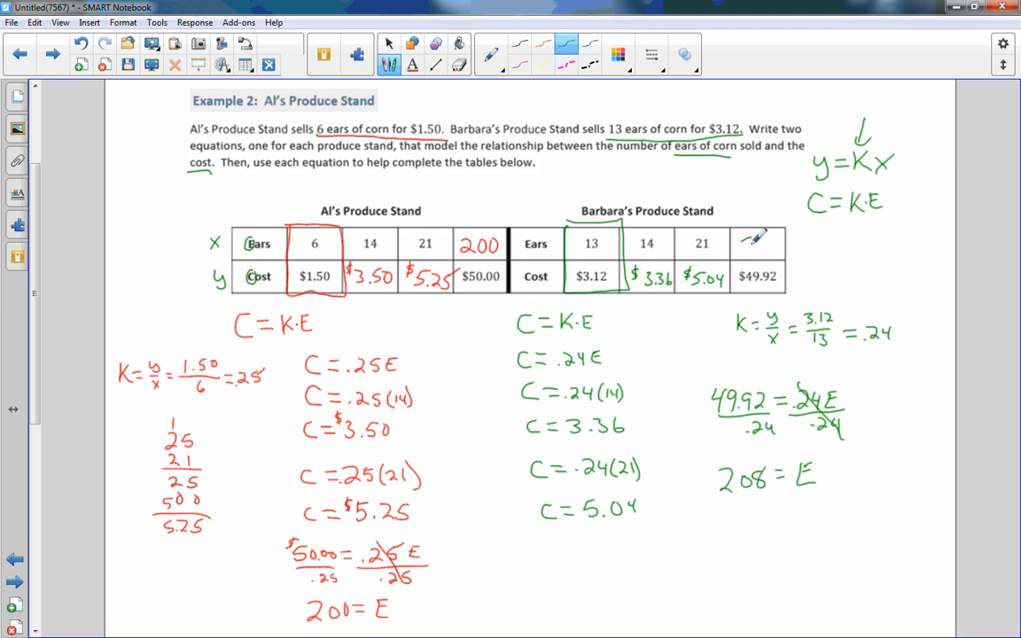
text(208)
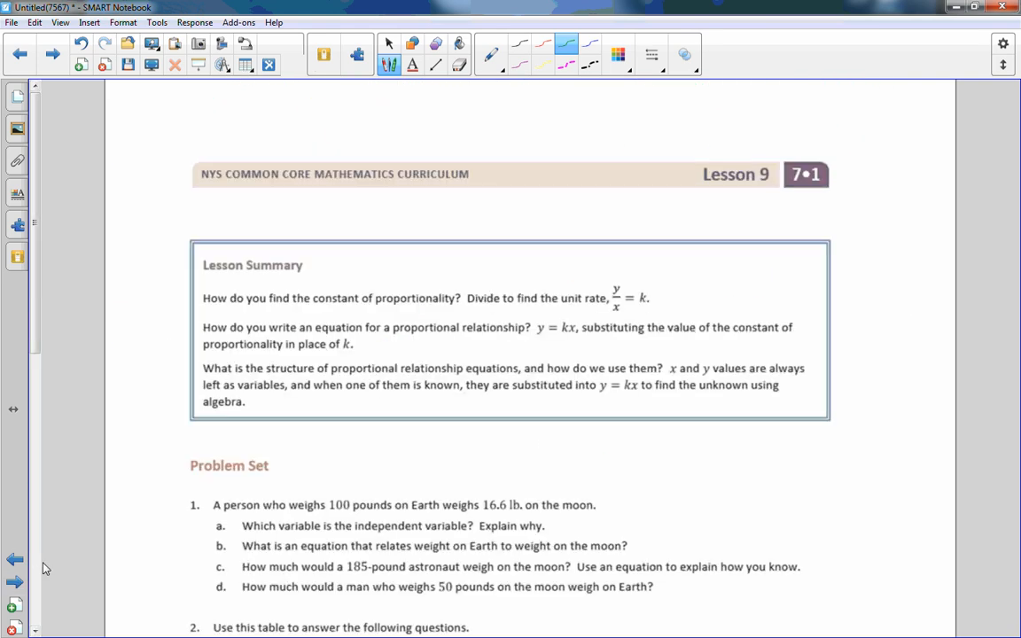
mouse_move(853, 280)
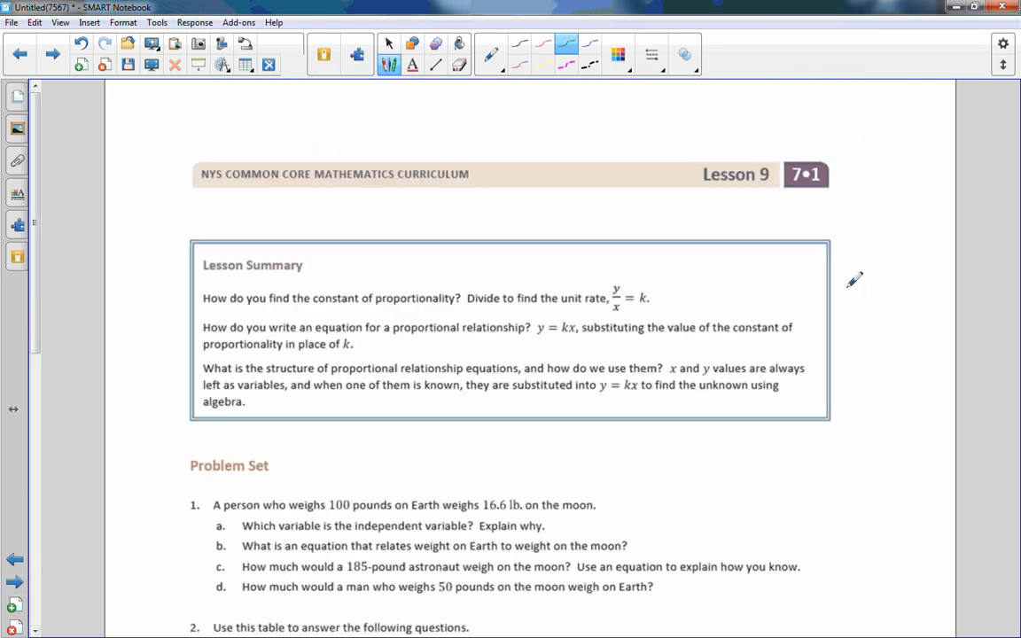
mouse_move(766, 275)
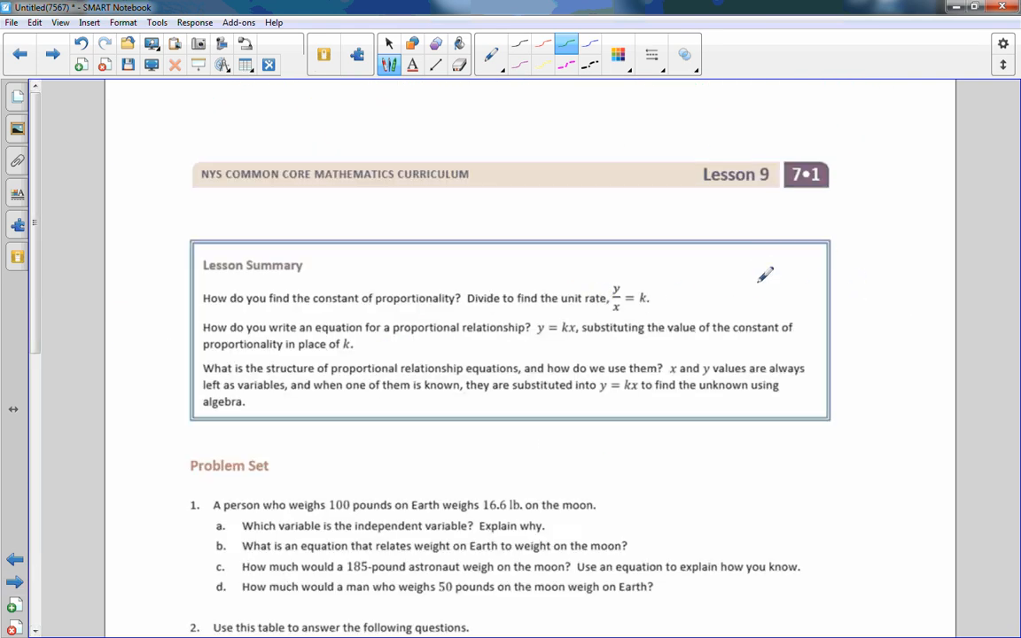